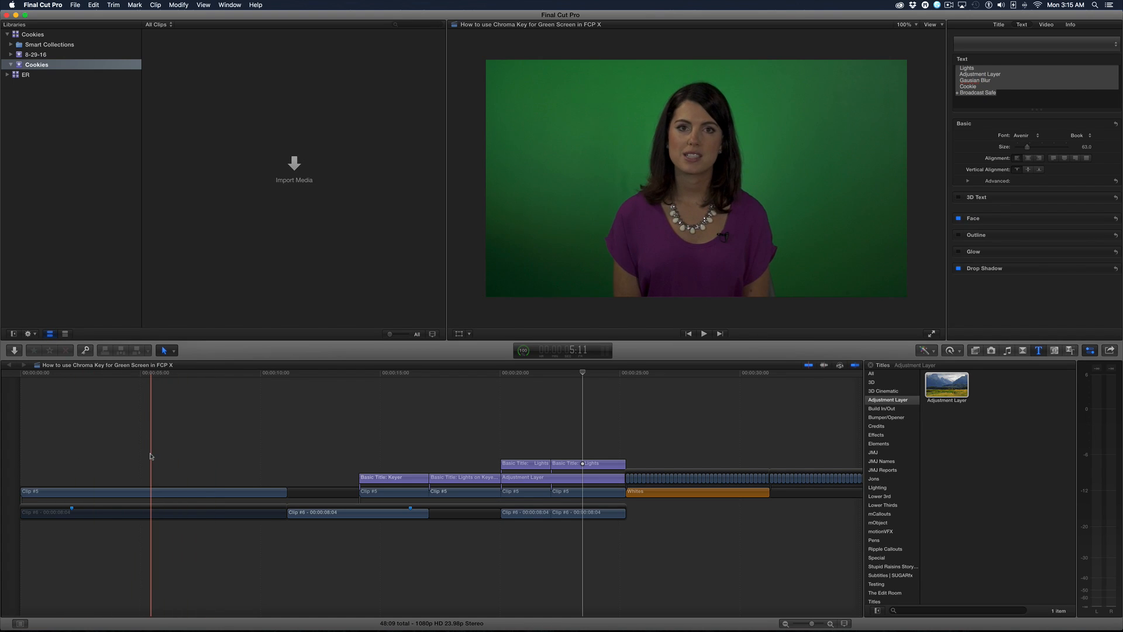
Drag Cucoloris Package 1 from the Cucoloris Volume 1 window onto the Desktop.
{"action": "left_click", "coordinate": [195, 459]}
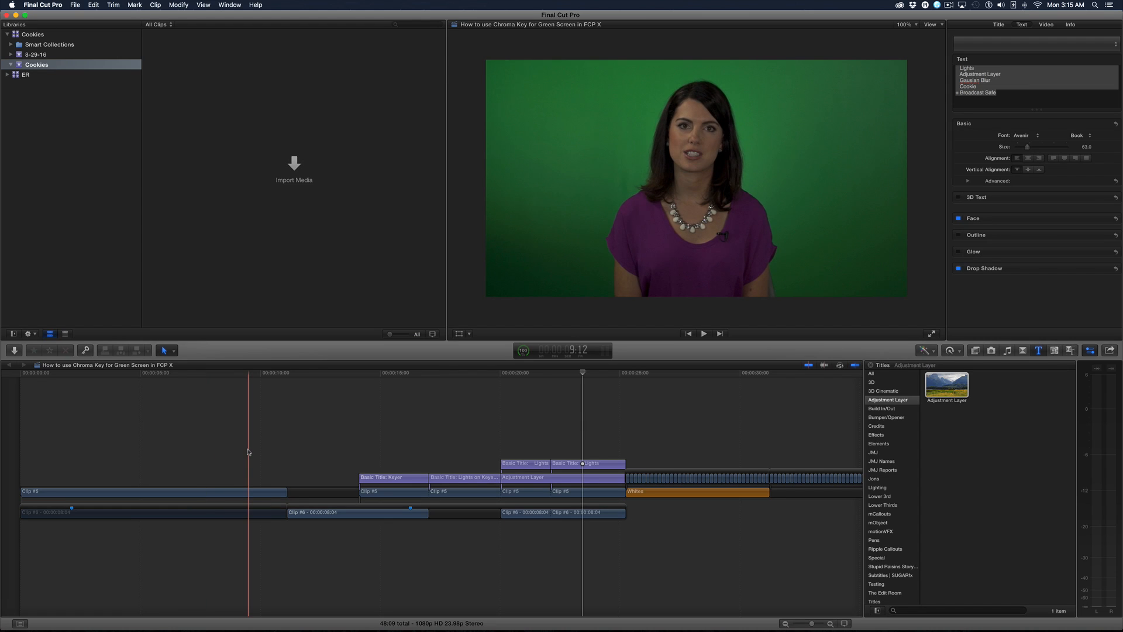
{"action": "left_click", "coordinate": [315, 430]}
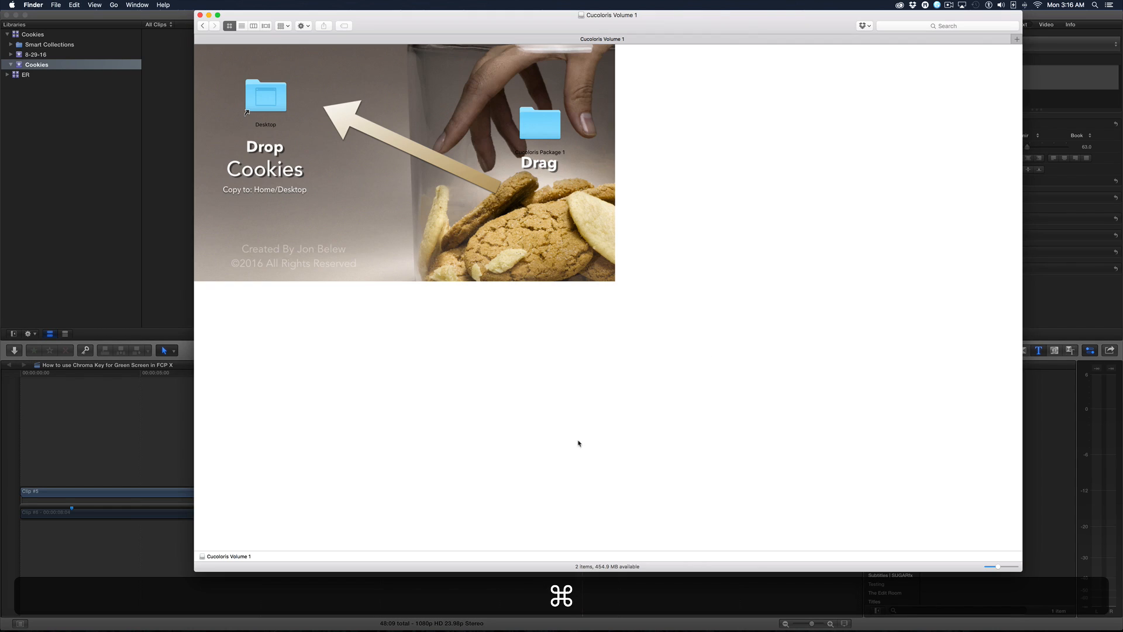
{"action": "left_click", "coordinate": [539, 123]}
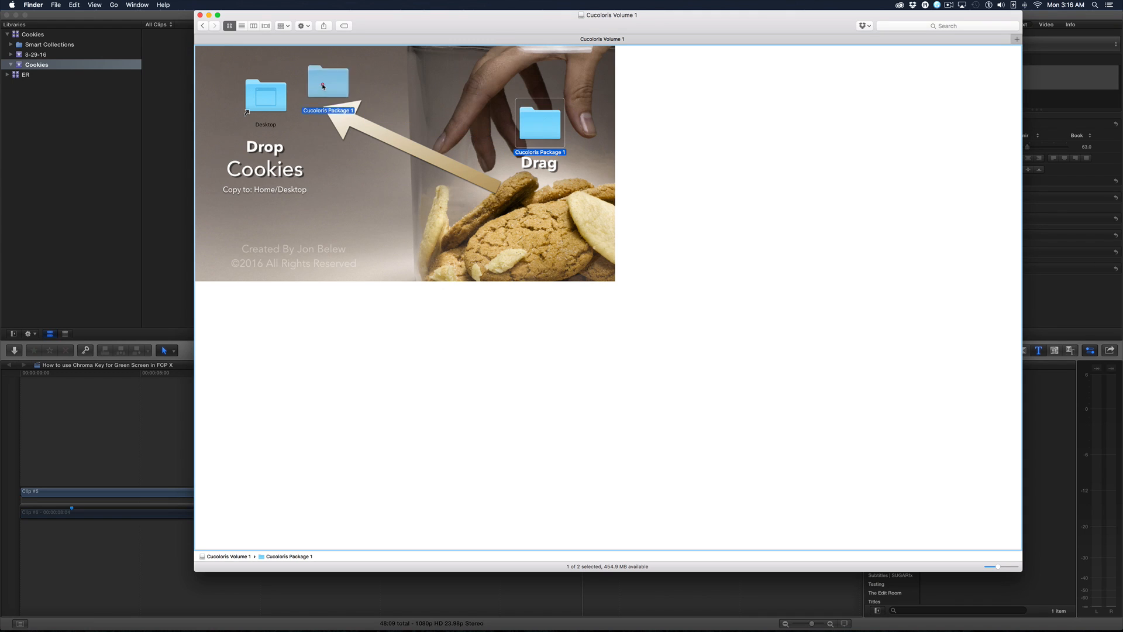
{"action": "left_click_drag", "start_coordinate": [328, 82], "coordinate": [275, 97]}
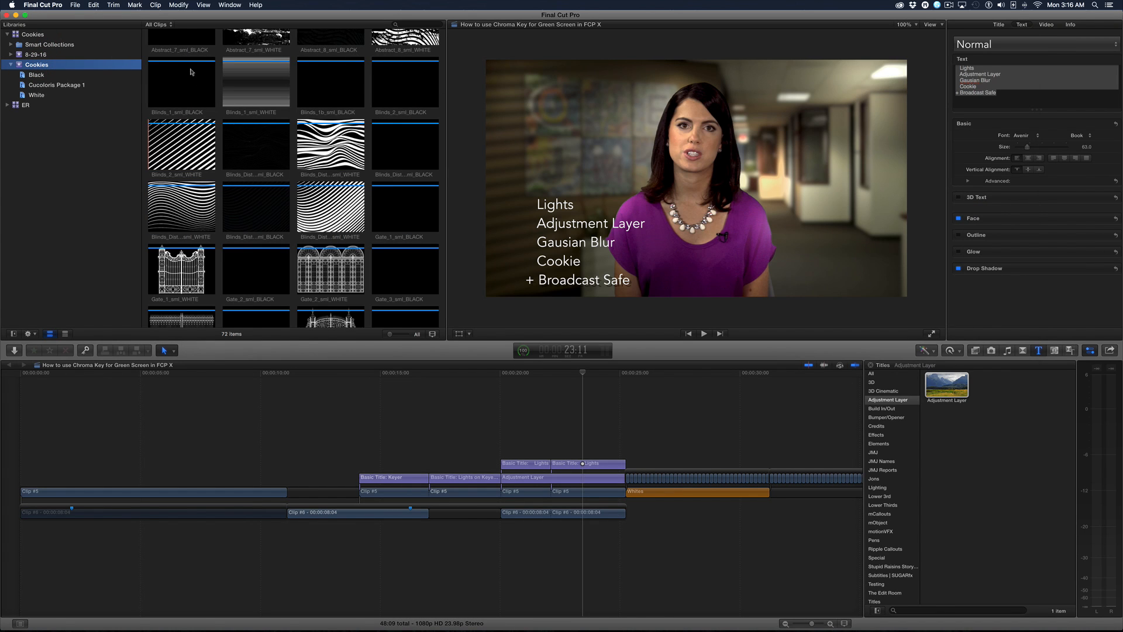
Browse the Black and Cucoloris Package 1 keyword collections of pattern clips.
{"action": "scroll", "scroll_direction": "down", "scroll_amount": 3}
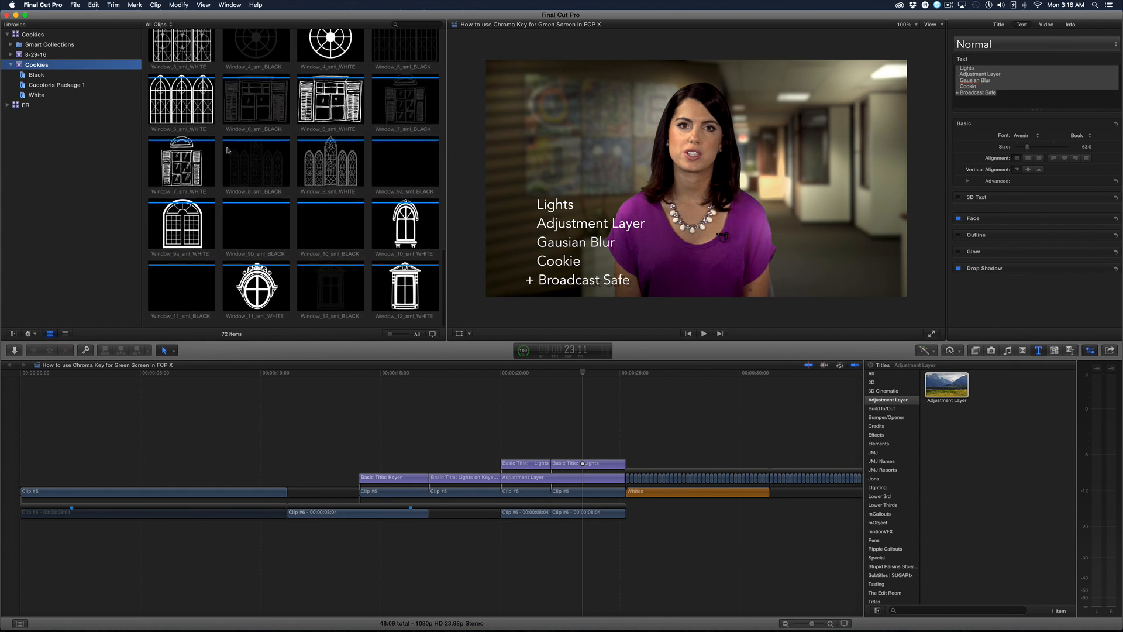
{"action": "scroll", "scroll_direction": "down", "scroll_amount": 3}
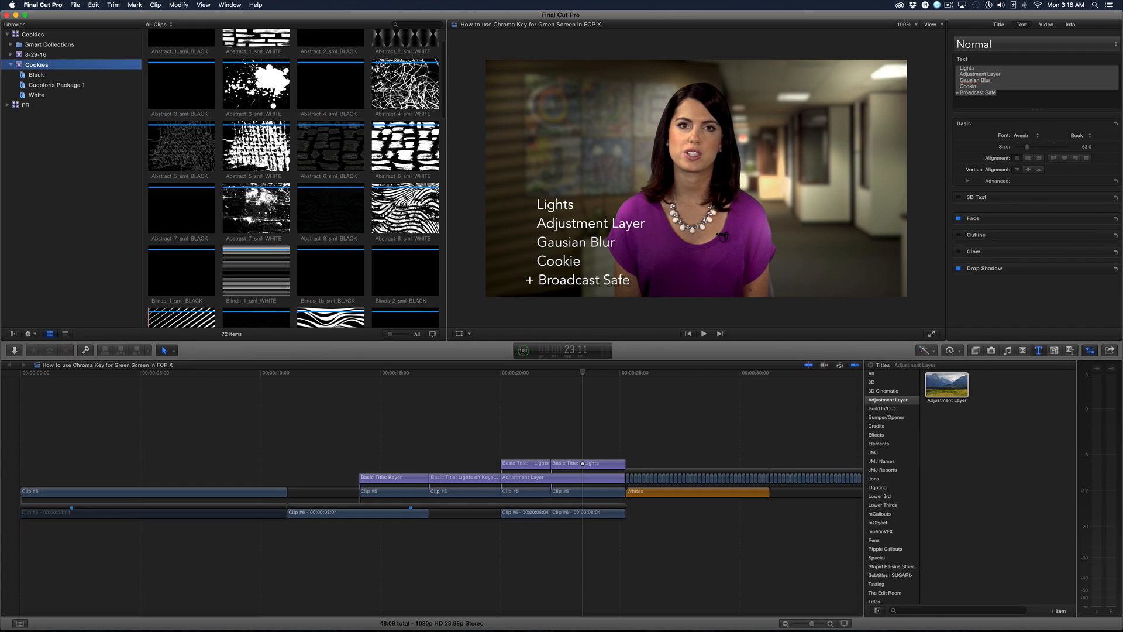
{"action": "left_click", "coordinate": [36, 74]}
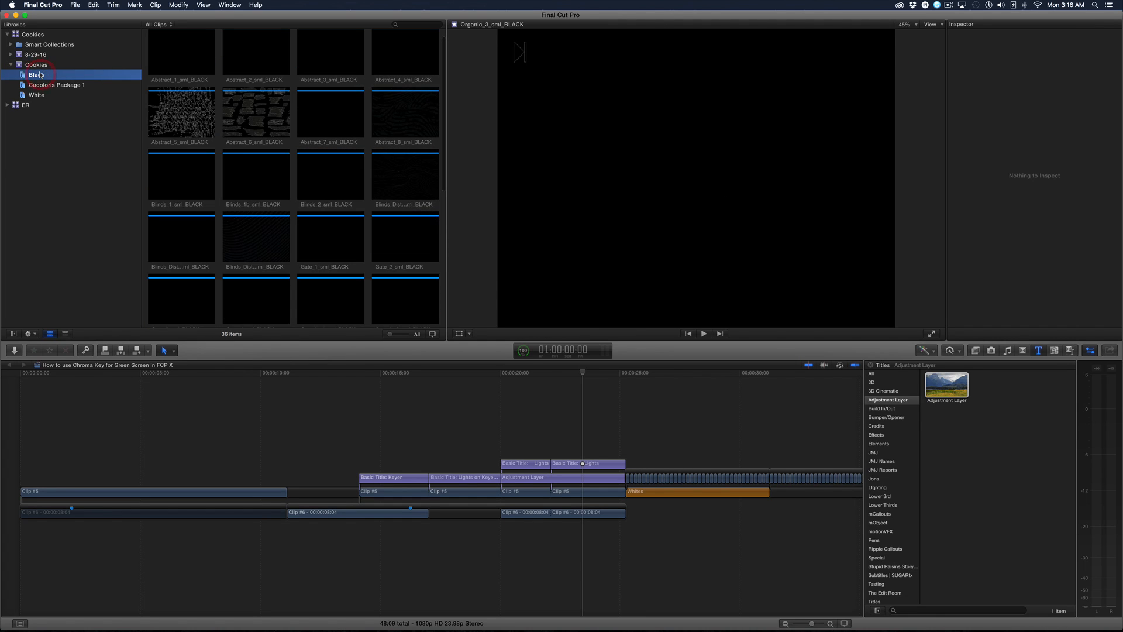
{"action": "left_click", "coordinate": [57, 84]}
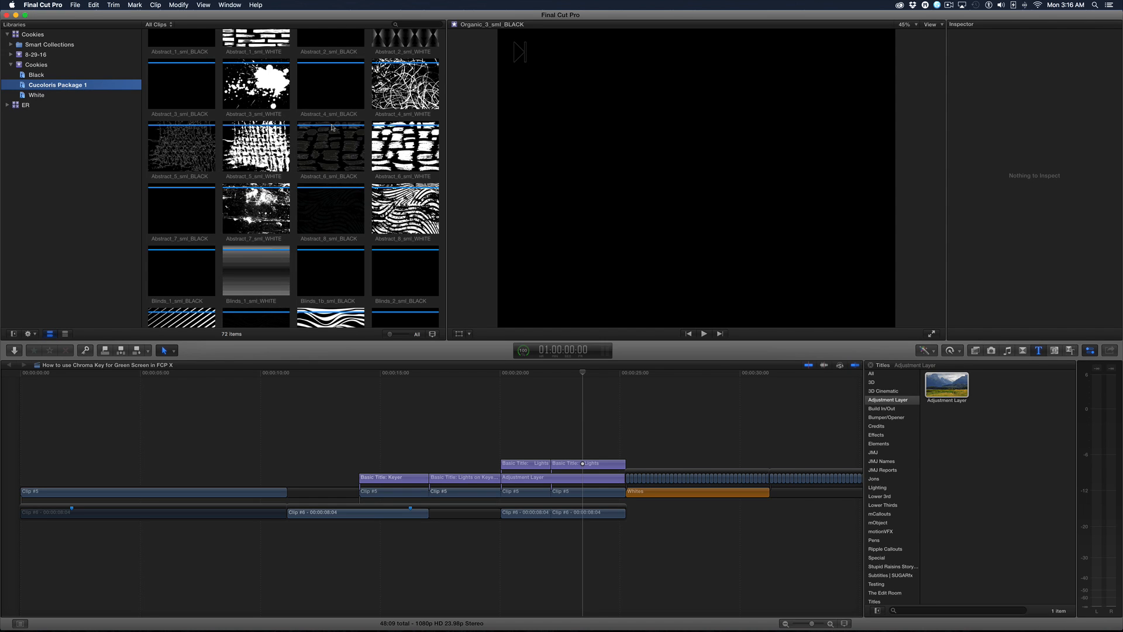
{"action": "scroll", "scroll_direction": "down", "scroll_amount": 3}
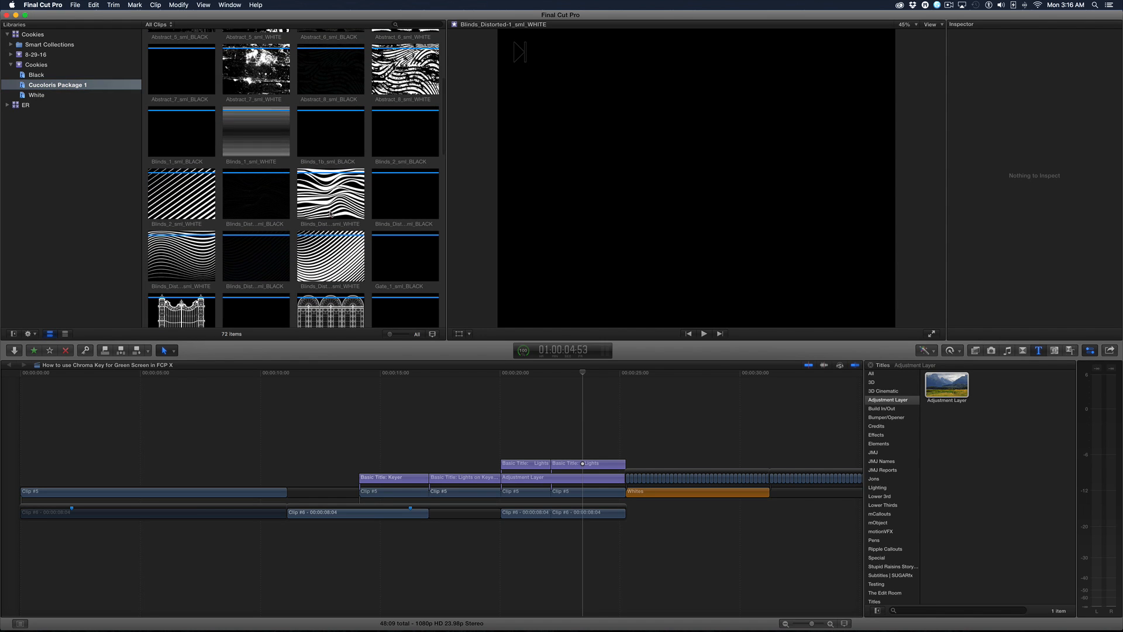
{"action": "mouse_move", "coordinate": [256, 194]}
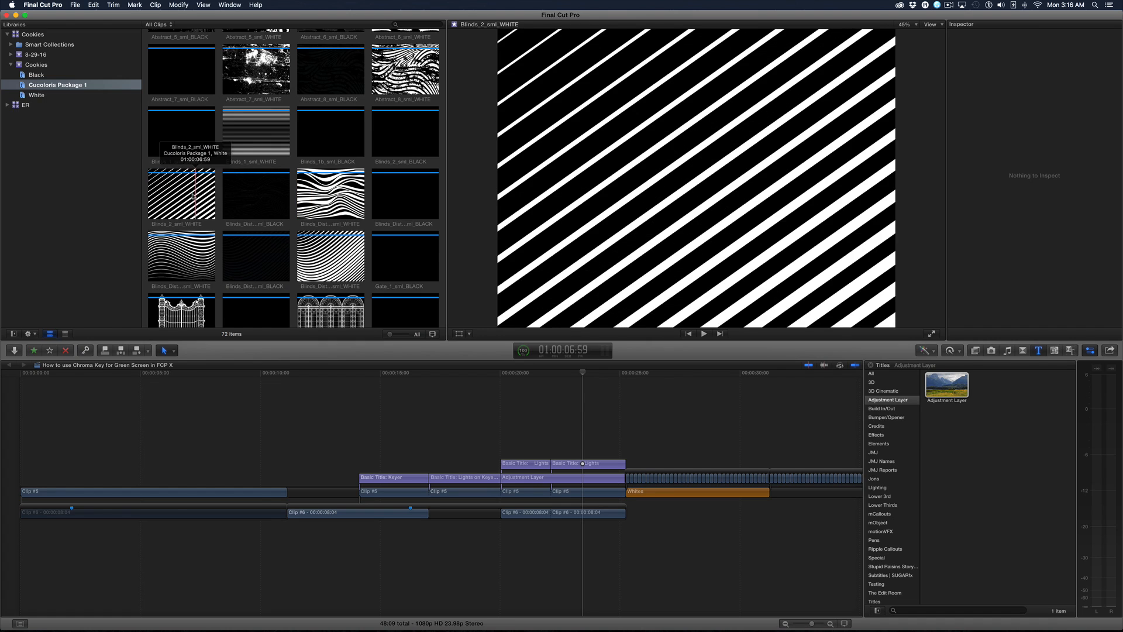
{"action": "scroll", "scroll_direction": "down", "scroll_amount": 3}
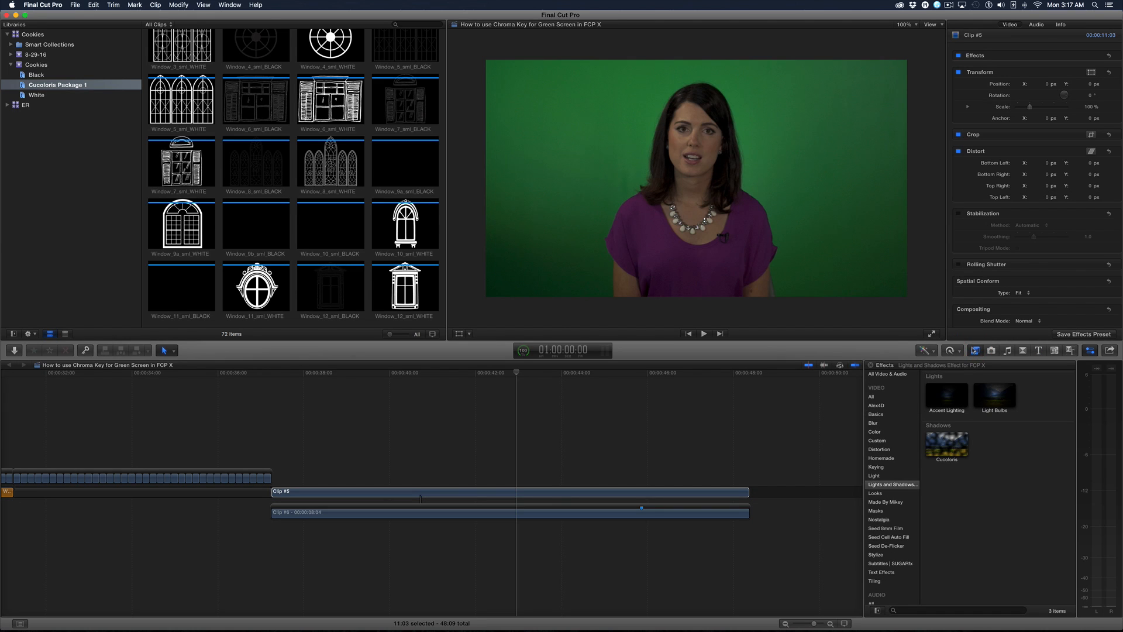
{"action": "mouse_move", "coordinate": [878, 469]}
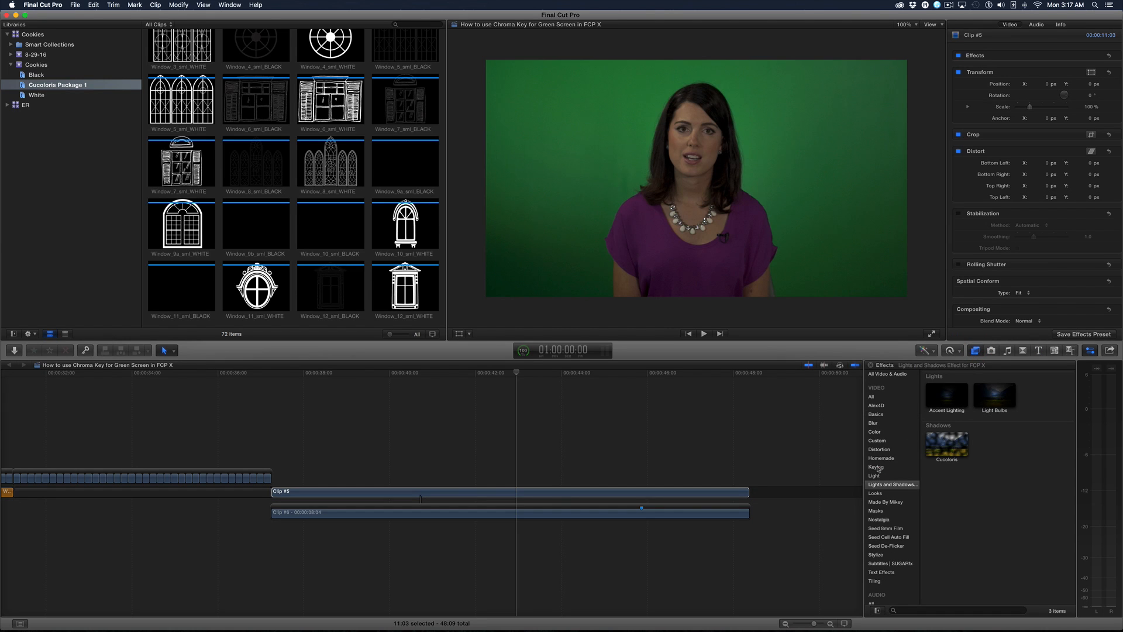
Apply Keyer from the Keying effects to the presenter and select Clip #6.
{"action": "left_click", "coordinate": [876, 467]}
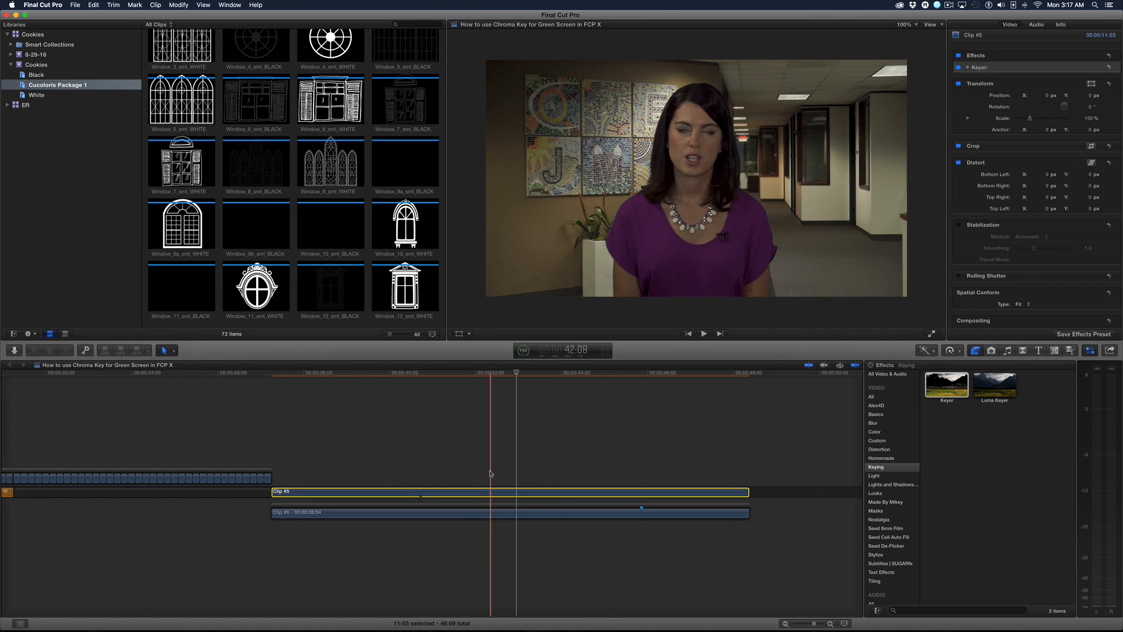
{"action": "left_click", "coordinate": [511, 513]}
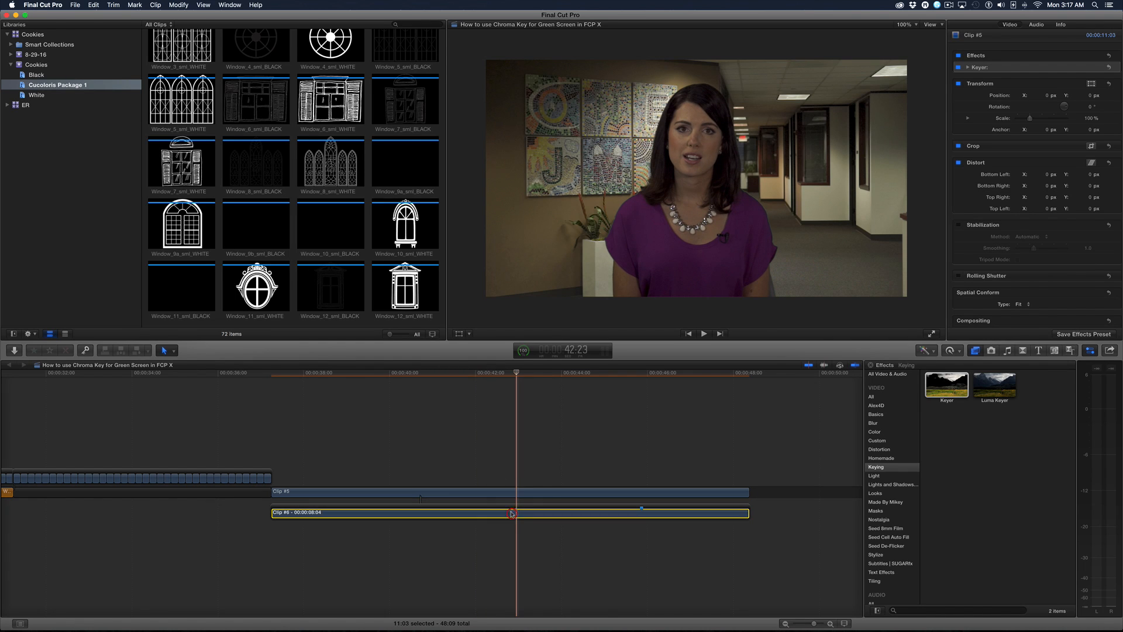
{"action": "left_click", "coordinate": [511, 512]}
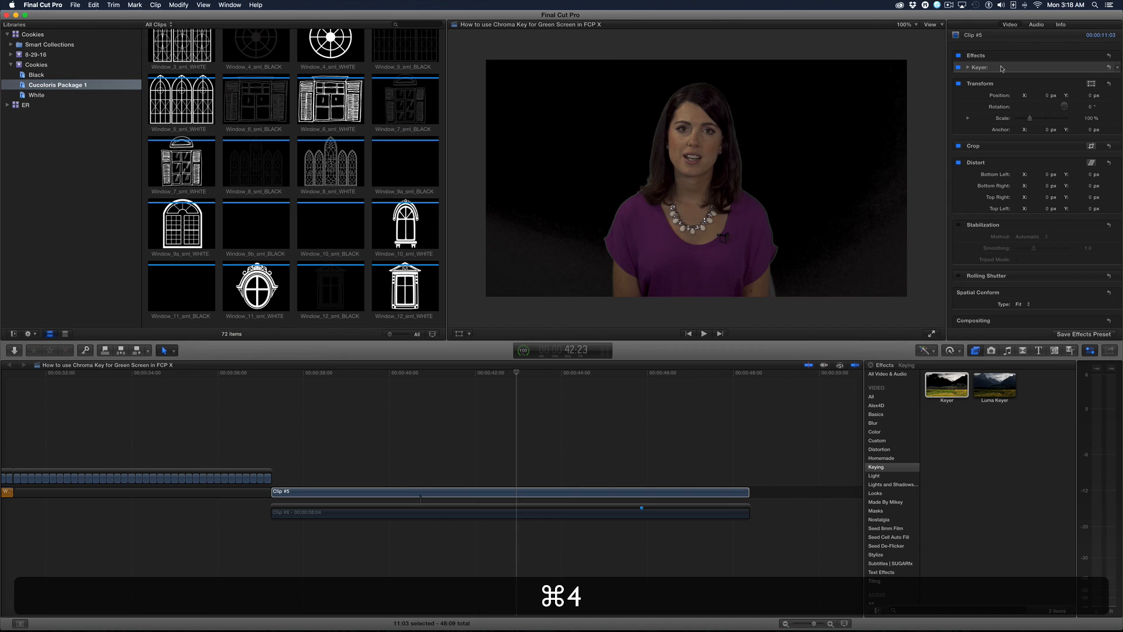
Raise Keyer's Fill Holes to about 3.5 in Matte view, then return to Composite.
{"action": "left_click", "coordinate": [967, 67]}
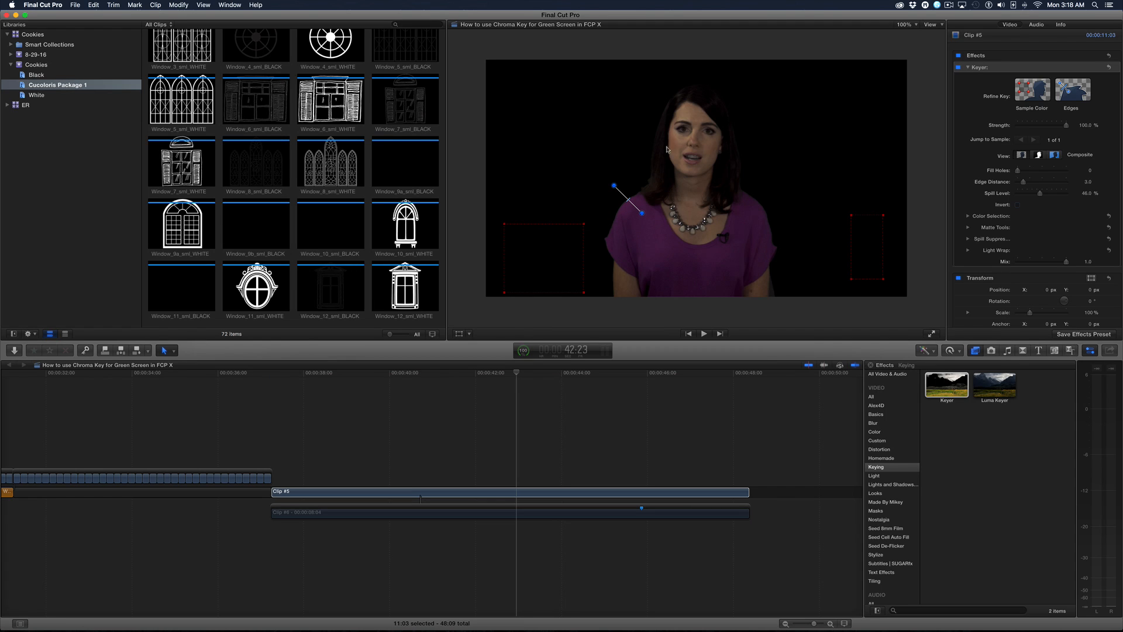
{"action": "mouse_move", "coordinate": [830, 158]}
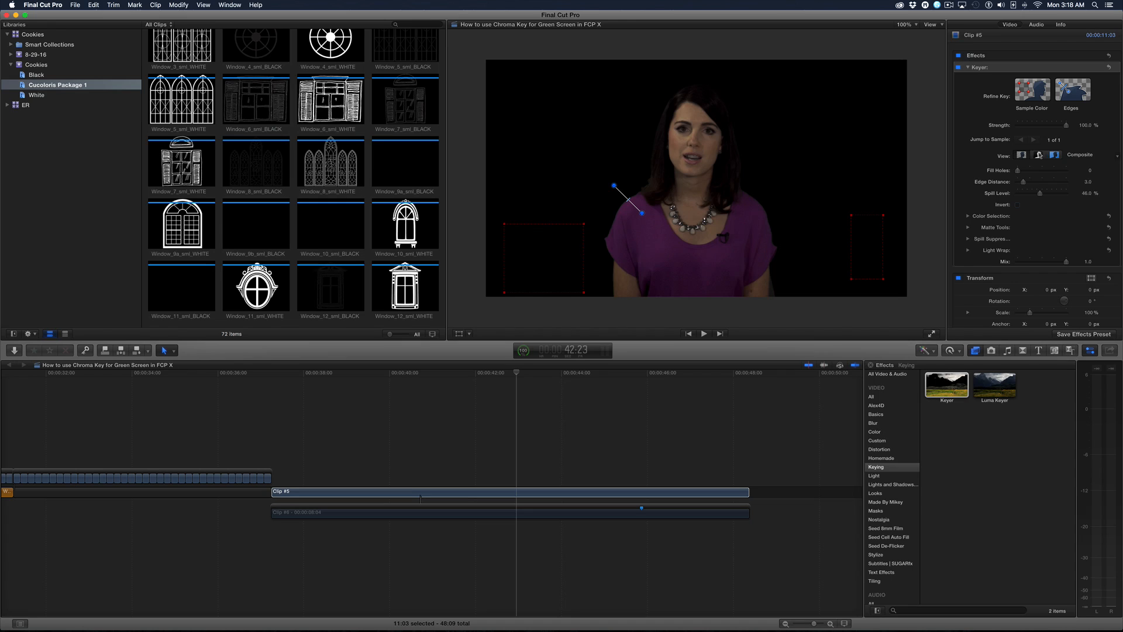
{"action": "left_click", "coordinate": [1054, 153]}
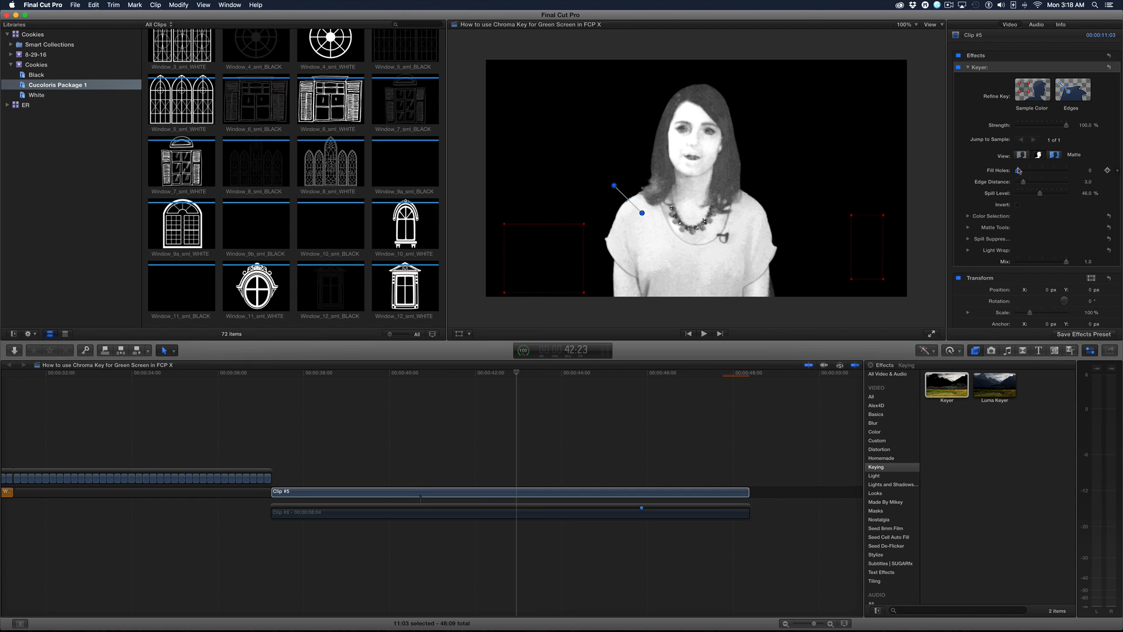
{"action": "left_click_drag", "start_coordinate": [1018, 170], "coordinate": [1053, 170]}
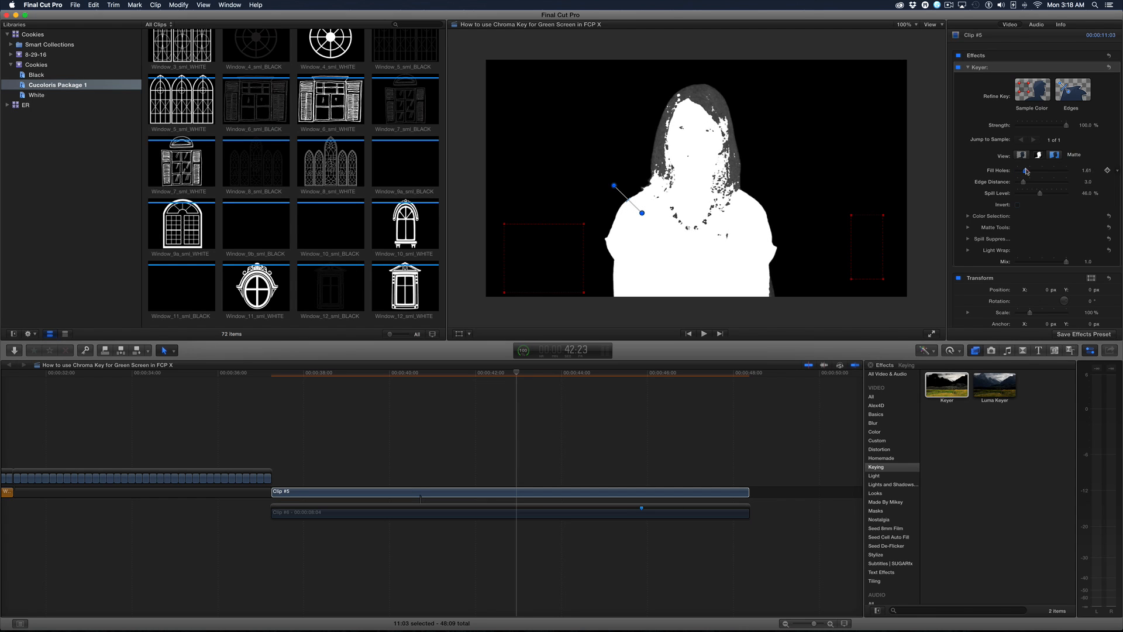
{"action": "left_click_drag", "start_coordinate": [1026, 170], "coordinate": [1036, 170]}
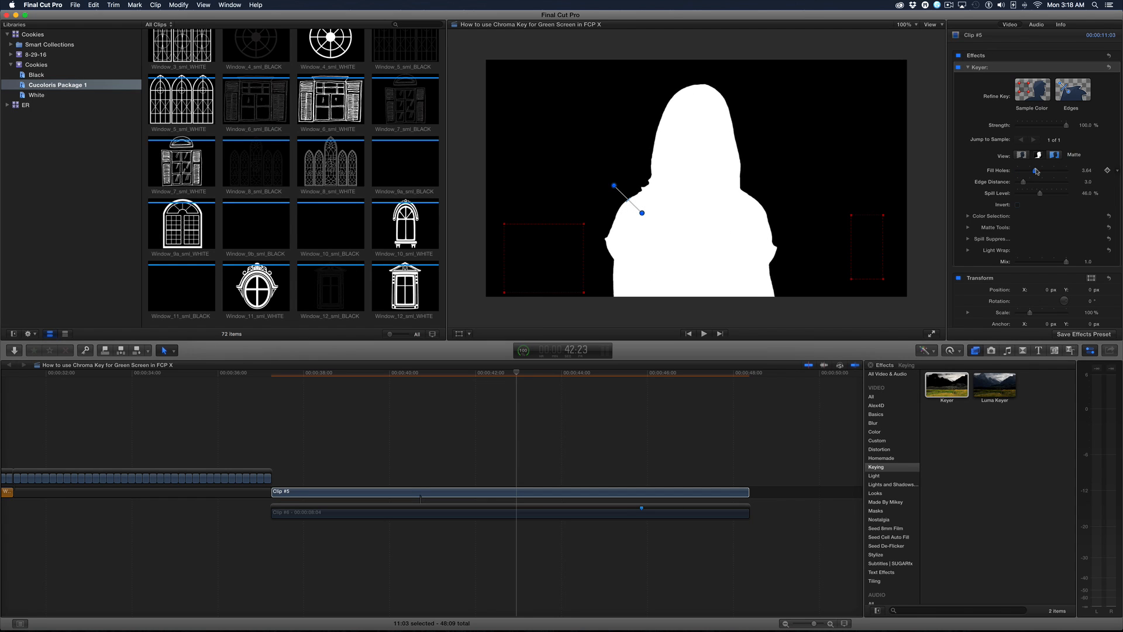
{"action": "left_click_drag", "start_coordinate": [1037, 170], "coordinate": [1034, 170]}
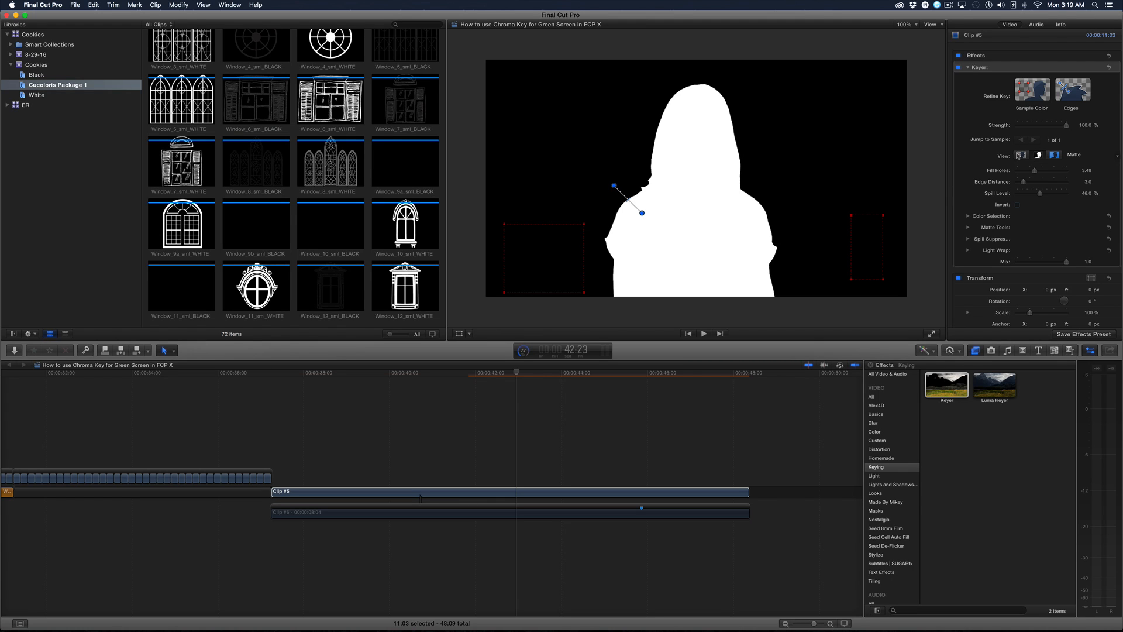
{"action": "left_click", "coordinate": [1054, 153]}
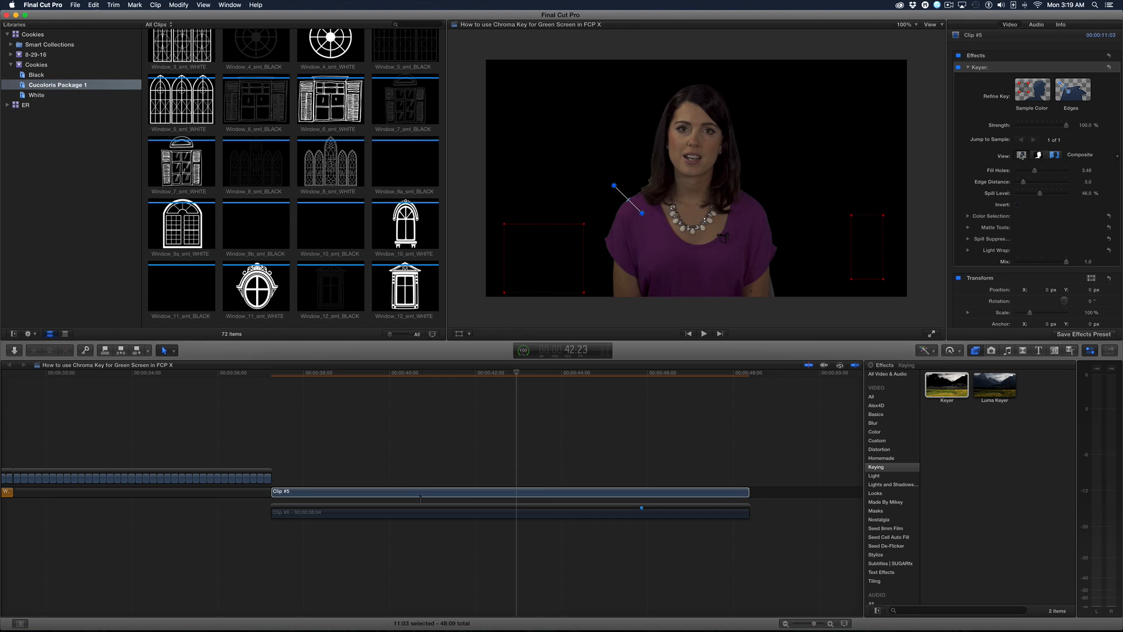
{"action": "mouse_move", "coordinate": [921, 181]}
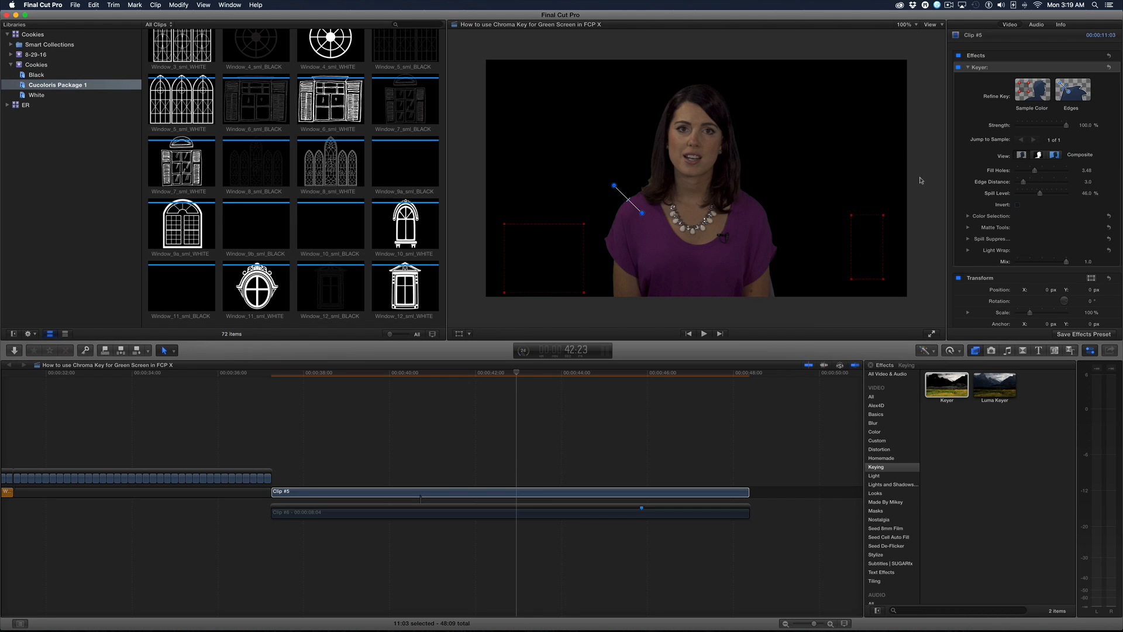
{"action": "left_click", "coordinate": [967, 66]}
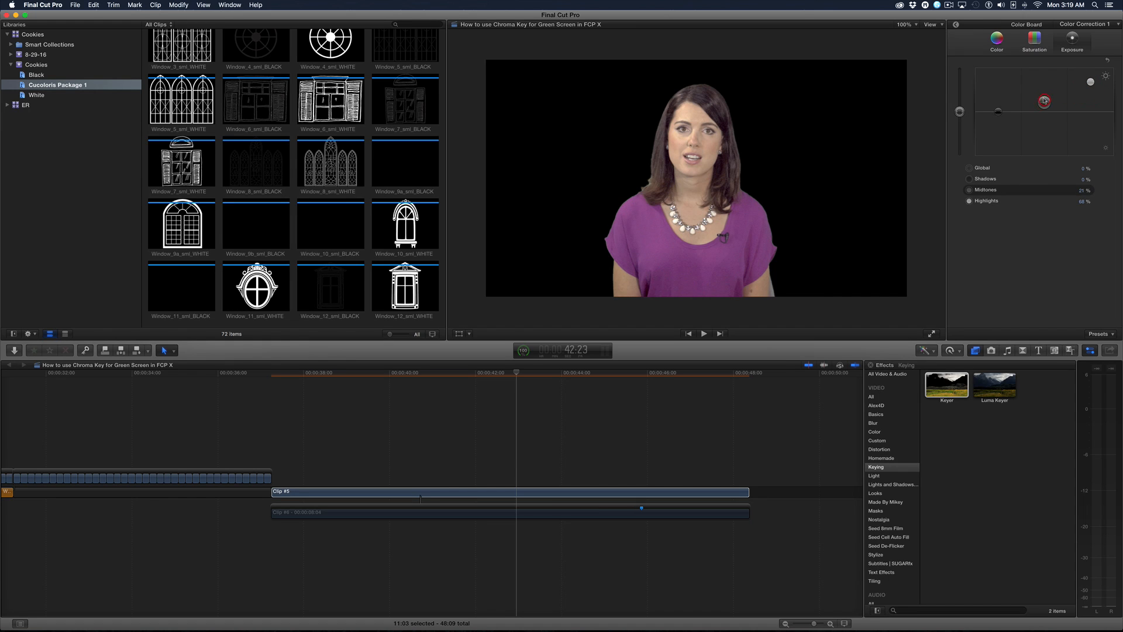
Rework the presenter's correction: brighter highlights, adjusted midtones, slightly deeper shadows.
{"action": "left_click_drag", "start_coordinate": [1044, 102], "coordinate": [998, 115]}
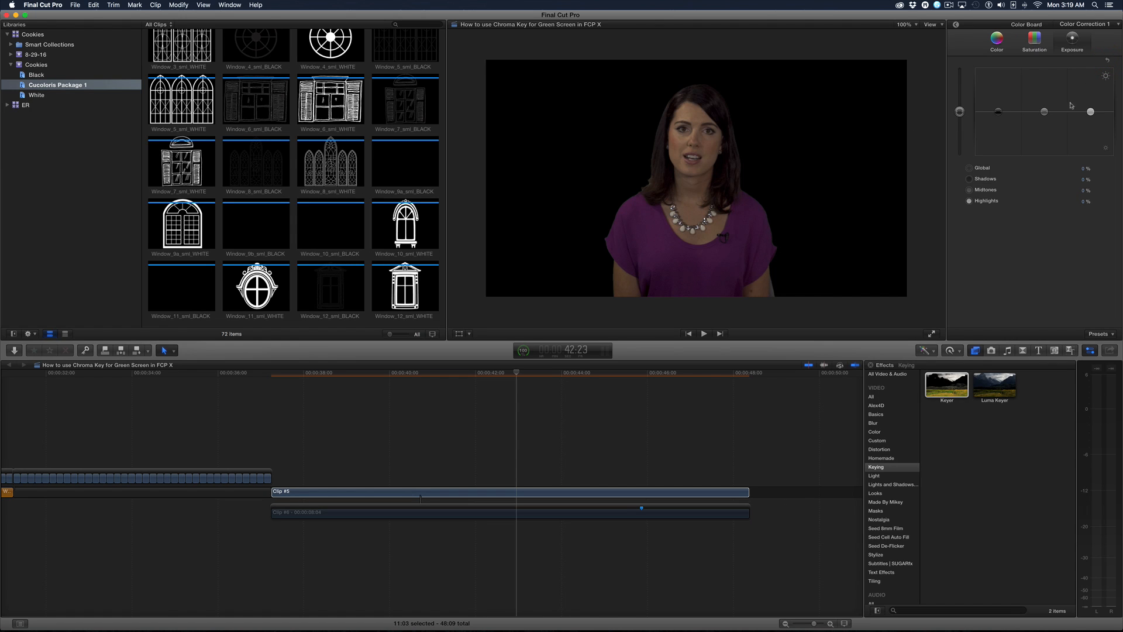
{"action": "left_click_drag", "start_coordinate": [1044, 111], "coordinate": [1044, 104]}
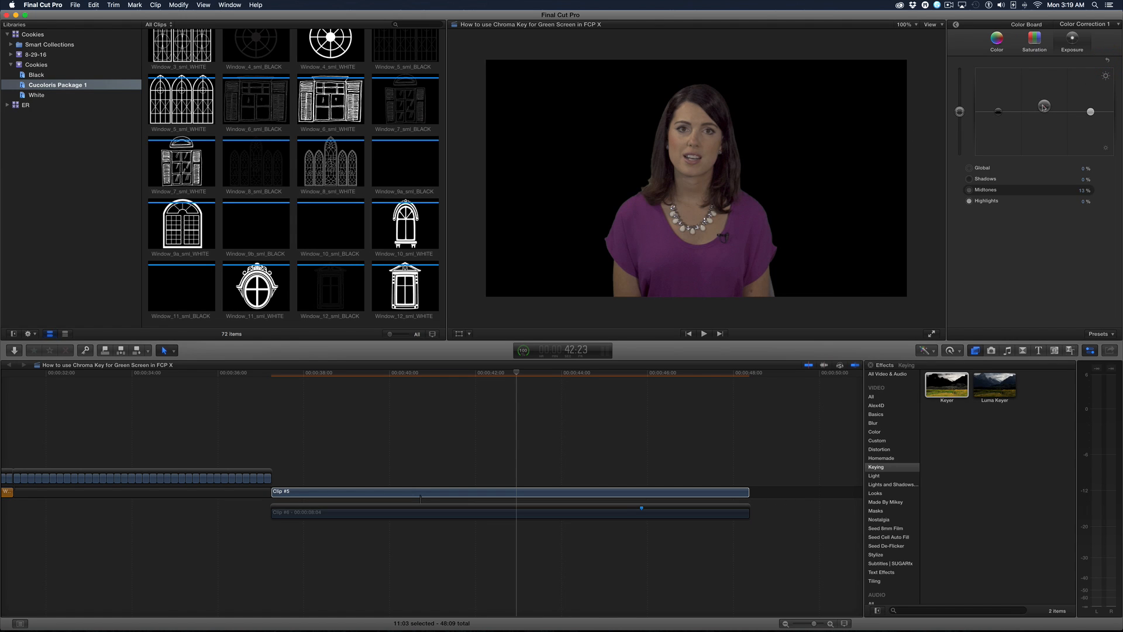
{"action": "left_click_drag", "start_coordinate": [1044, 106], "coordinate": [1043, 111]}
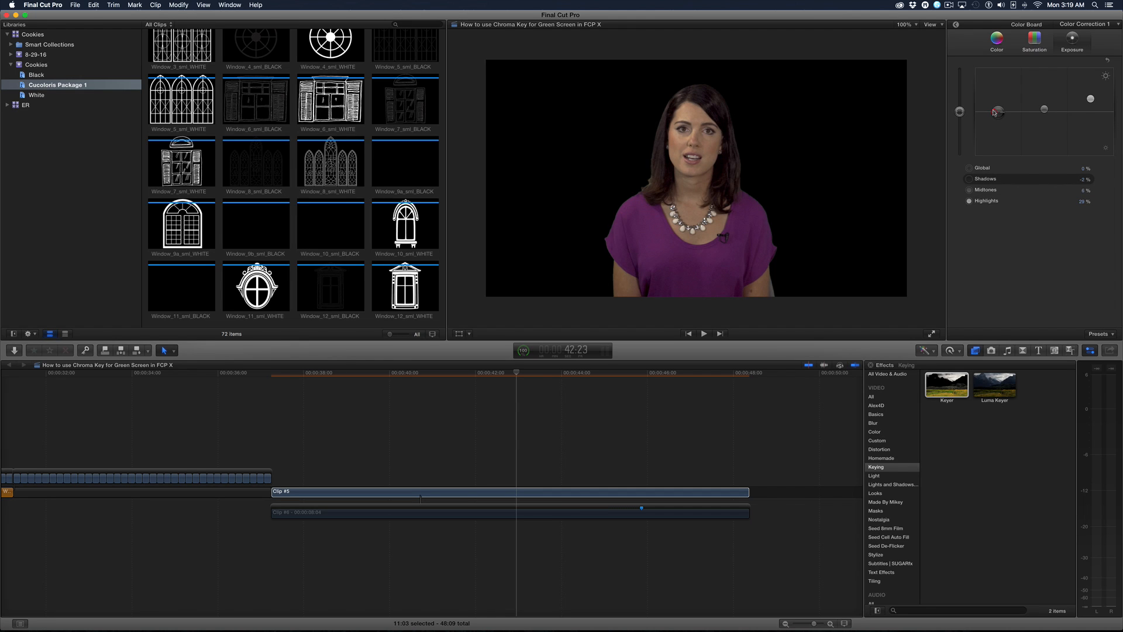
Select the presenter and background clips and preview the composite playback.
{"action": "left_click", "coordinate": [501, 491]}
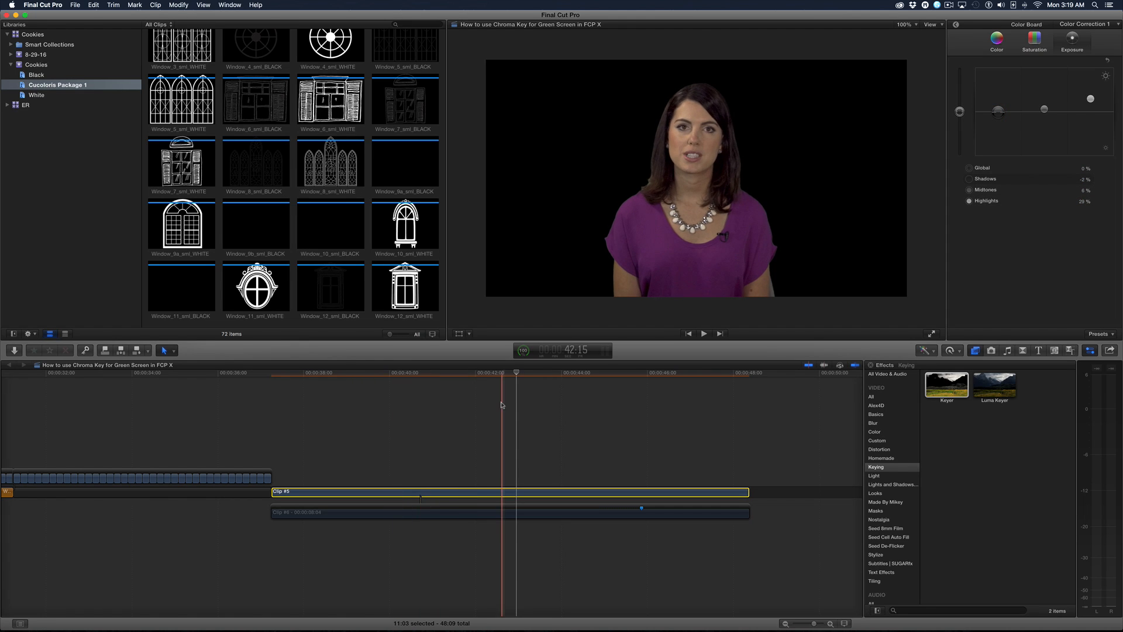
{"action": "left_click", "coordinate": [473, 513]}
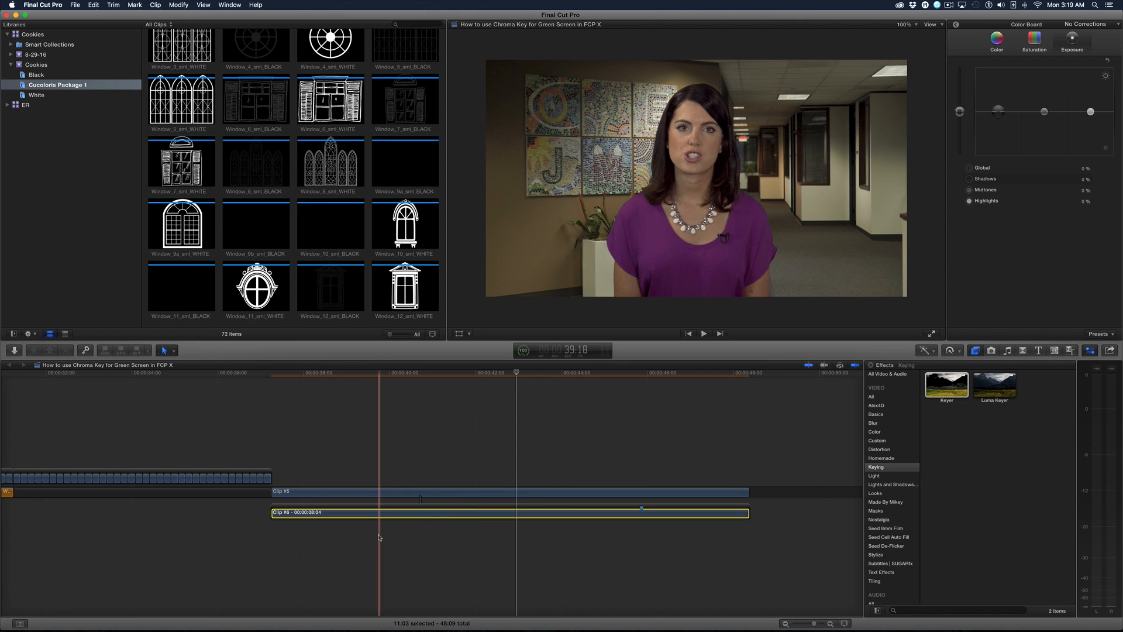
{"action": "left_click", "coordinate": [703, 333]}
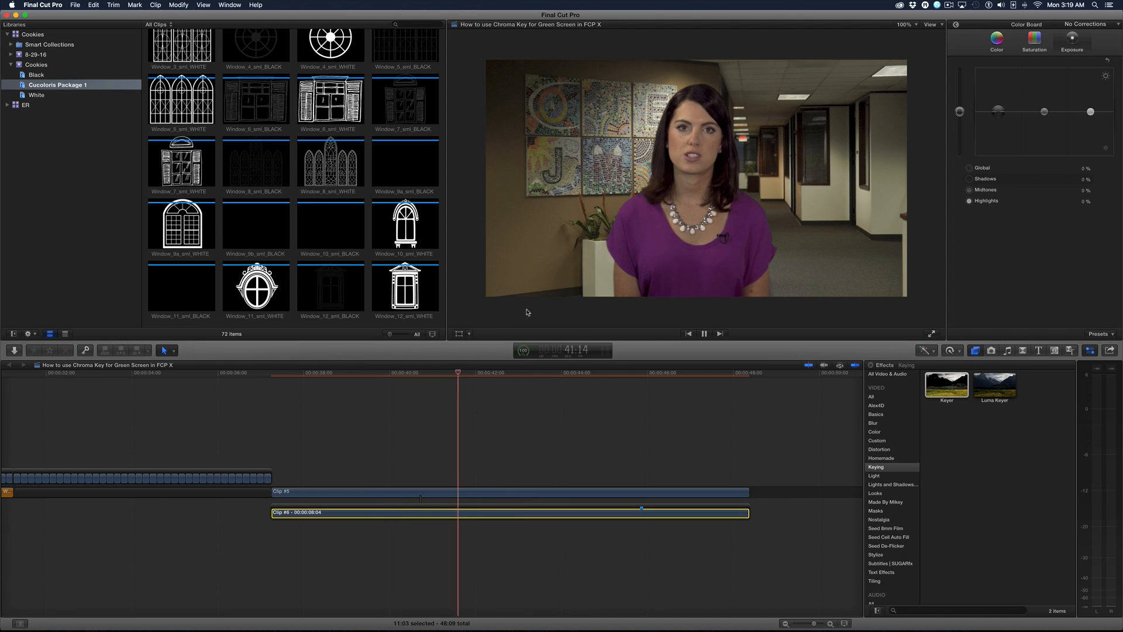
{"action": "left_click", "coordinate": [704, 333]}
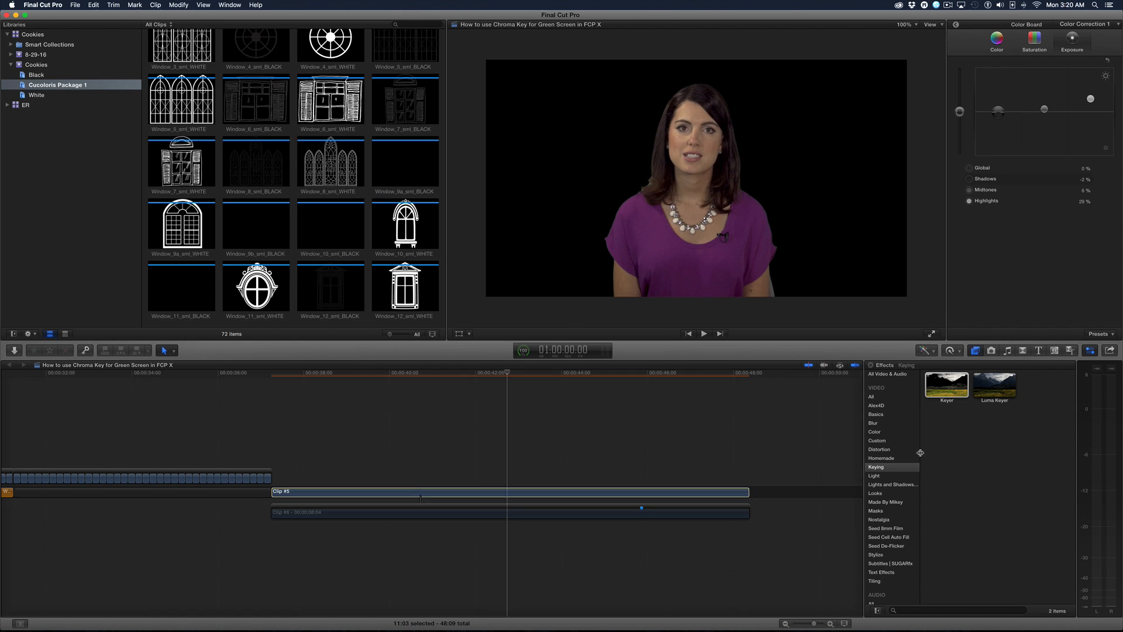
Apply Light Bulbs from Lights and Shadows and position a light on her face.
{"action": "left_click", "coordinate": [893, 484]}
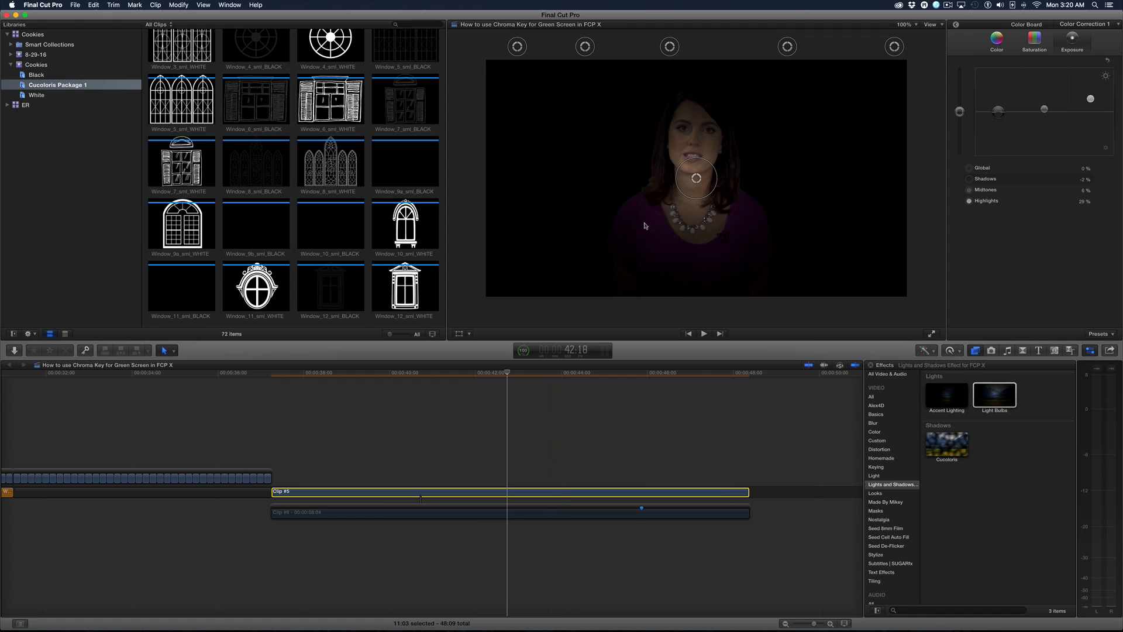
{"action": "left_click_drag", "start_coordinate": [695, 178], "coordinate": [673, 145]}
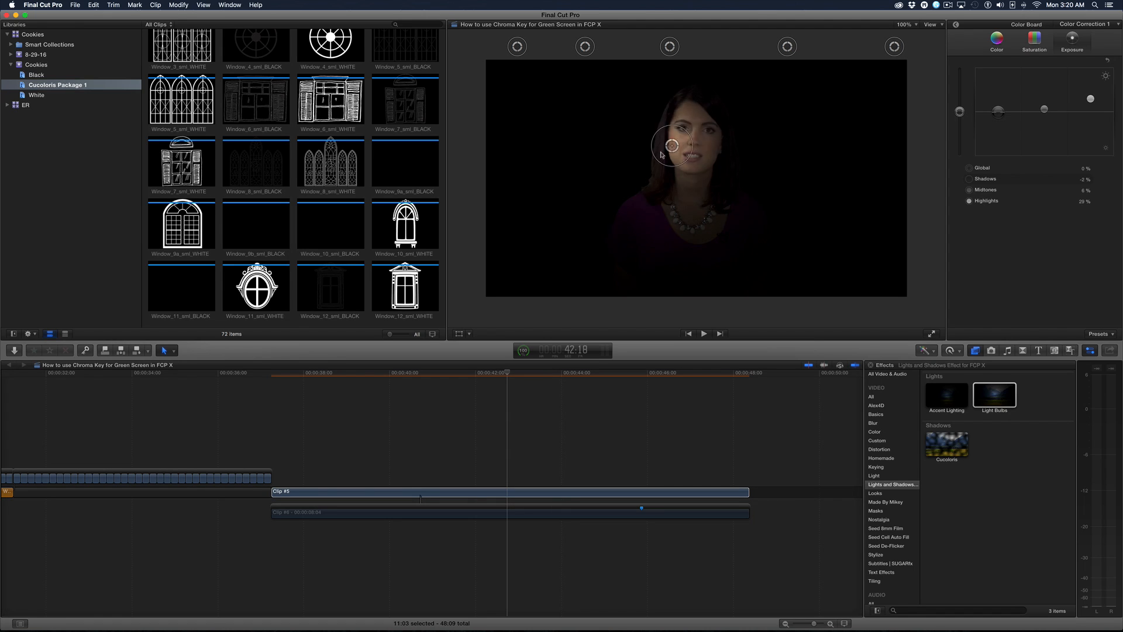
{"action": "left_click_drag", "start_coordinate": [672, 145], "coordinate": [694, 148]}
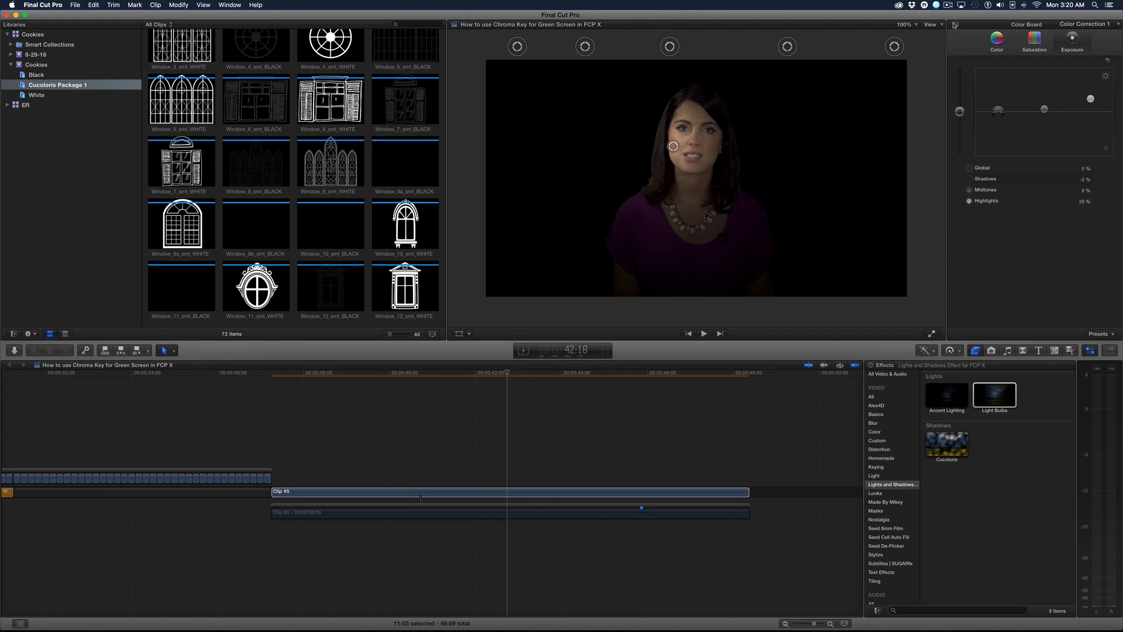
{"action": "left_click", "coordinate": [1009, 24]}
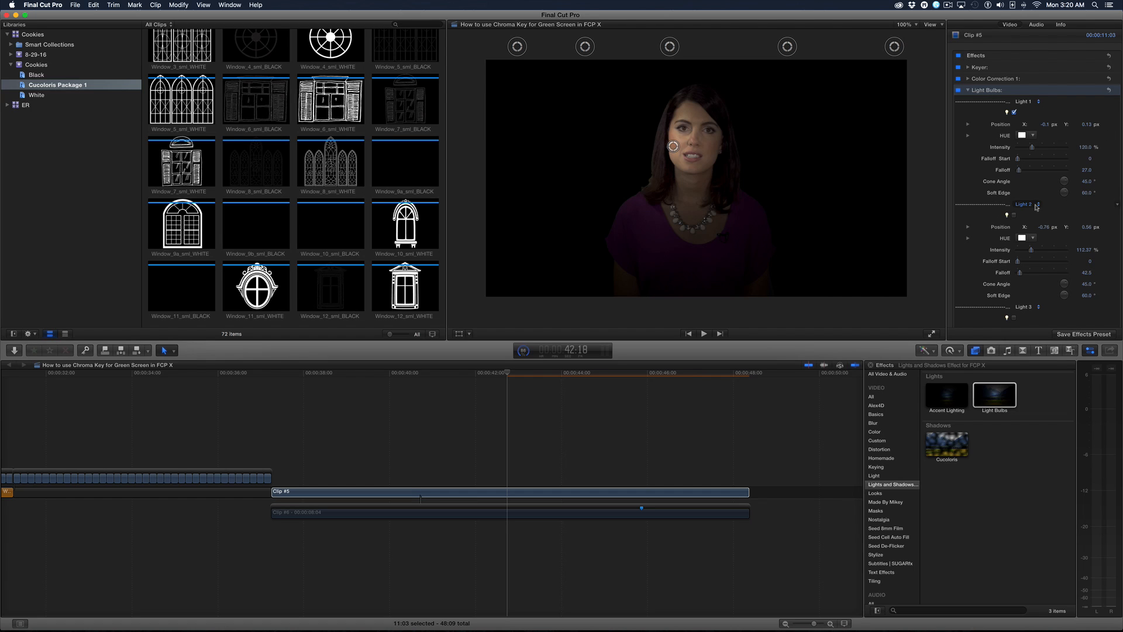
Move Light 2 to the presenter's right, close to her shoulder.
{"action": "left_click", "coordinate": [1015, 217]}
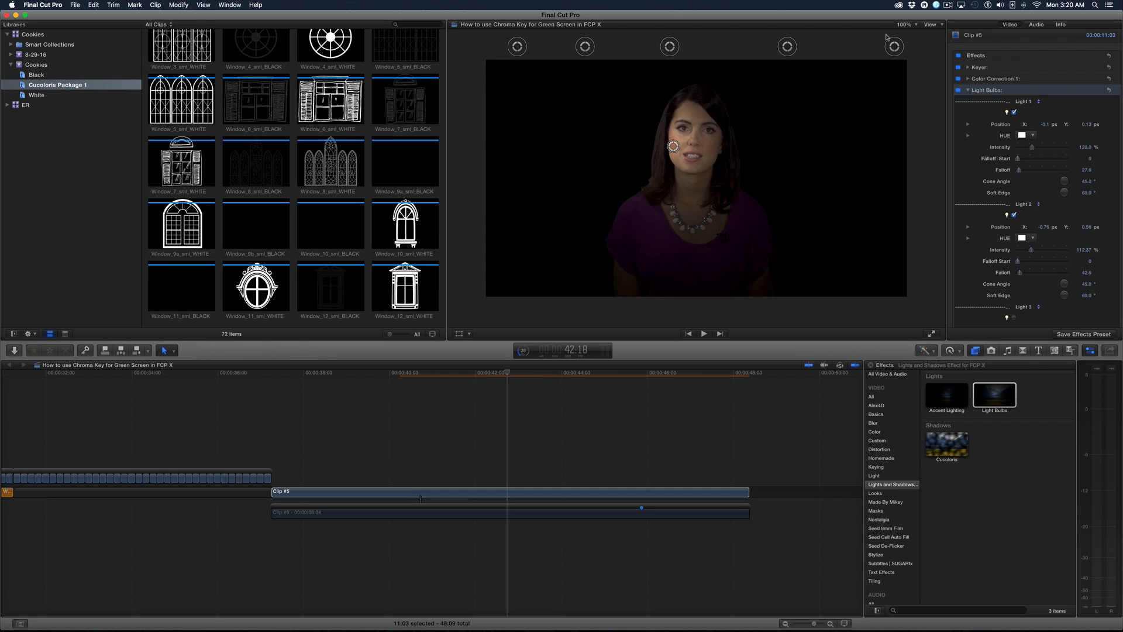
{"action": "left_click", "coordinate": [906, 24]}
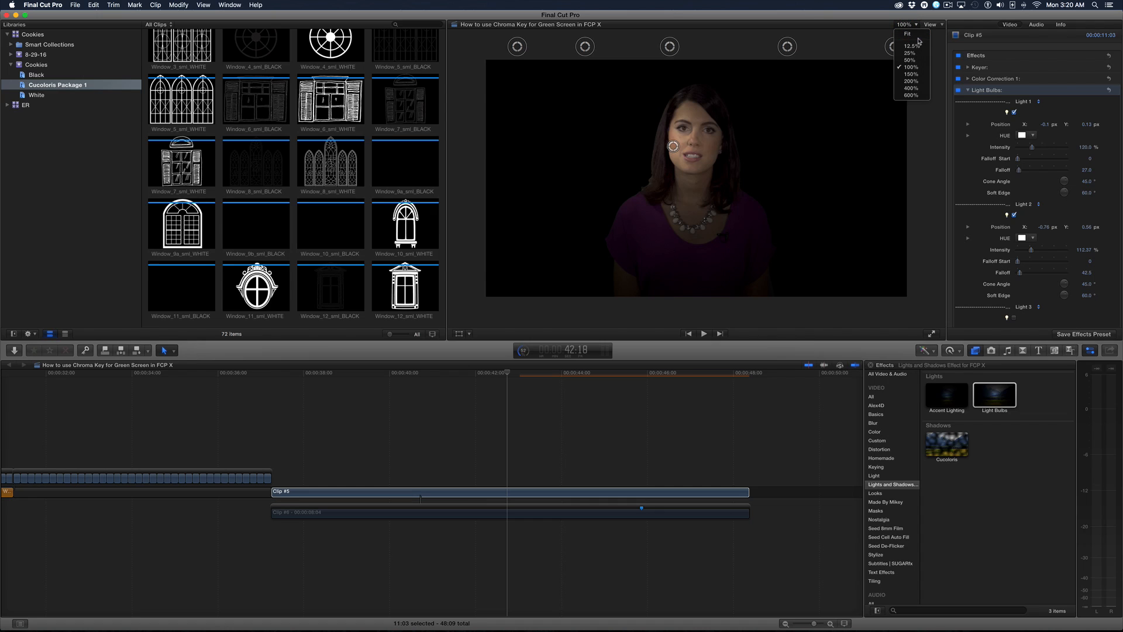
{"action": "left_click", "coordinate": [910, 60]}
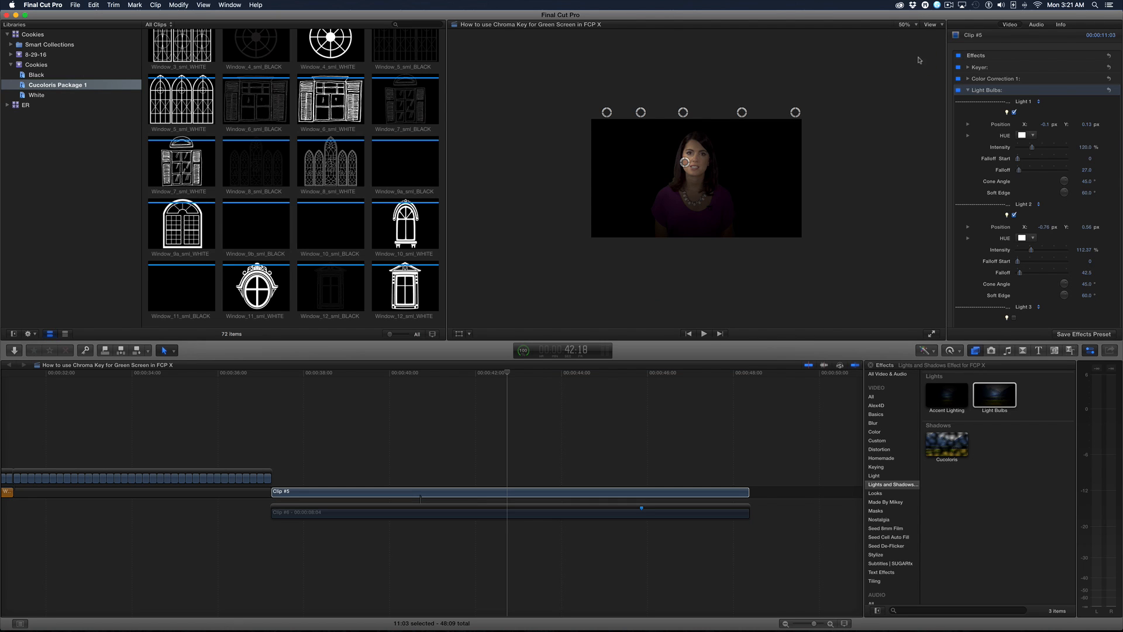
{"action": "left_click", "coordinate": [906, 24]}
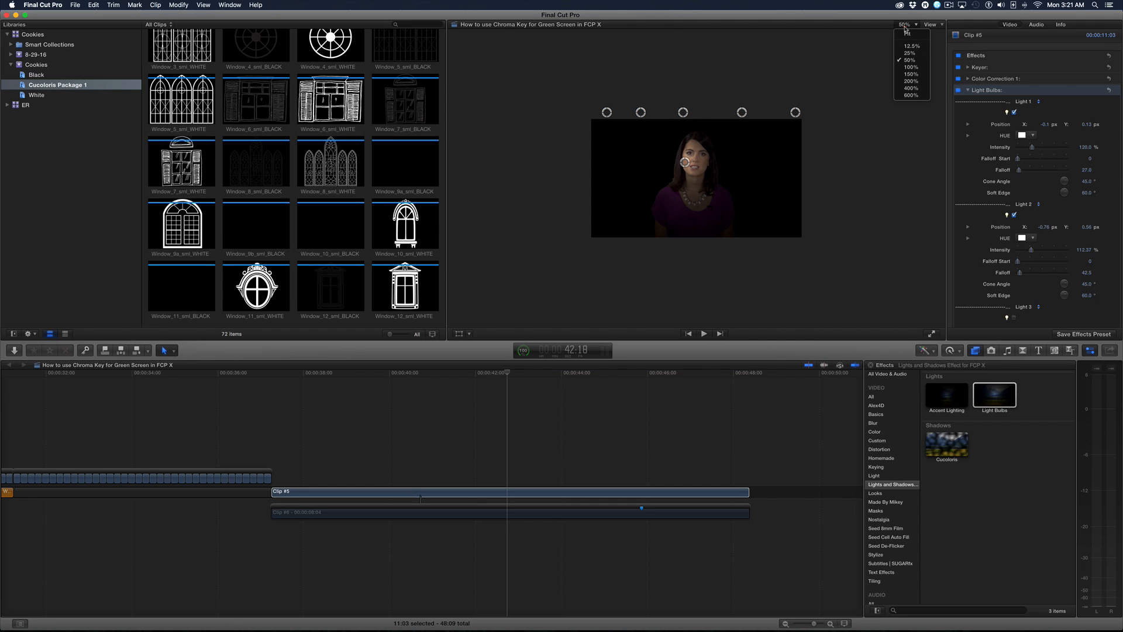
{"action": "left_click", "coordinate": [909, 66]}
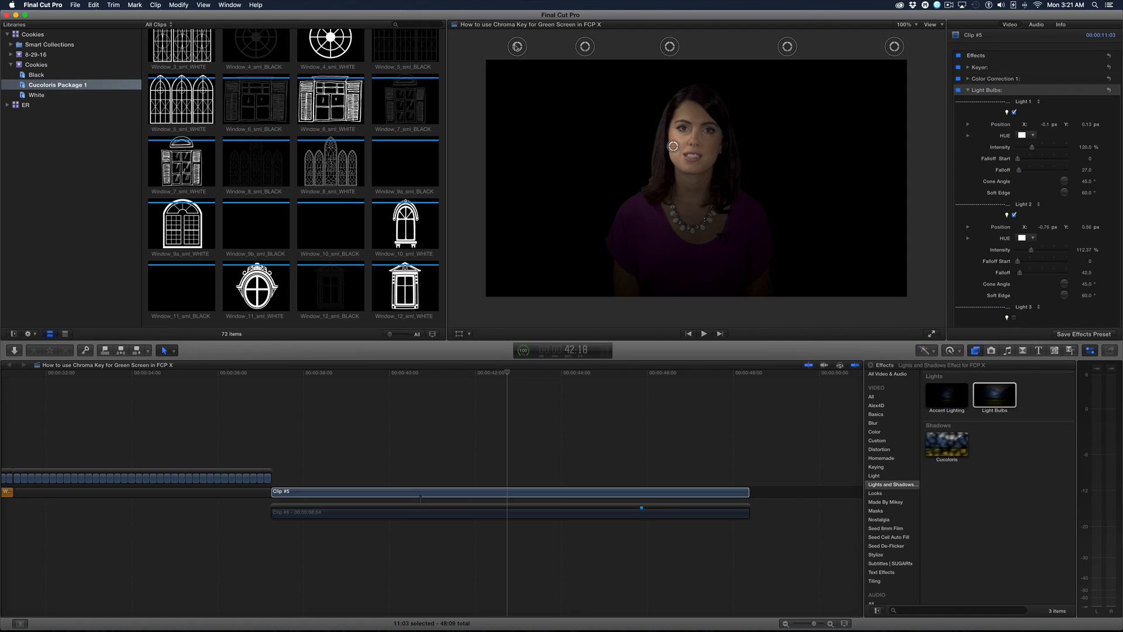
{"action": "mouse_move", "coordinate": [881, 44]}
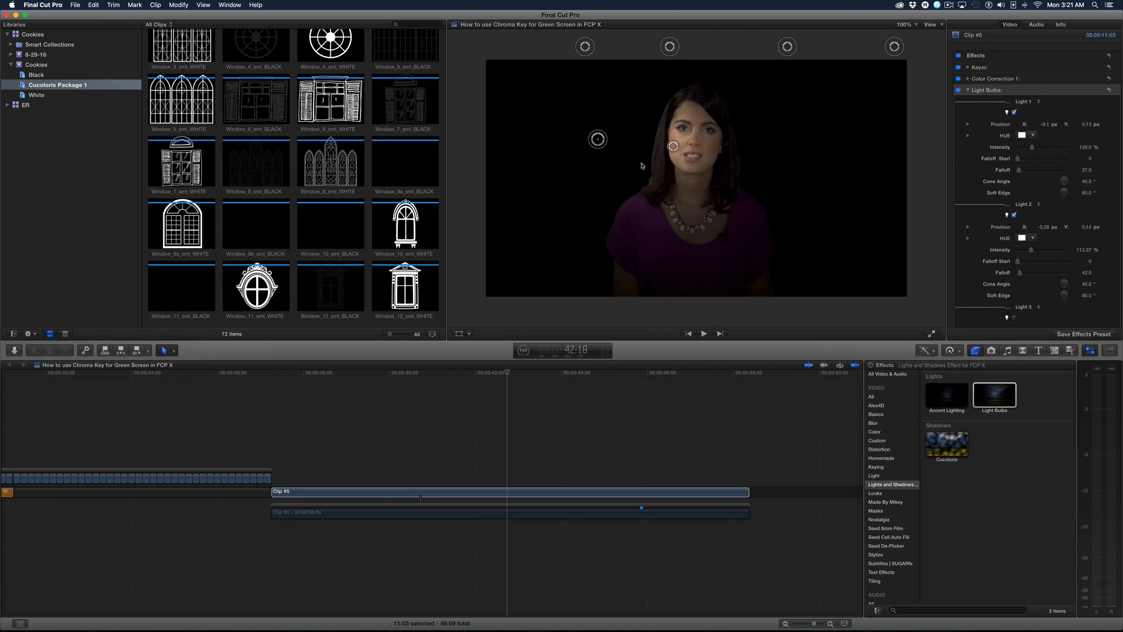
{"action": "left_click_drag", "start_coordinate": [672, 147], "coordinate": [783, 187]}
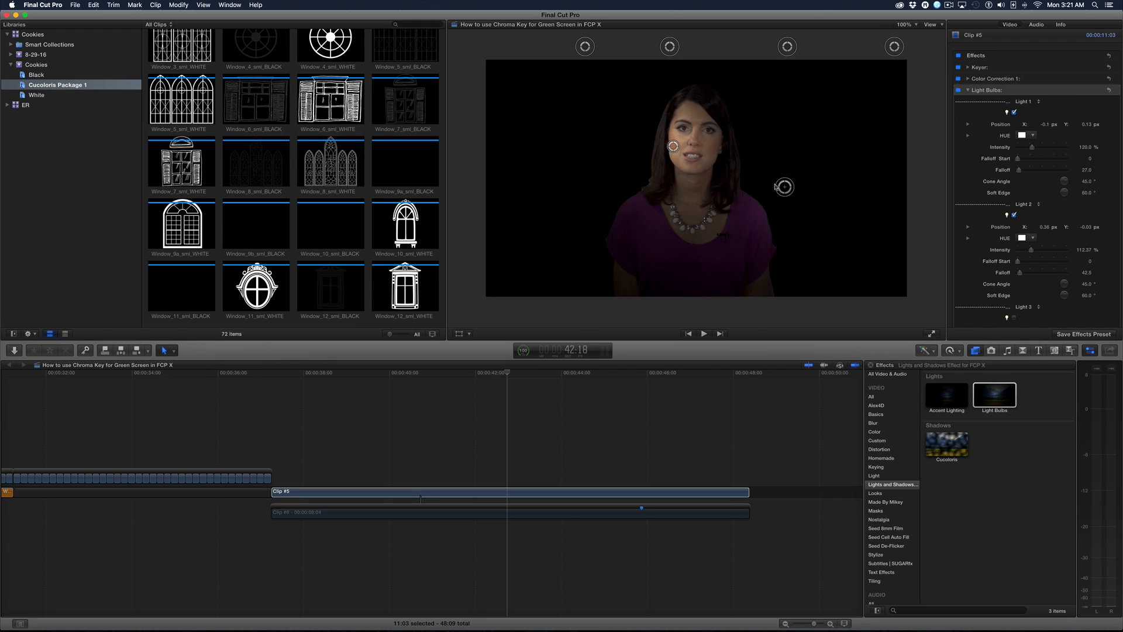
{"action": "left_click_drag", "start_coordinate": [784, 187], "coordinate": [760, 183]}
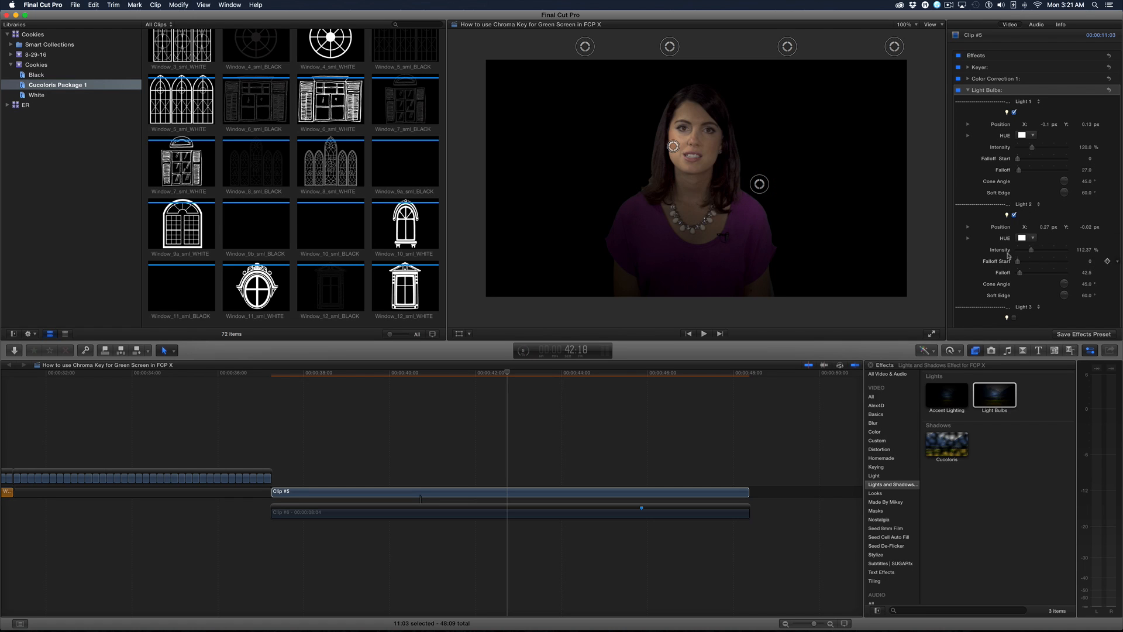
Set Light 2 to Intensity 172.55, Falloff Start 250, Cone Angle 50, Soft Edge 35.
{"action": "left_click_drag", "start_coordinate": [1031, 250], "coordinate": [1045, 249]}
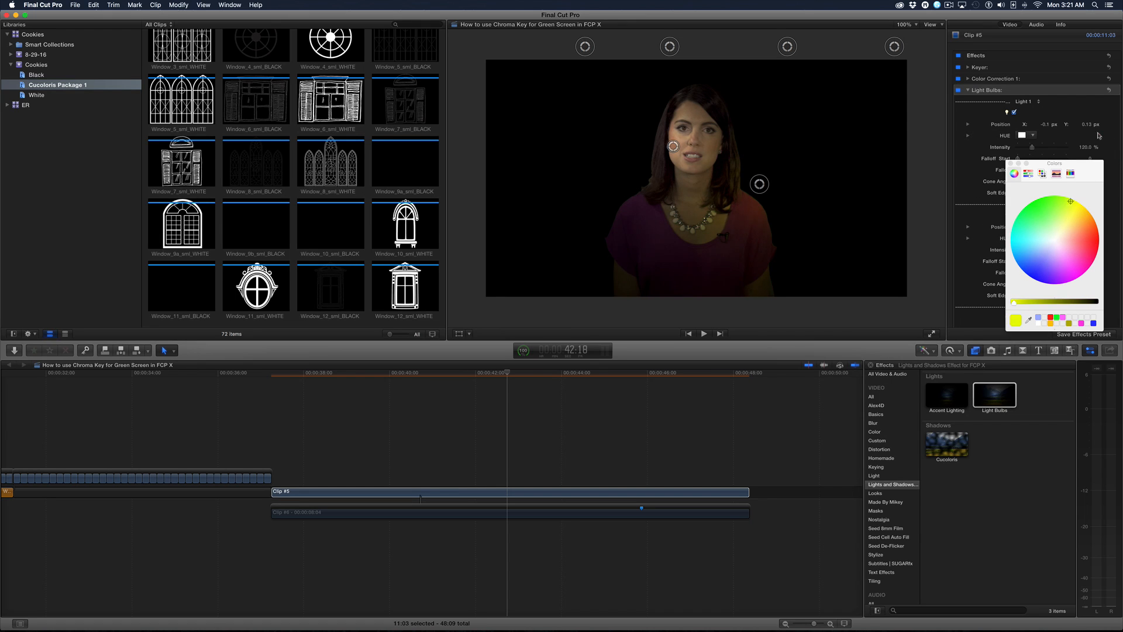
{"action": "left_click", "coordinate": [1017, 227]}
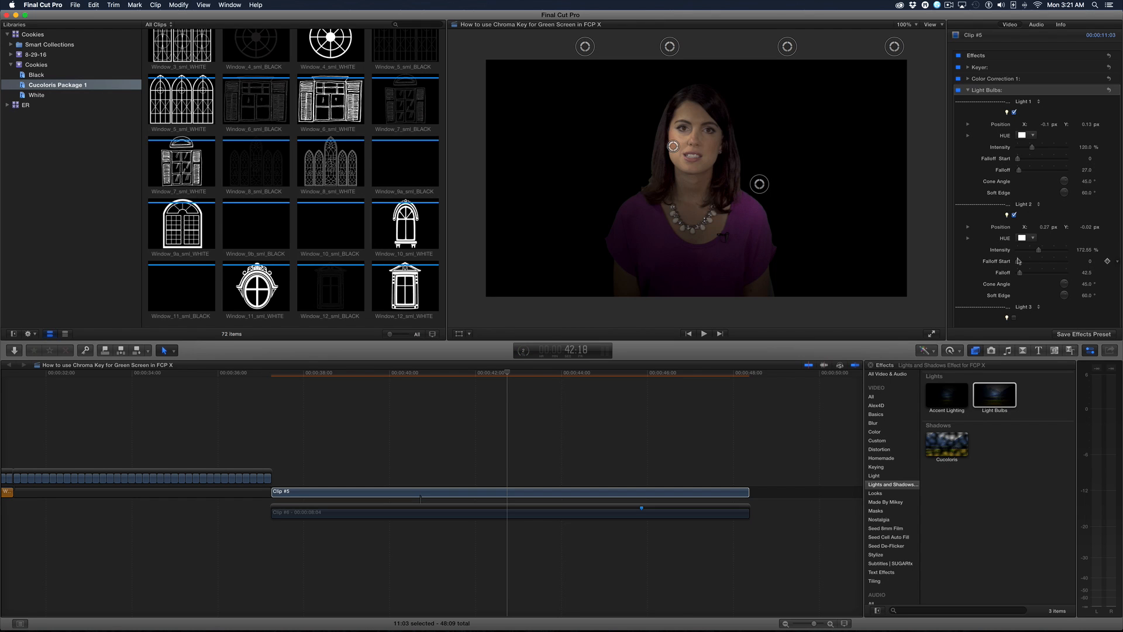
{"action": "left_click_drag", "start_coordinate": [1017, 261], "coordinate": [1034, 261]}
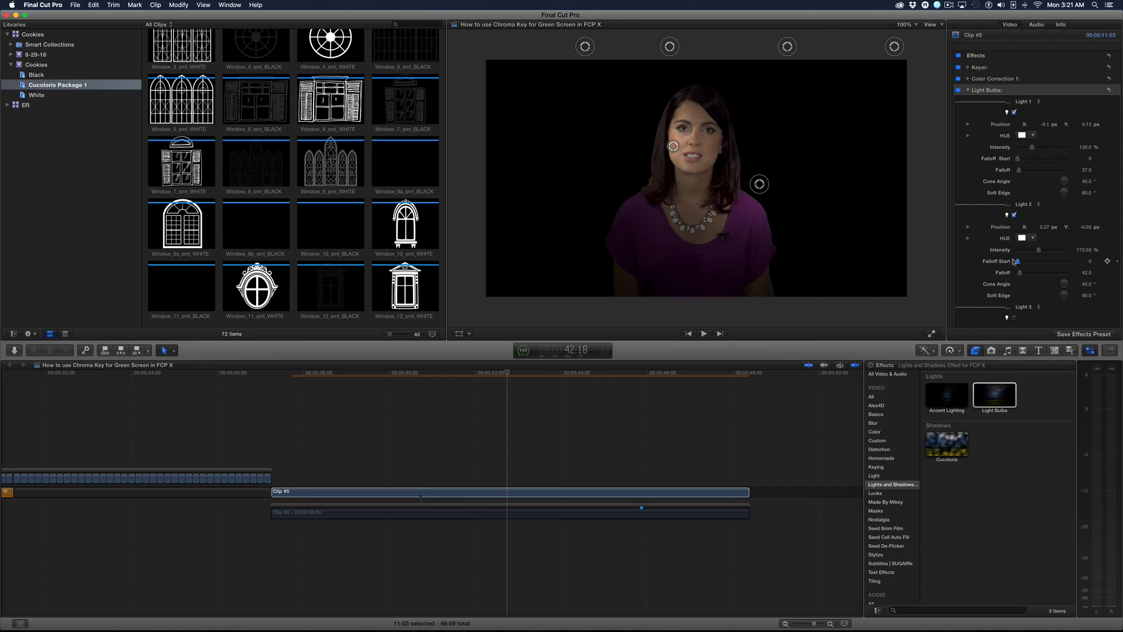
{"action": "left_click_drag", "start_coordinate": [1018, 262], "coordinate": [1040, 261]}
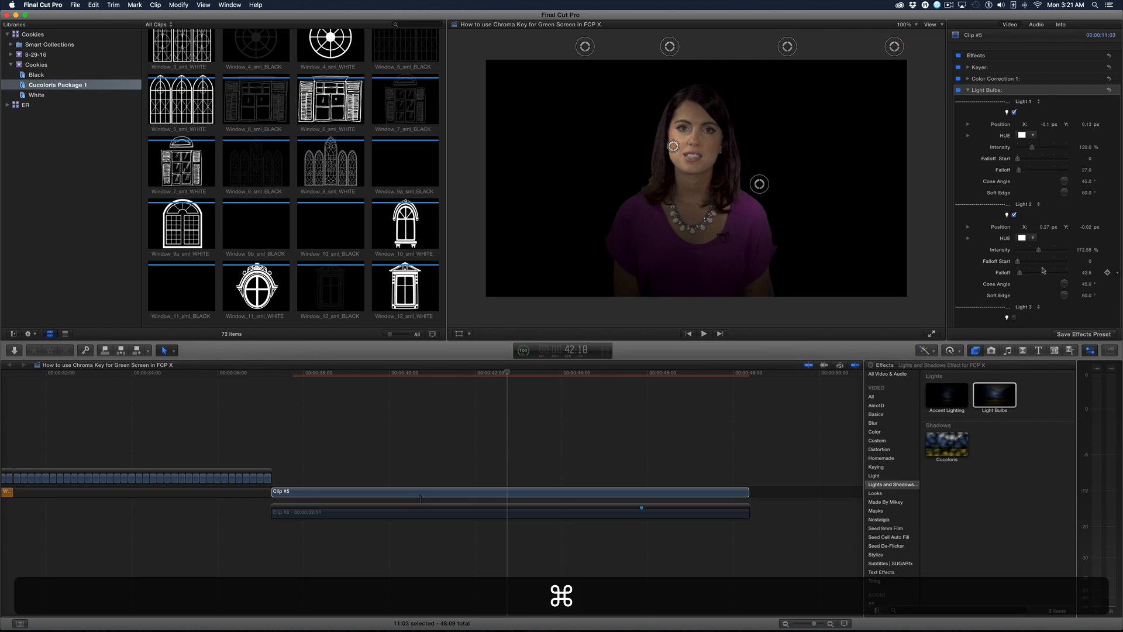
{"action": "left_click_drag", "start_coordinate": [1021, 262], "coordinate": [1053, 262]}
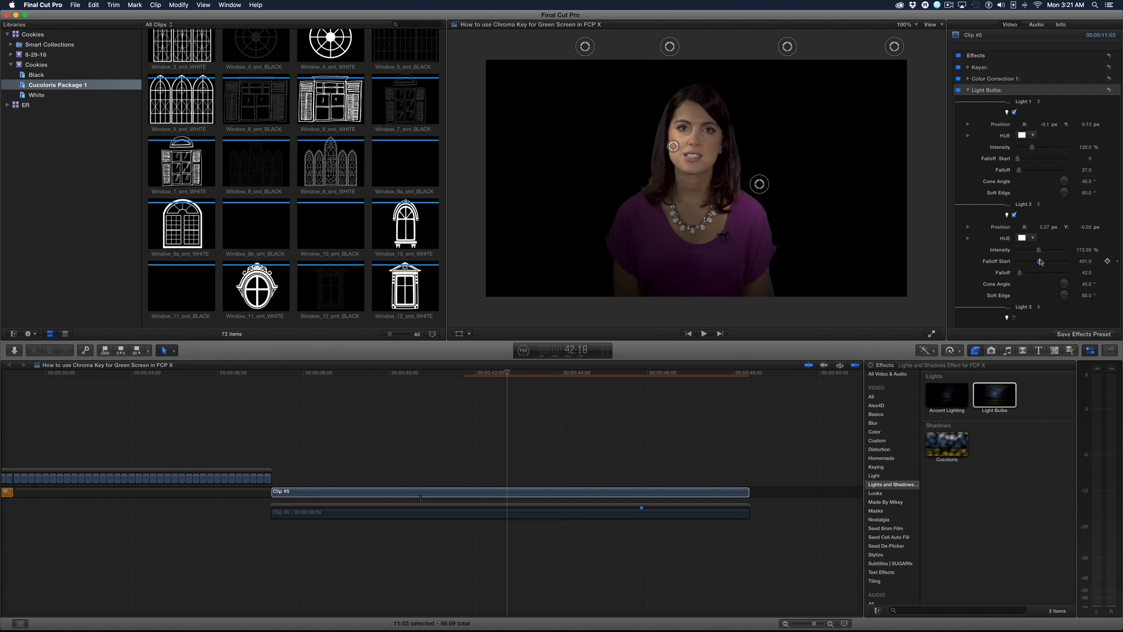
{"action": "left_click_drag", "start_coordinate": [1039, 262], "coordinate": [1021, 261]}
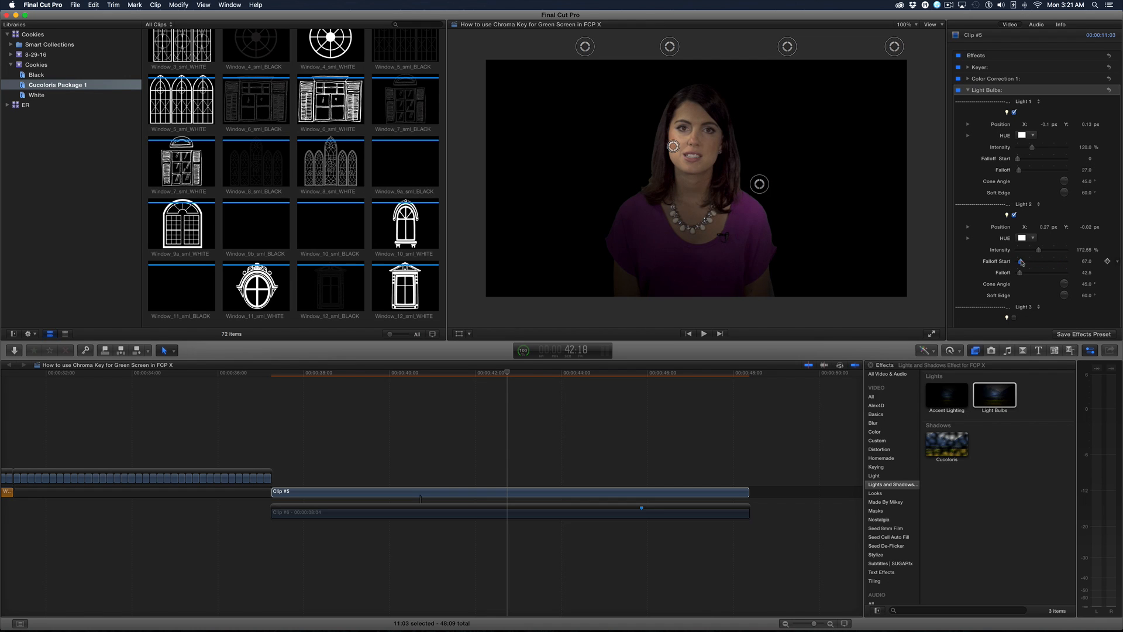
{"action": "left_click_drag", "start_coordinate": [1021, 261], "coordinate": [1049, 261]}
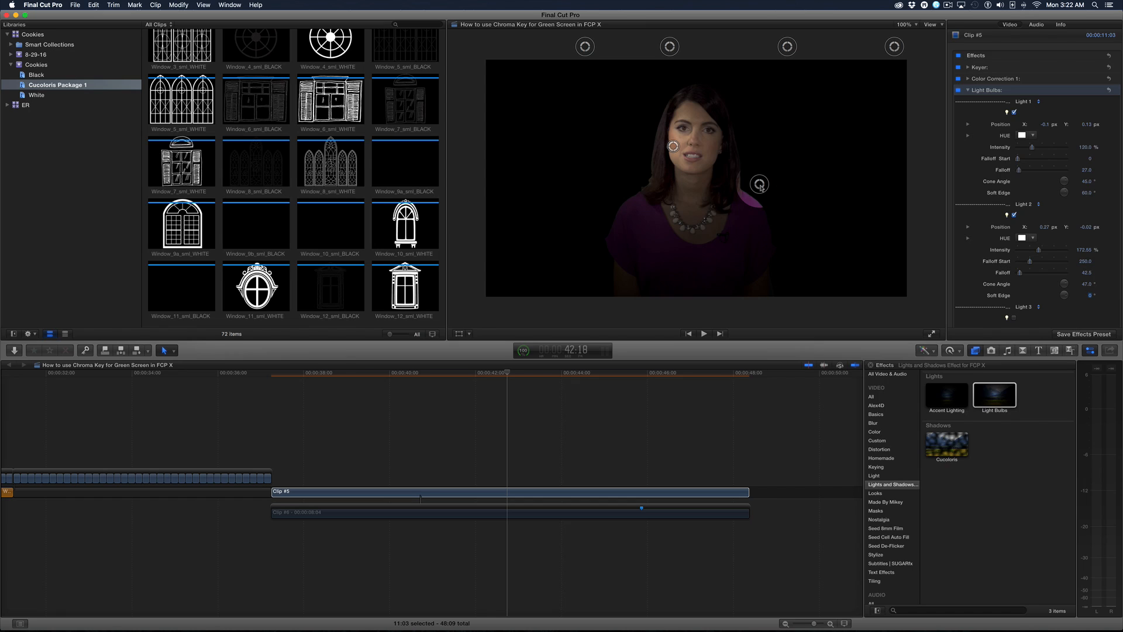
{"action": "left_click_drag", "start_coordinate": [760, 185], "coordinate": [705, 223]}
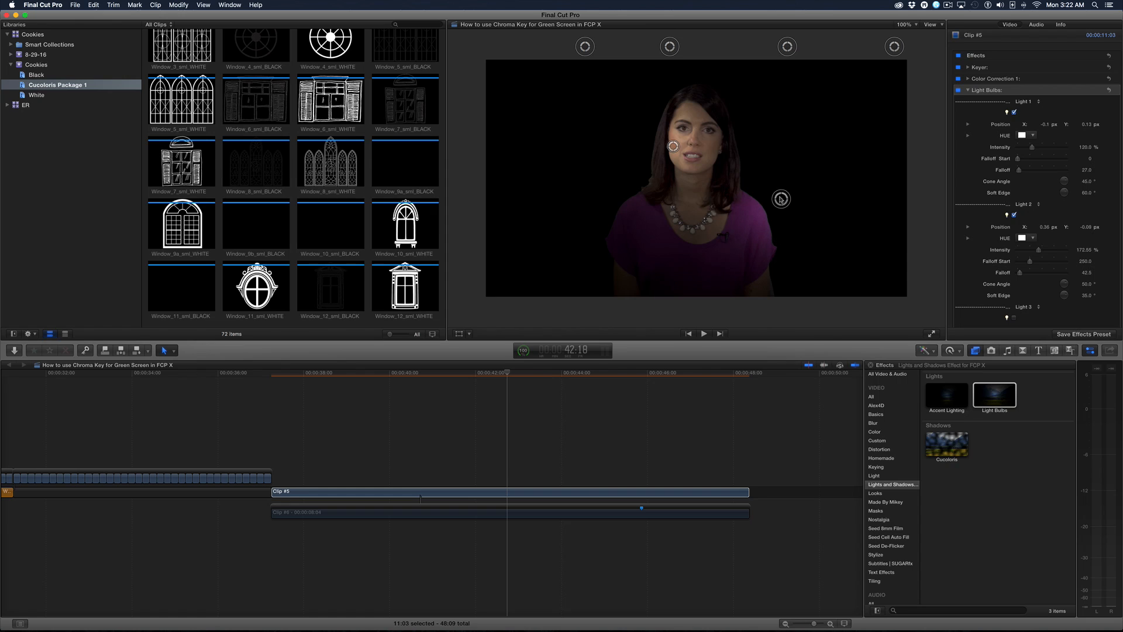
{"action": "left_click_drag", "start_coordinate": [781, 199], "coordinate": [762, 192]}
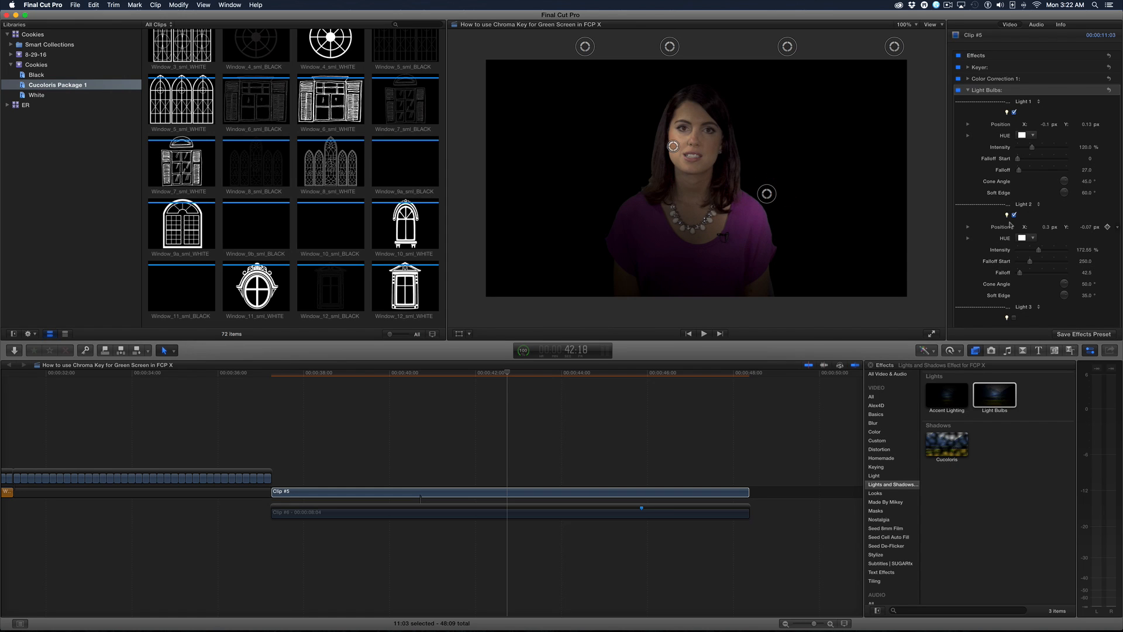
Scroll to Light 3, try a blue tint, then set it back to white.
{"action": "scroll", "scroll_direction": "down", "scroll_amount": 3}
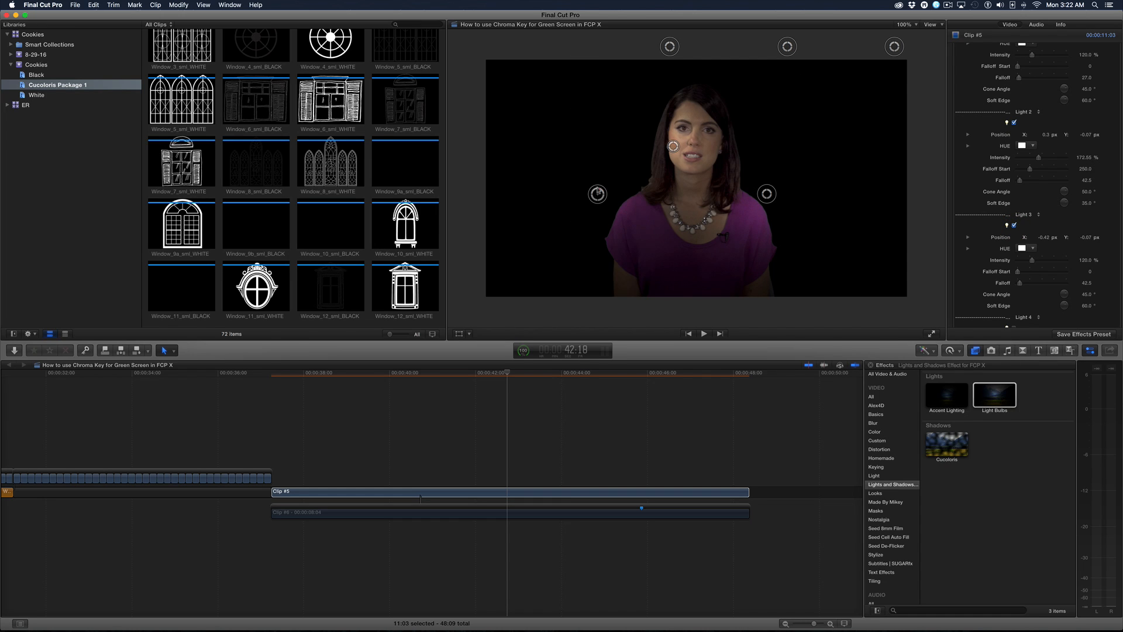
{"action": "left_click", "coordinate": [1022, 146]}
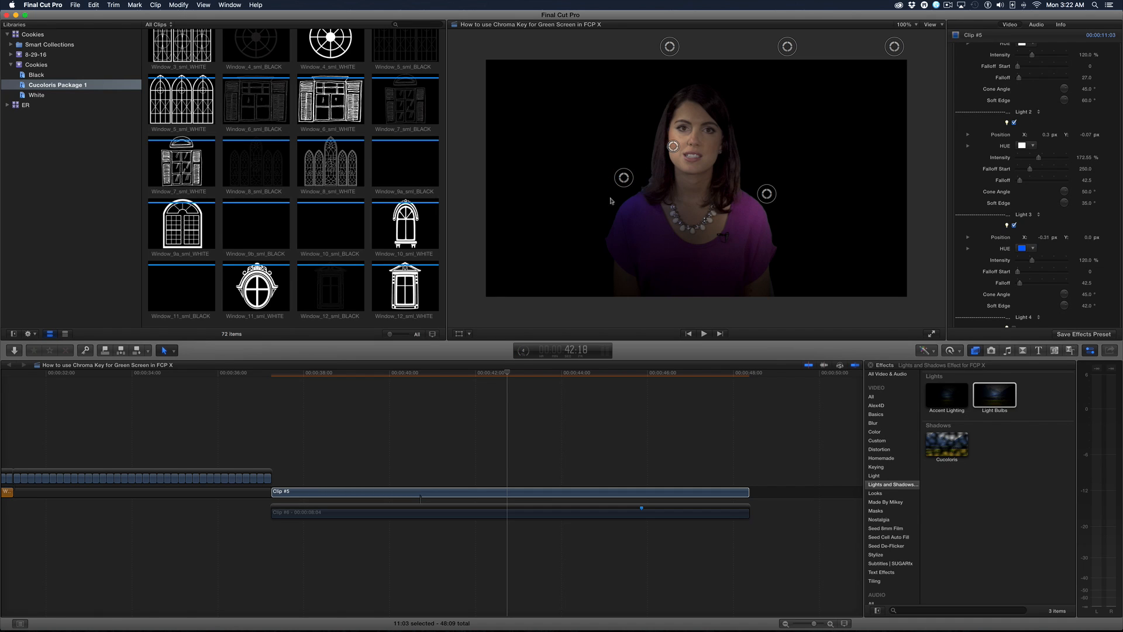
{"action": "left_click", "coordinate": [1024, 146]}
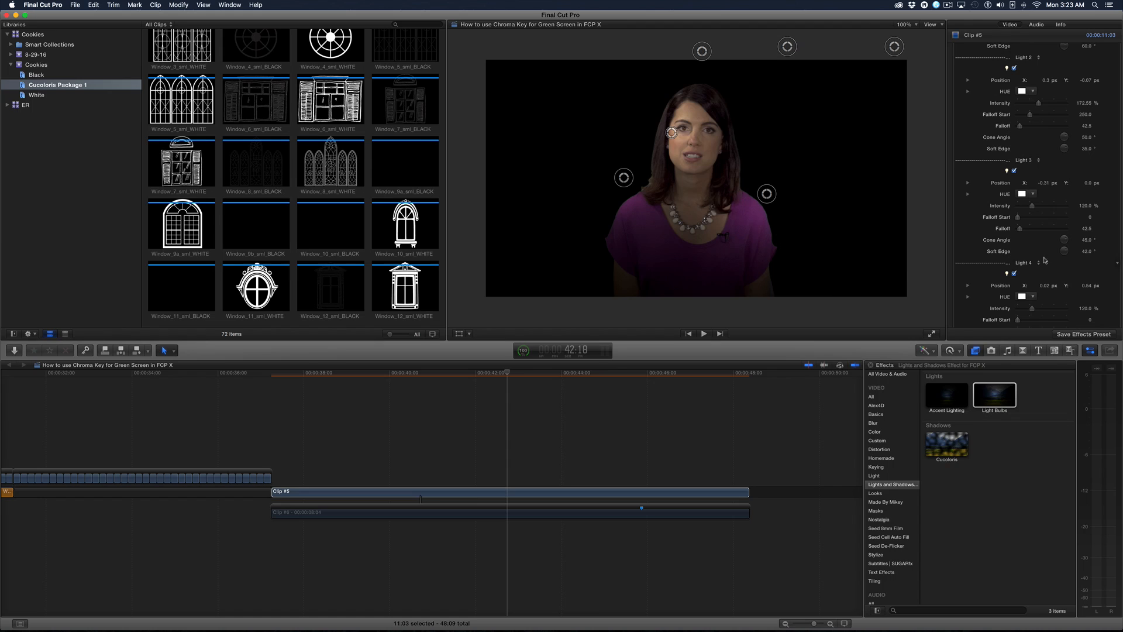
Preview playback, then add Accent Lighting to the office background clip.
{"action": "left_click", "coordinate": [511, 512]}
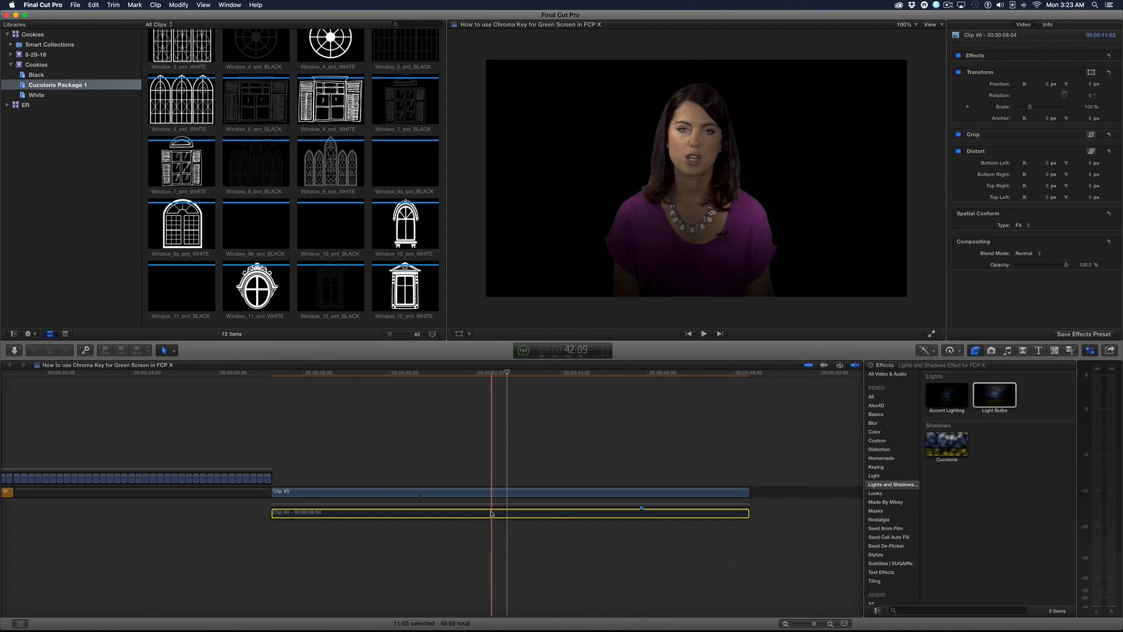
{"action": "left_click", "coordinate": [703, 333]}
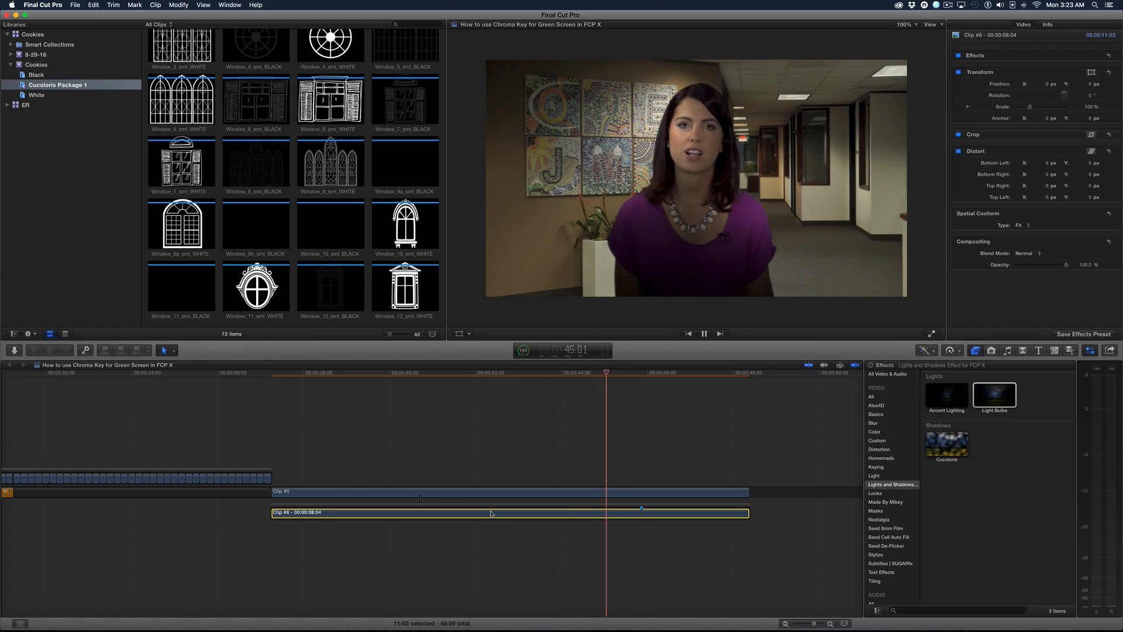
{"action": "left_click", "coordinate": [565, 499]}
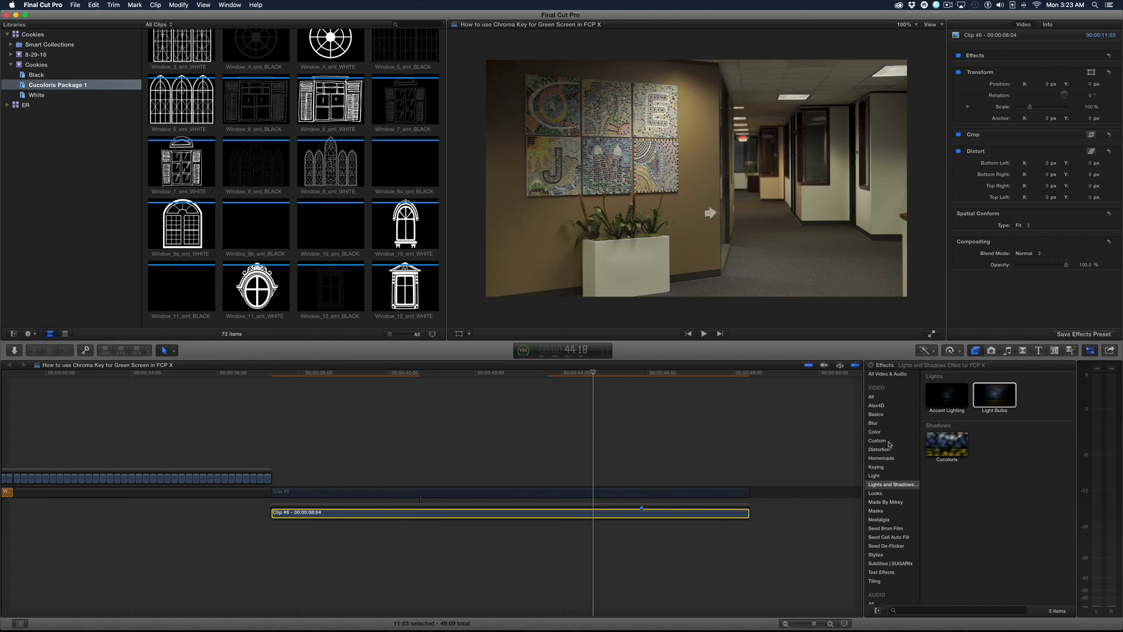
{"action": "left_click", "coordinate": [945, 394]}
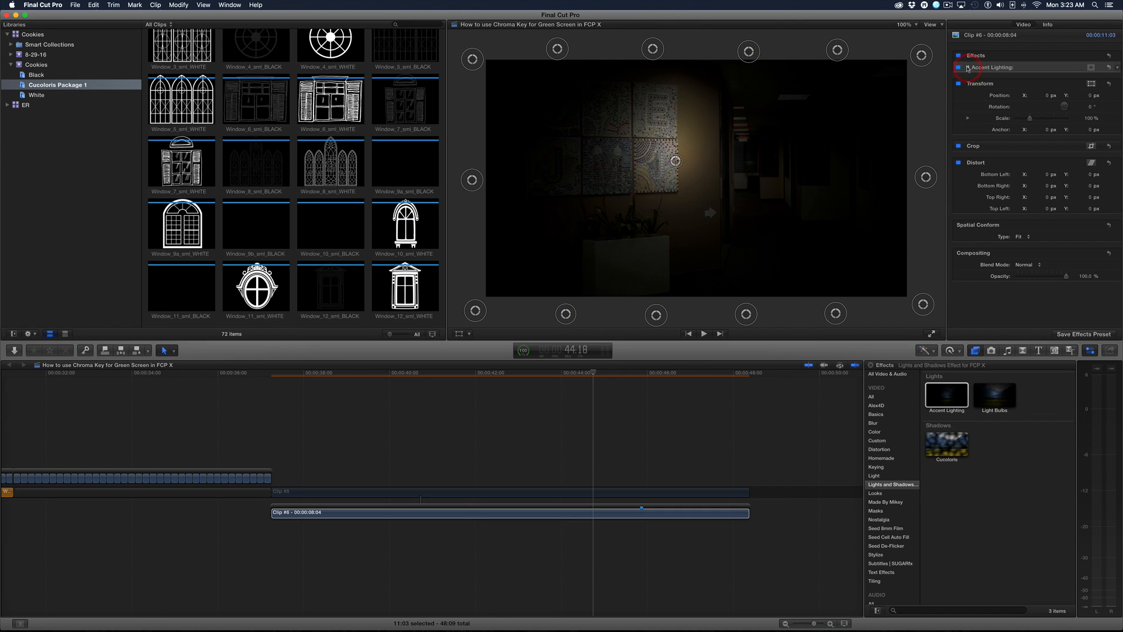
Drag the Accent Lighting spot onto the mosaic wall and raise its Intensity.
{"action": "left_click", "coordinate": [967, 67]}
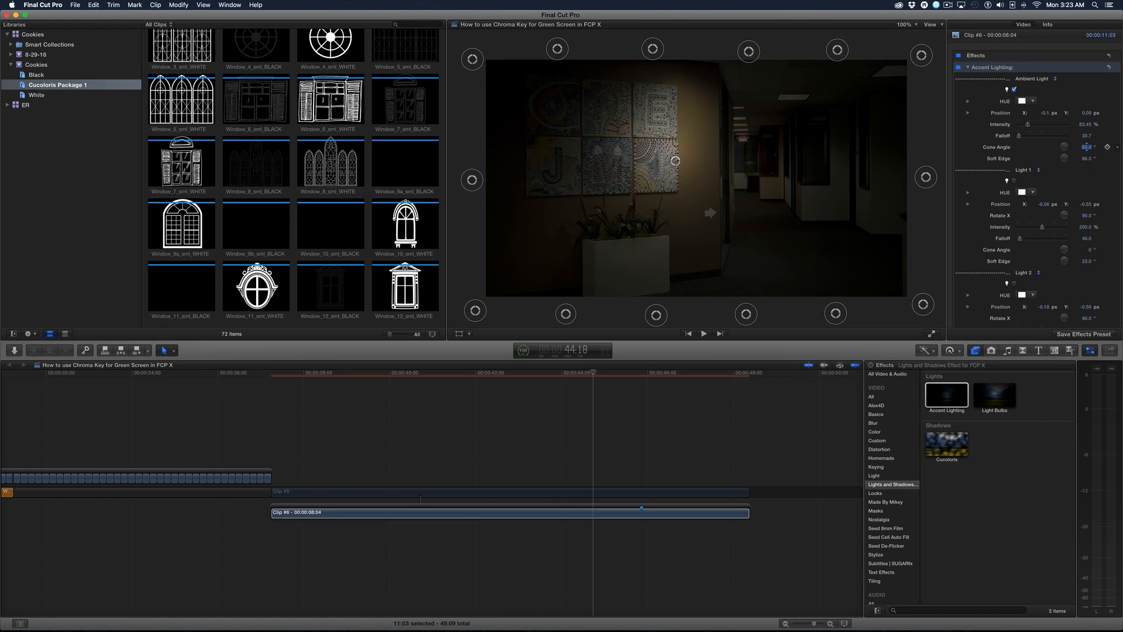
{"action": "left_click_drag", "start_coordinate": [676, 160], "coordinate": [598, 113]}
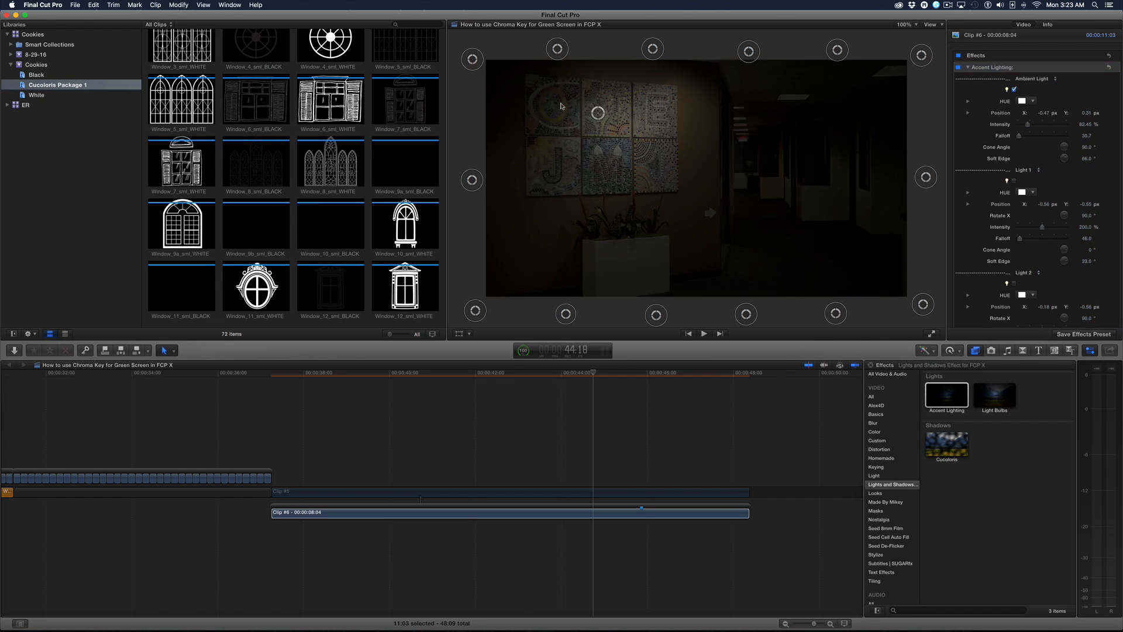
{"action": "left_click_drag", "start_coordinate": [600, 112], "coordinate": [705, 159]}
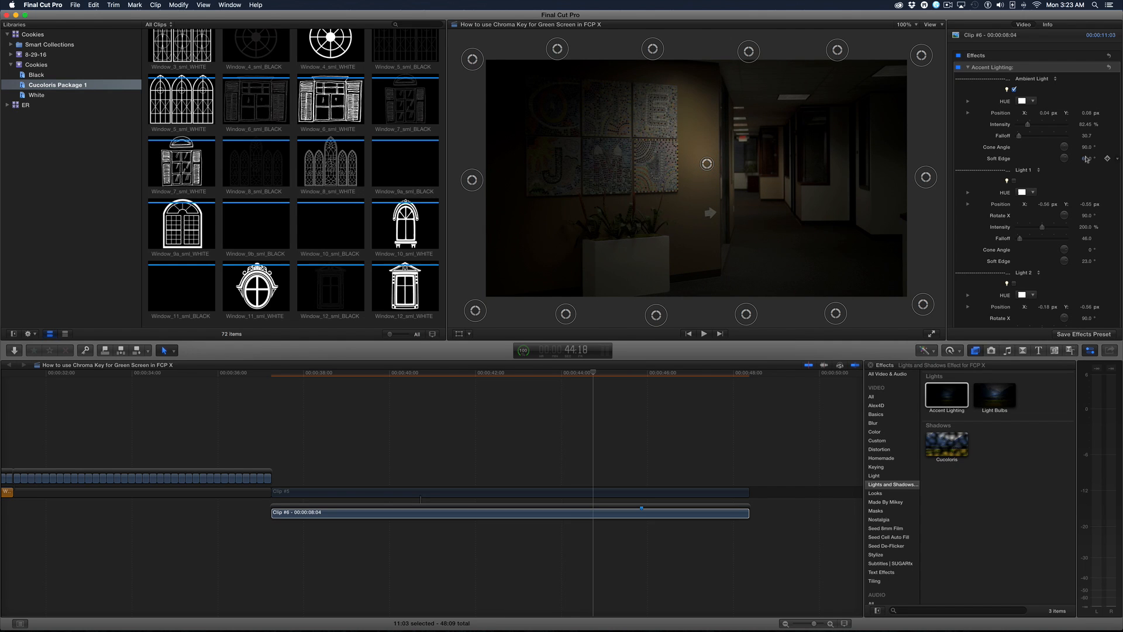
{"action": "left_click_drag", "start_coordinate": [1039, 124], "coordinate": [1067, 124]}
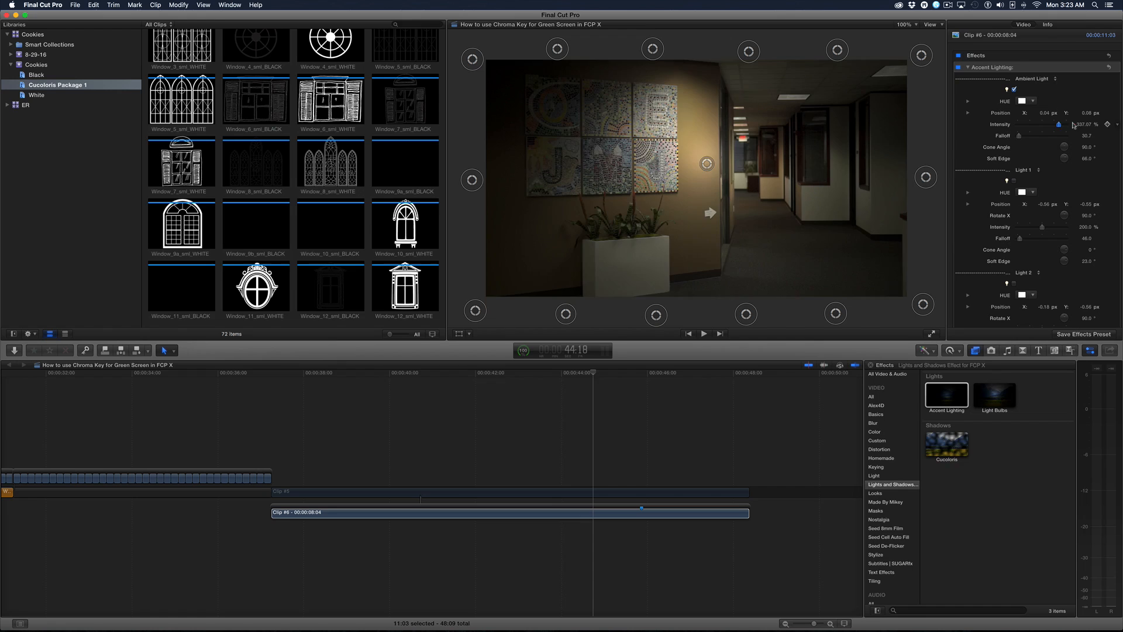
{"action": "left_click_drag", "start_coordinate": [1067, 124], "coordinate": [1053, 124]}
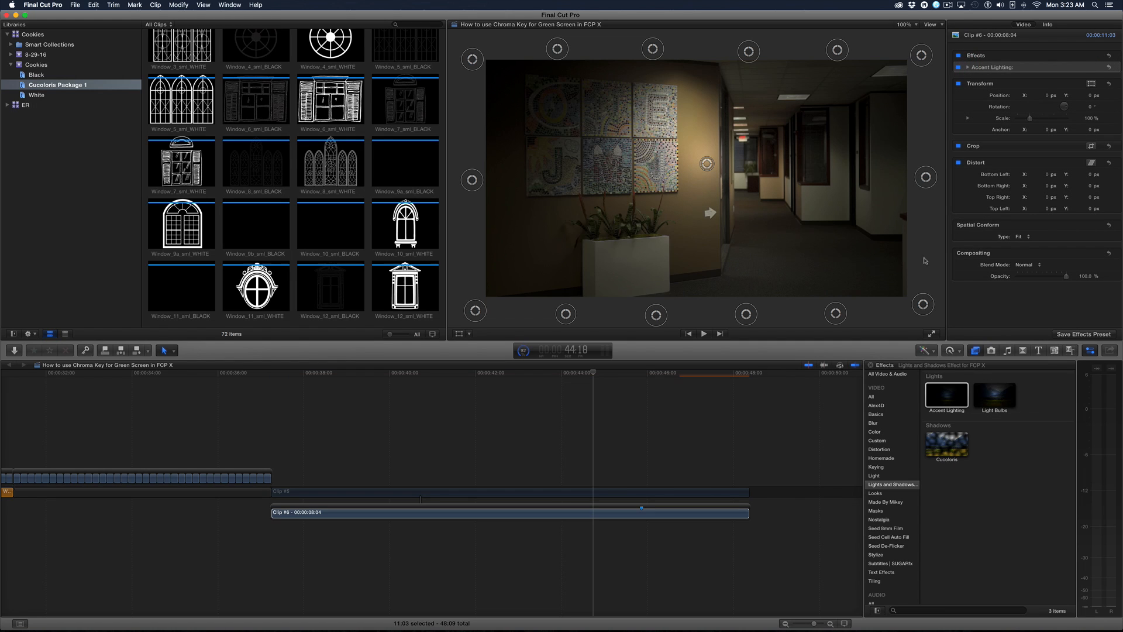
Apply the Cucoloris effect to the office background, removing its blur and centring the pattern.
{"action": "left_click", "coordinate": [947, 443]}
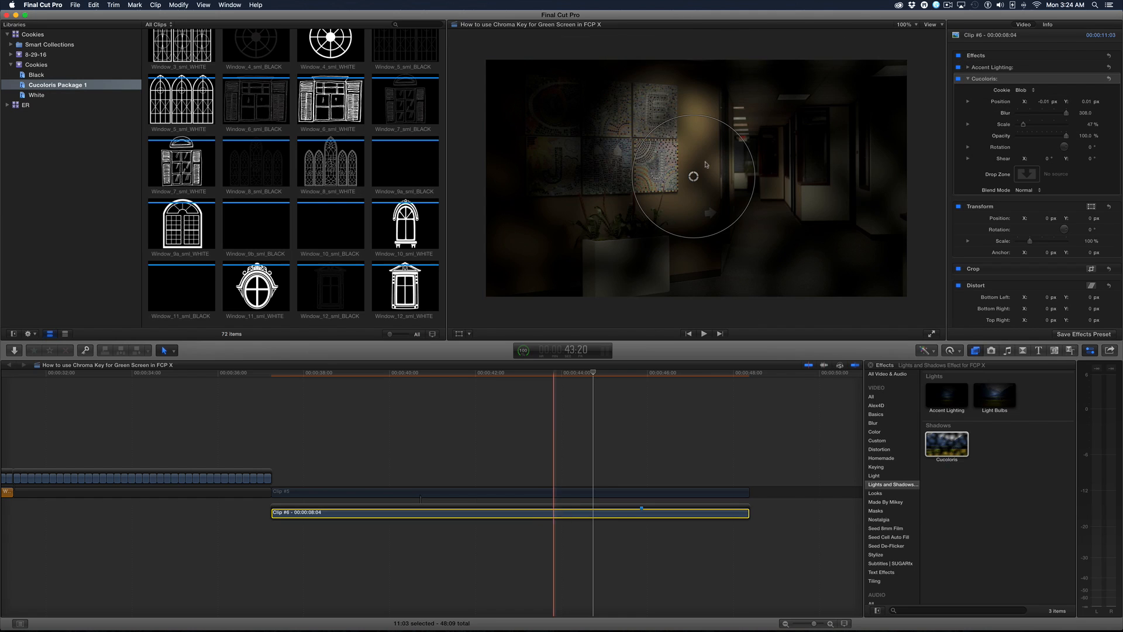
{"action": "left_click_drag", "start_coordinate": [693, 176], "coordinate": [566, 162]}
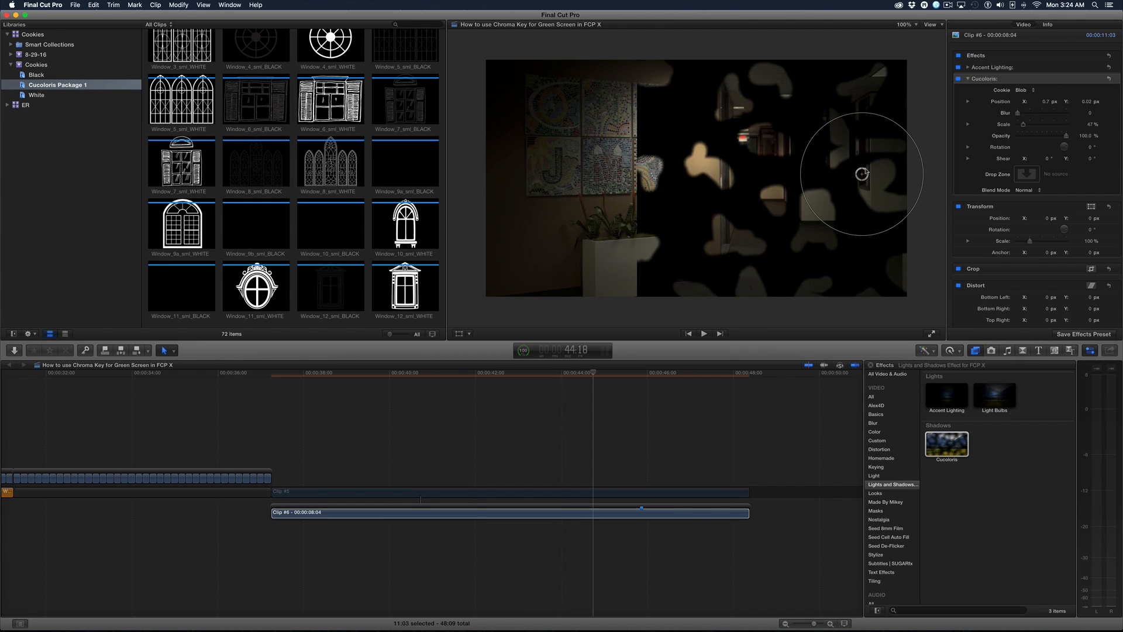
{"action": "left_click_drag", "start_coordinate": [863, 174], "coordinate": [644, 169]}
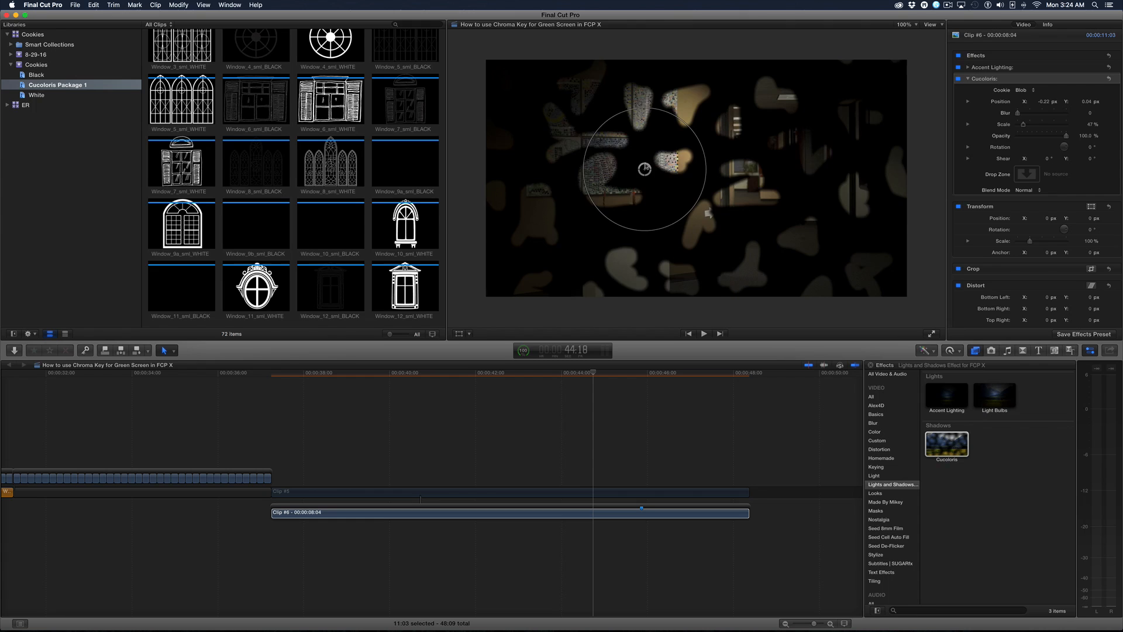
Resize the shadow pattern to a medium size and set the cookie to Blinds 2.
{"action": "left_click_drag", "start_coordinate": [1043, 124], "coordinate": [1021, 124]}
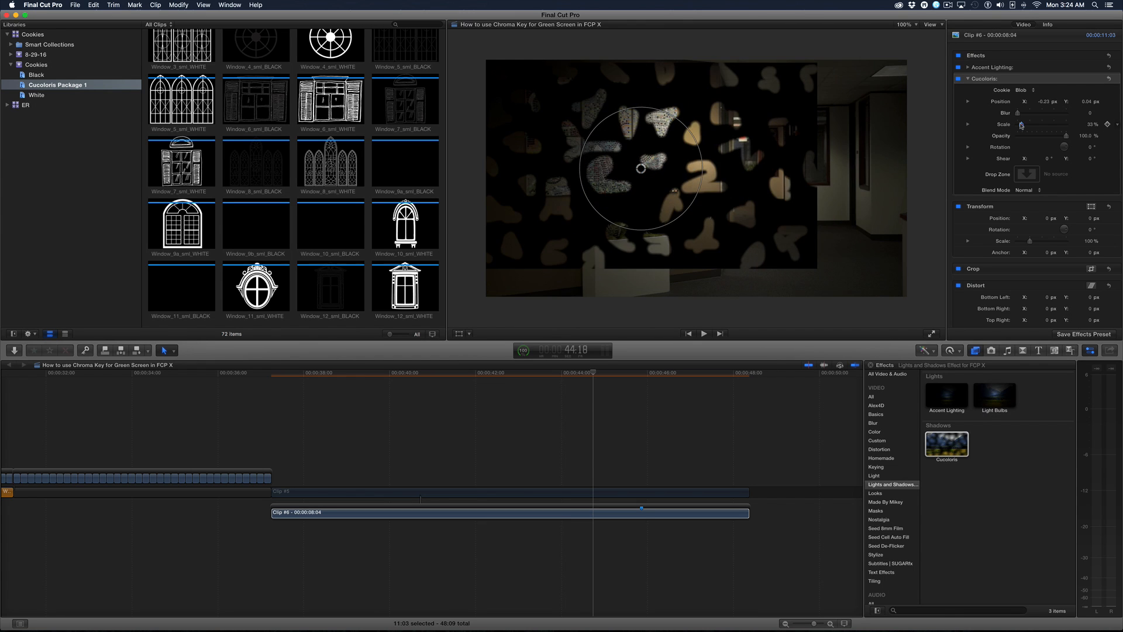
{"action": "left_click_drag", "start_coordinate": [1022, 125], "coordinate": [1025, 125]}
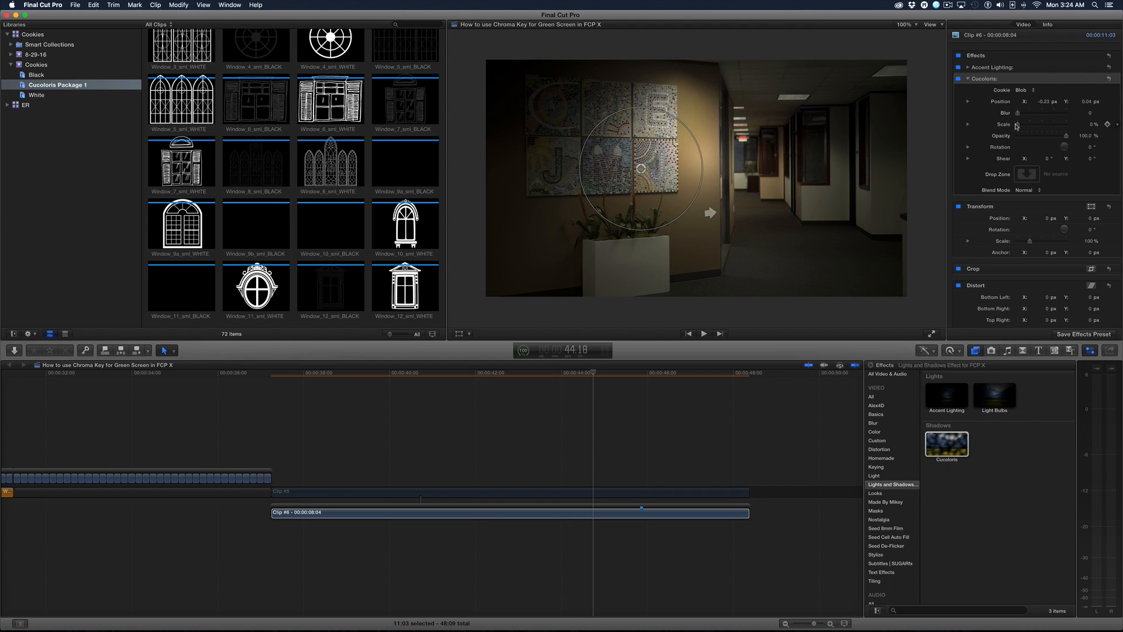
{"action": "left_click_drag", "start_coordinate": [1020, 124], "coordinate": [1035, 124]}
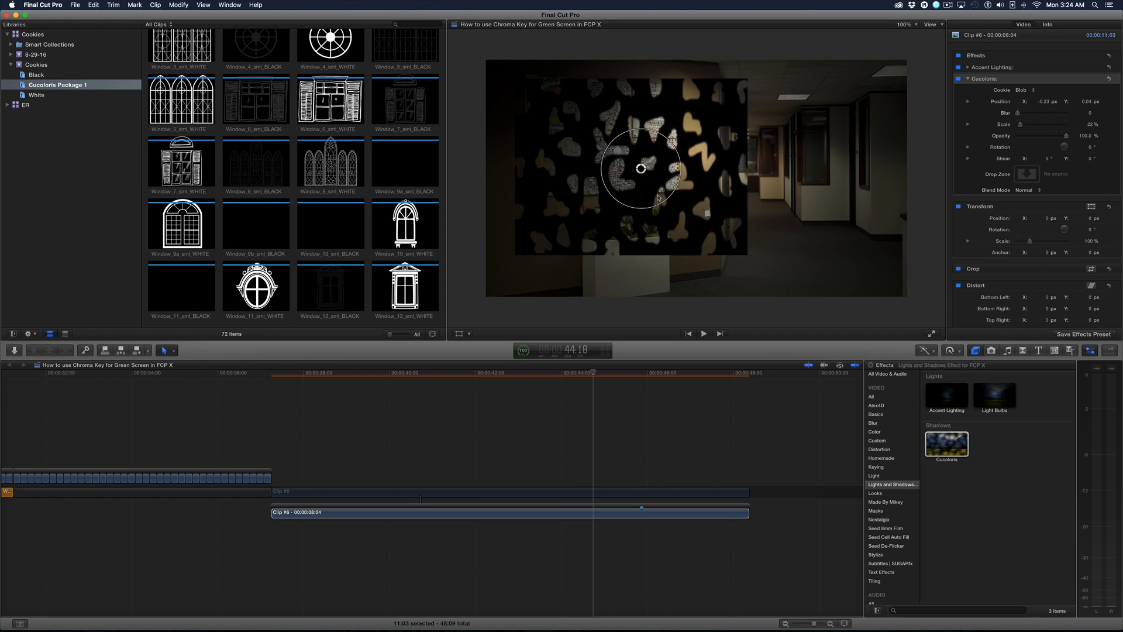
{"action": "left_click", "coordinate": [1021, 90]}
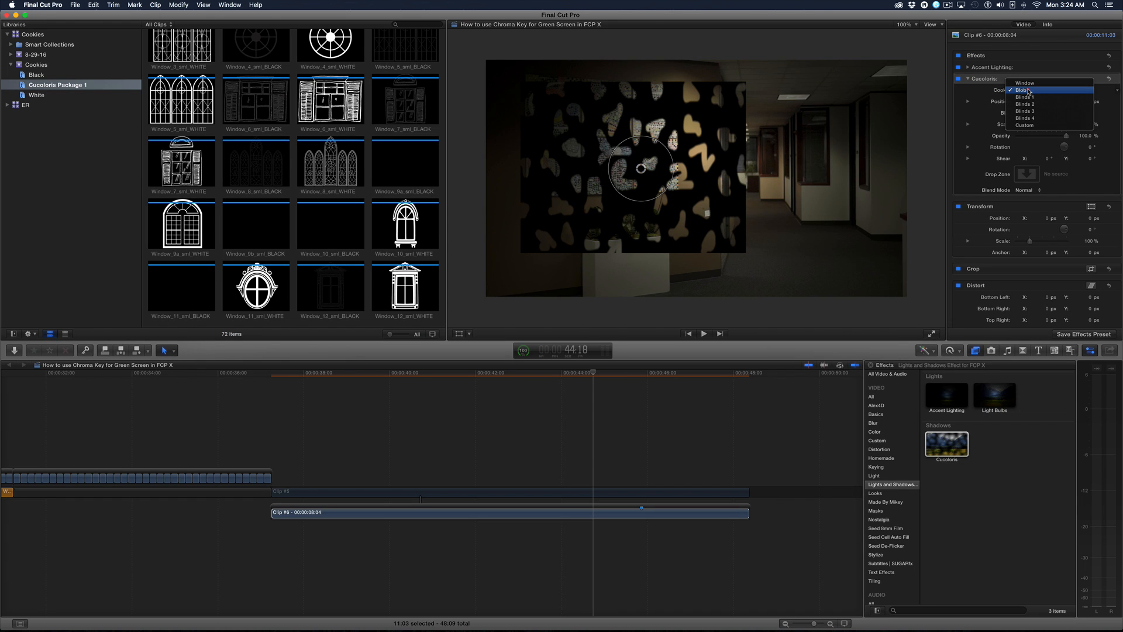
{"action": "mouse_move", "coordinate": [1043, 104]}
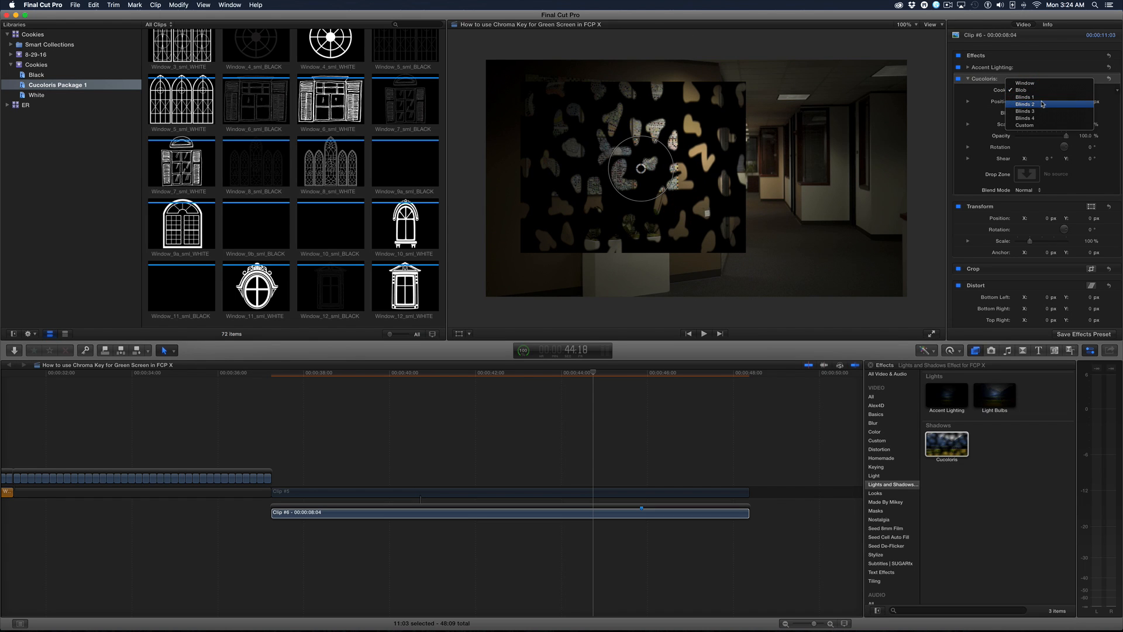
{"action": "left_click", "coordinate": [1024, 90]}
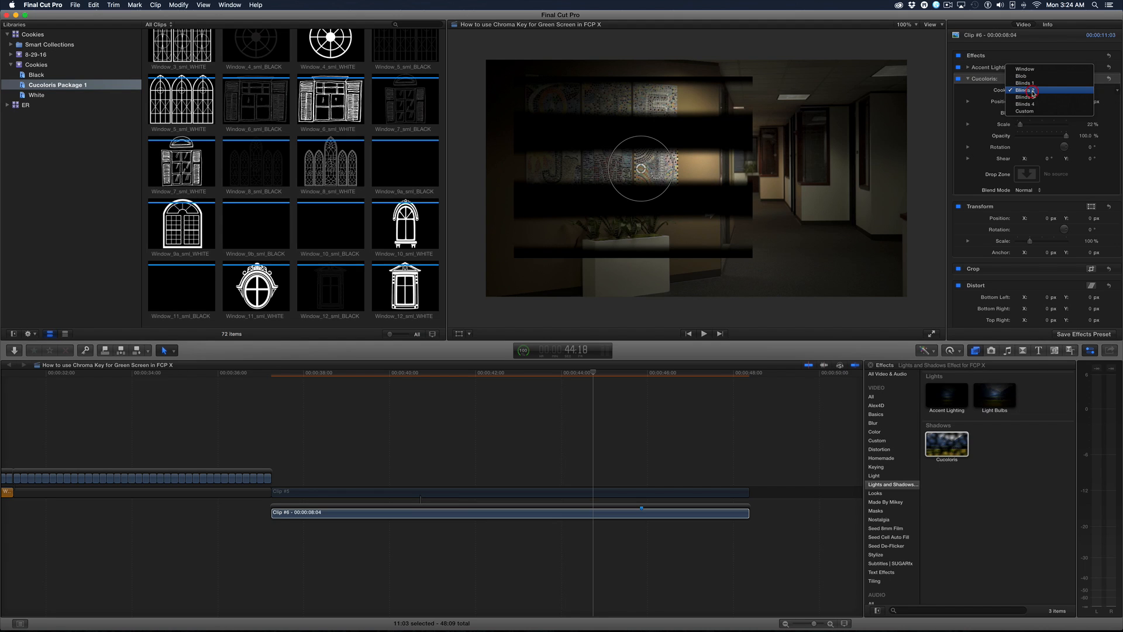
Set the Cucoloris cookie to Custom and pick a source image through the Drop Zone.
{"action": "left_click", "coordinate": [1024, 111]}
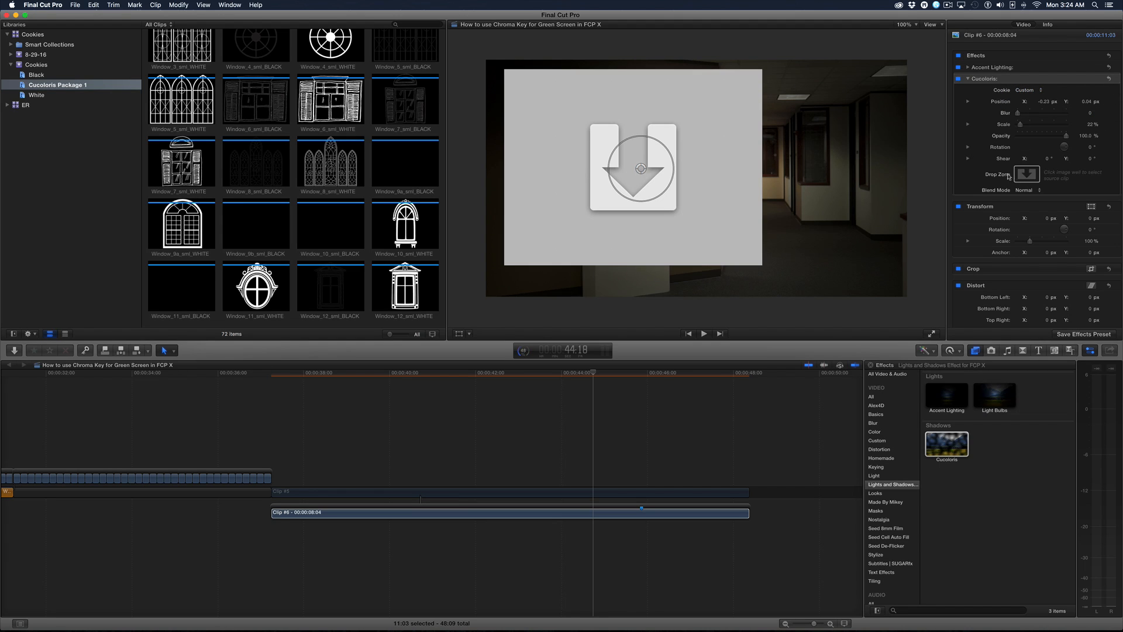
{"action": "left_click", "coordinate": [1026, 174]}
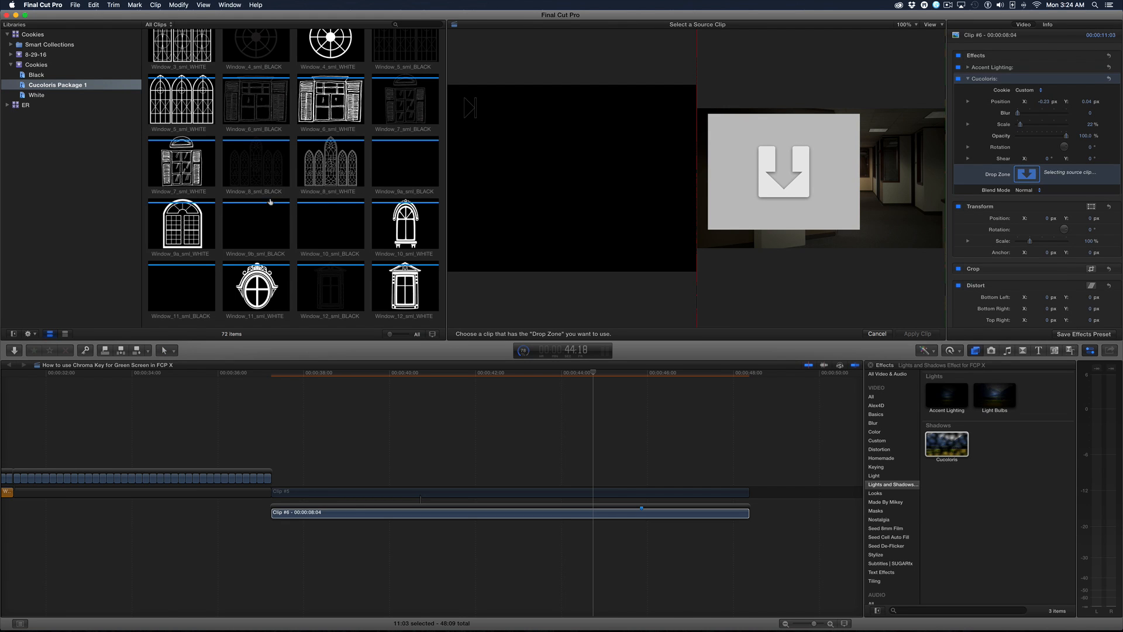
{"action": "mouse_move", "coordinate": [329, 165]}
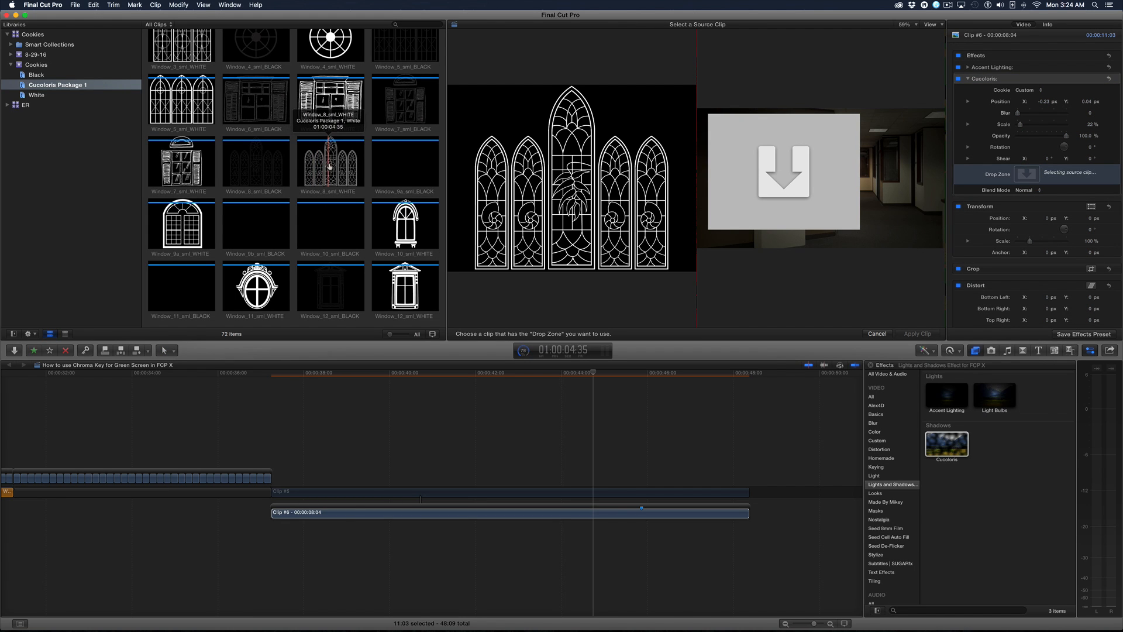
{"action": "left_click", "coordinate": [330, 228]}
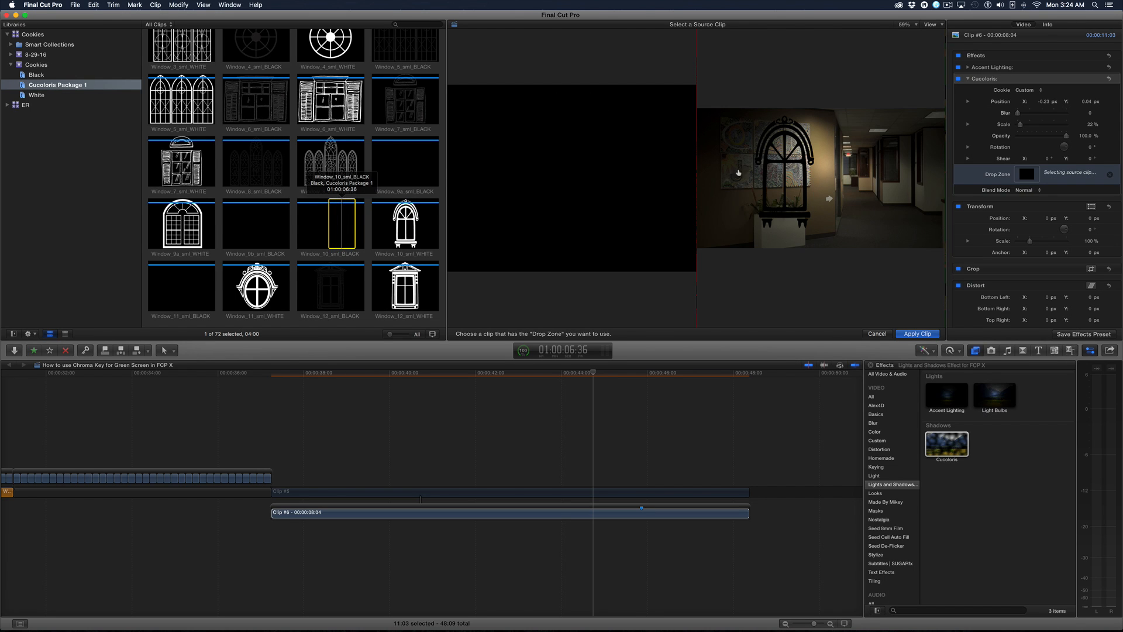
{"action": "mouse_move", "coordinate": [240, 228]}
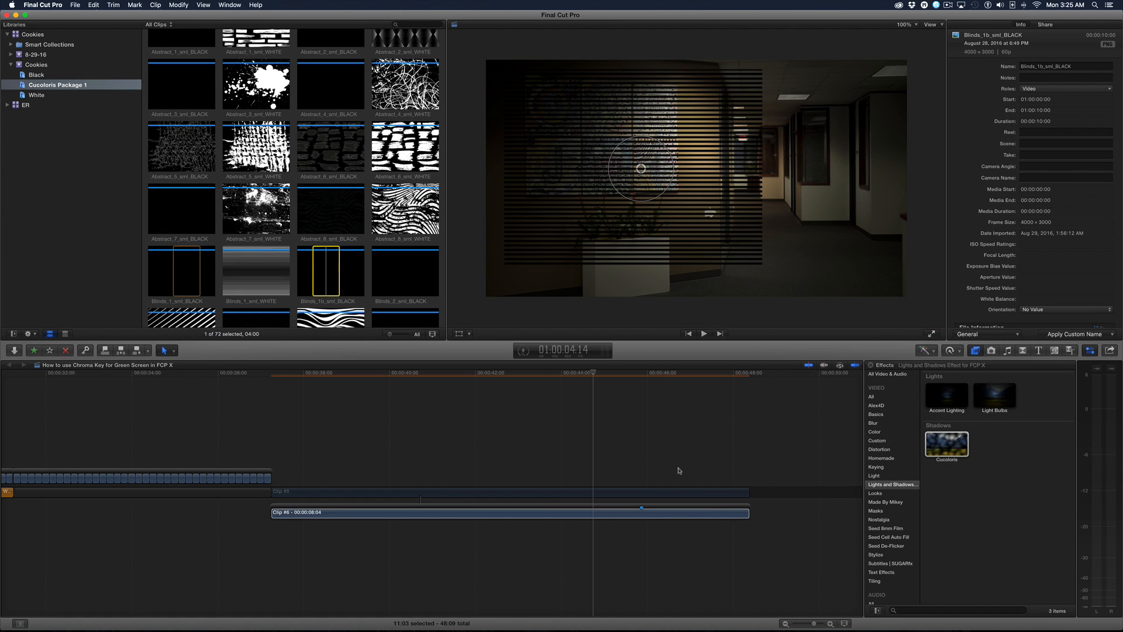
Apply the blinds clip as the cookie source and set a light blur so stripes show faintly.
{"action": "left_click", "coordinate": [510, 512]}
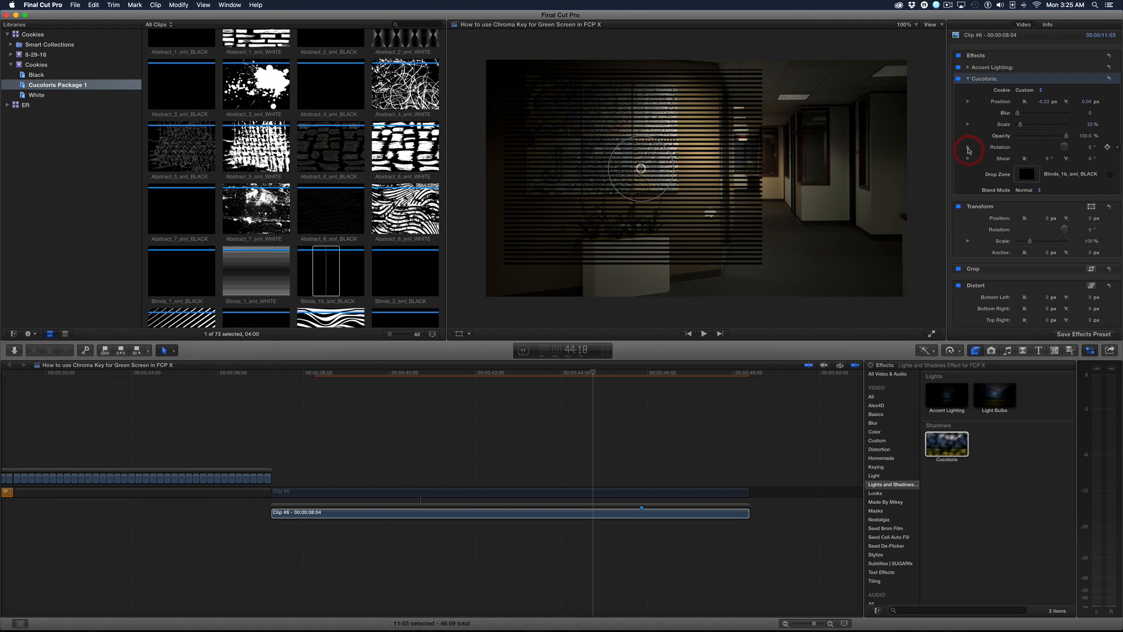
{"action": "left_click", "coordinate": [967, 147]}
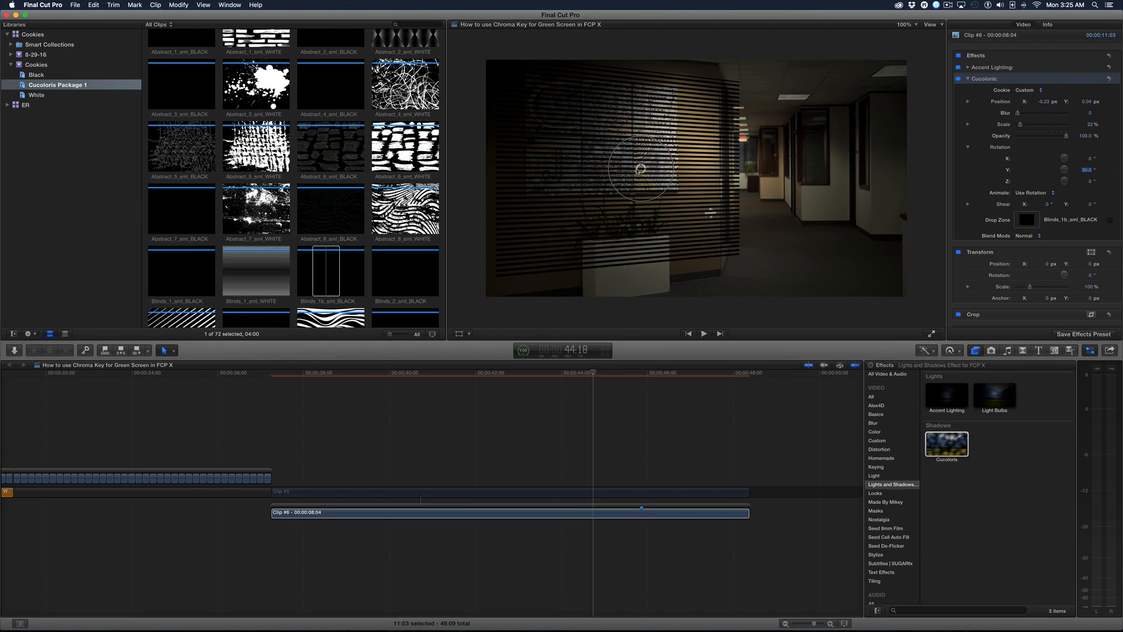
{"action": "left_click_drag", "start_coordinate": [642, 170], "coordinate": [609, 153]}
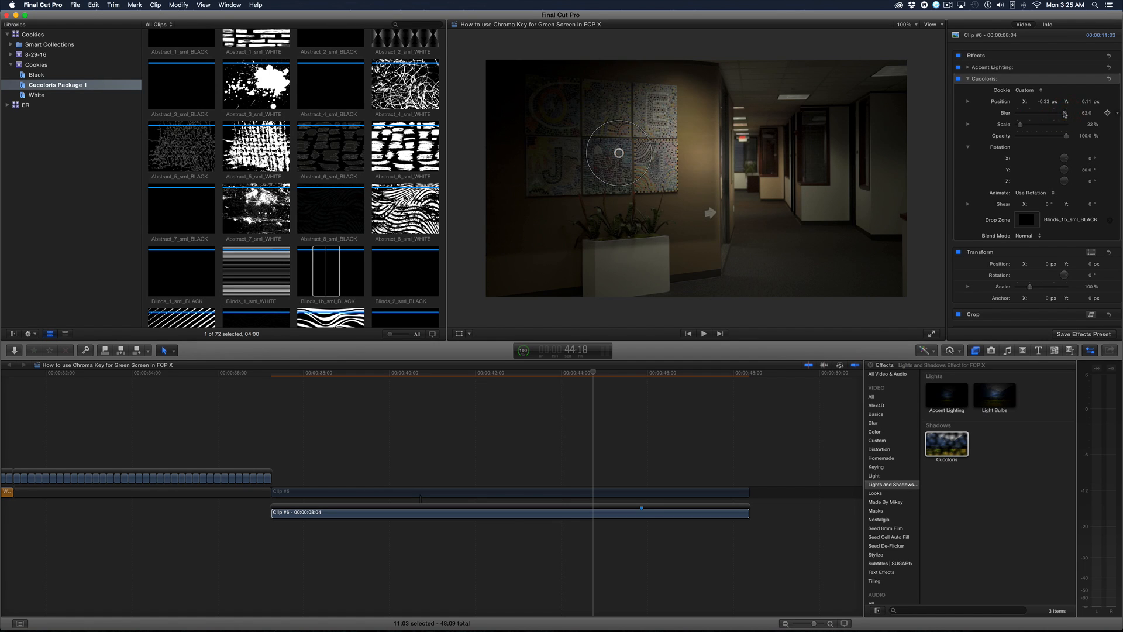
{"action": "left_click_drag", "start_coordinate": [1046, 113], "coordinate": [1030, 113]}
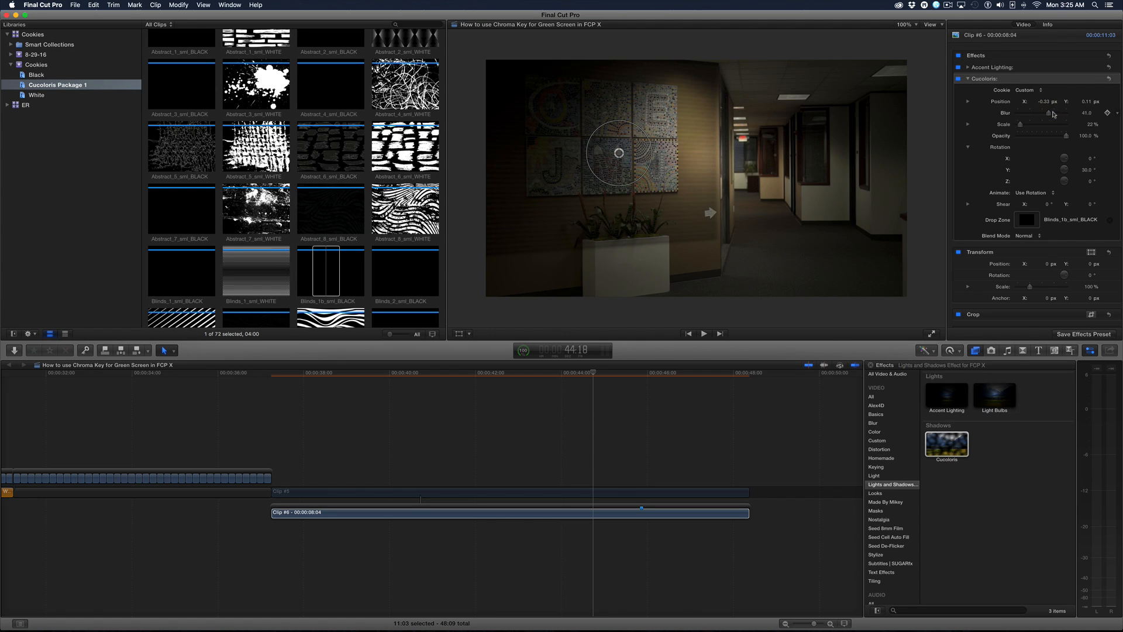
{"action": "left_click_drag", "start_coordinate": [1050, 114], "coordinate": [1035, 114]}
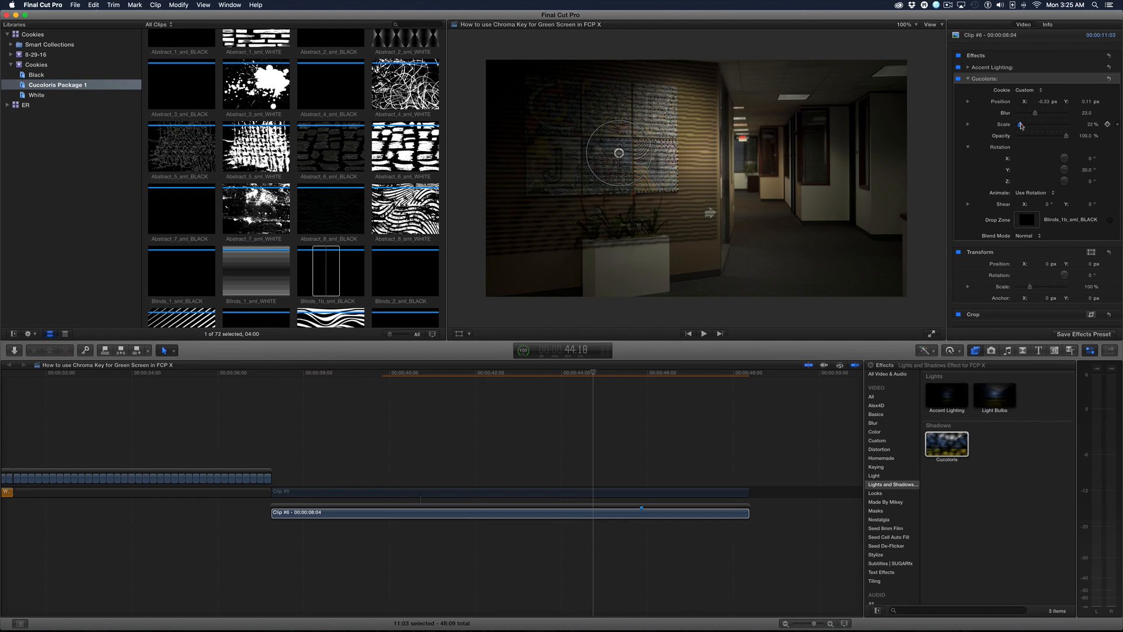
Drag the blinds shadow left across the wall to Position X about -0.74.
{"action": "left_click_drag", "start_coordinate": [1021, 126], "coordinate": [1043, 125]}
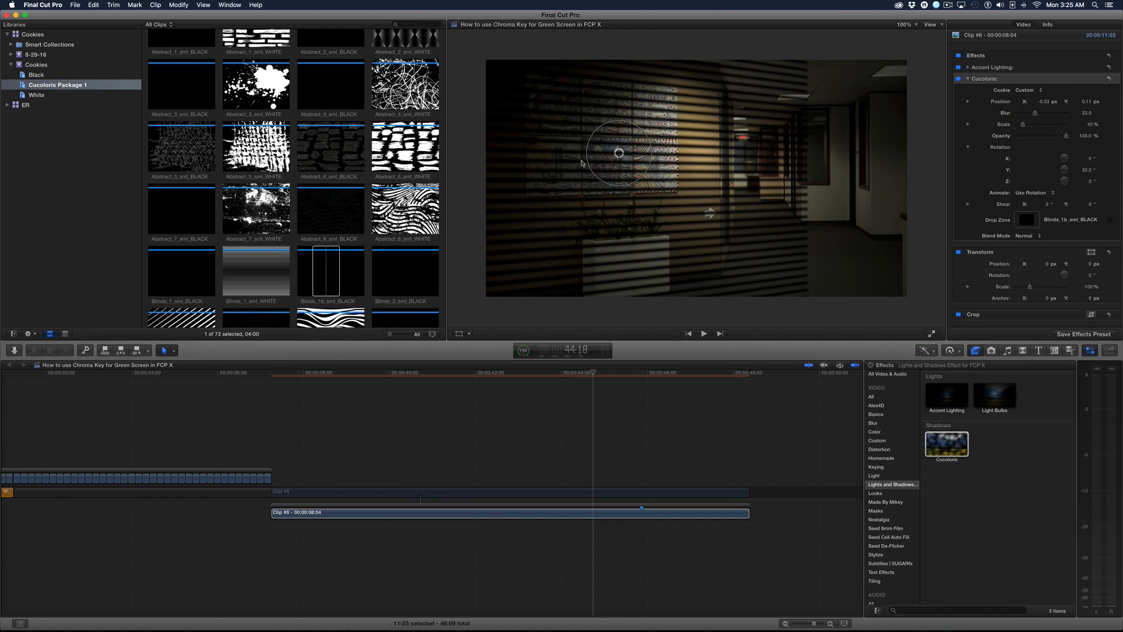
{"action": "left_click_drag", "start_coordinate": [618, 152], "coordinate": [533, 153]}
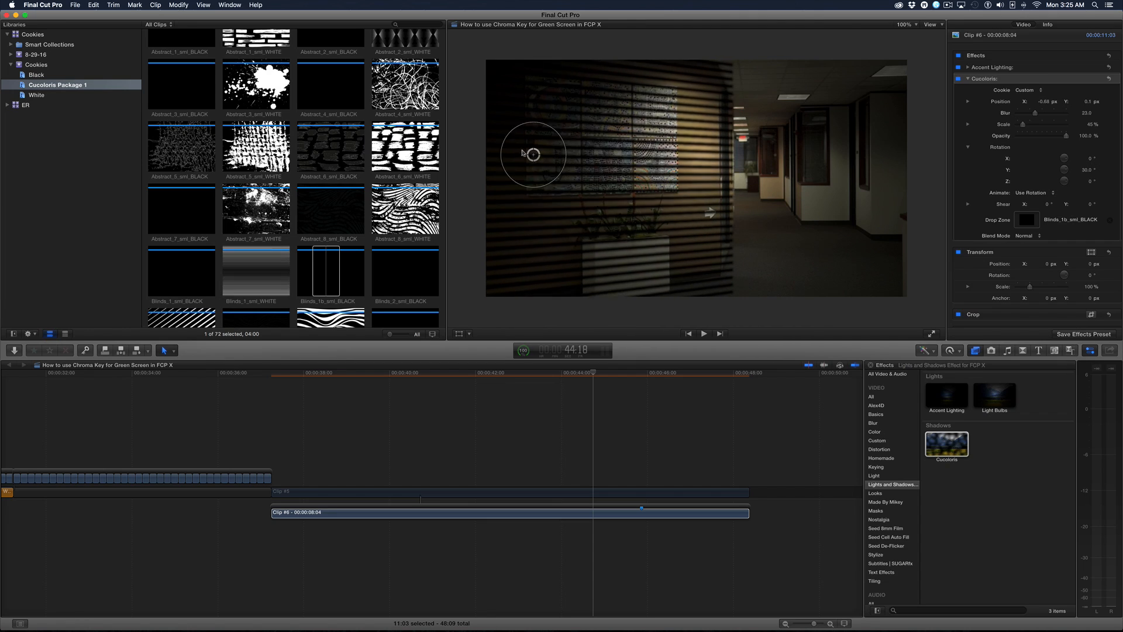
{"action": "left_click_drag", "start_coordinate": [532, 153], "coordinate": [521, 151]}
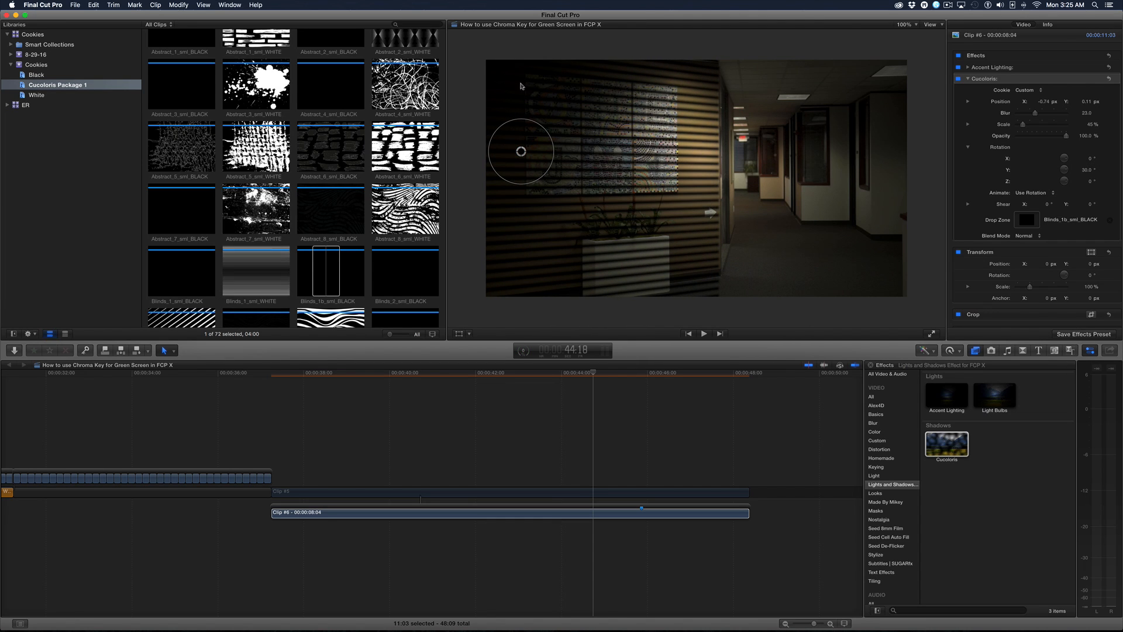
{"action": "mouse_move", "coordinate": [681, 109]}
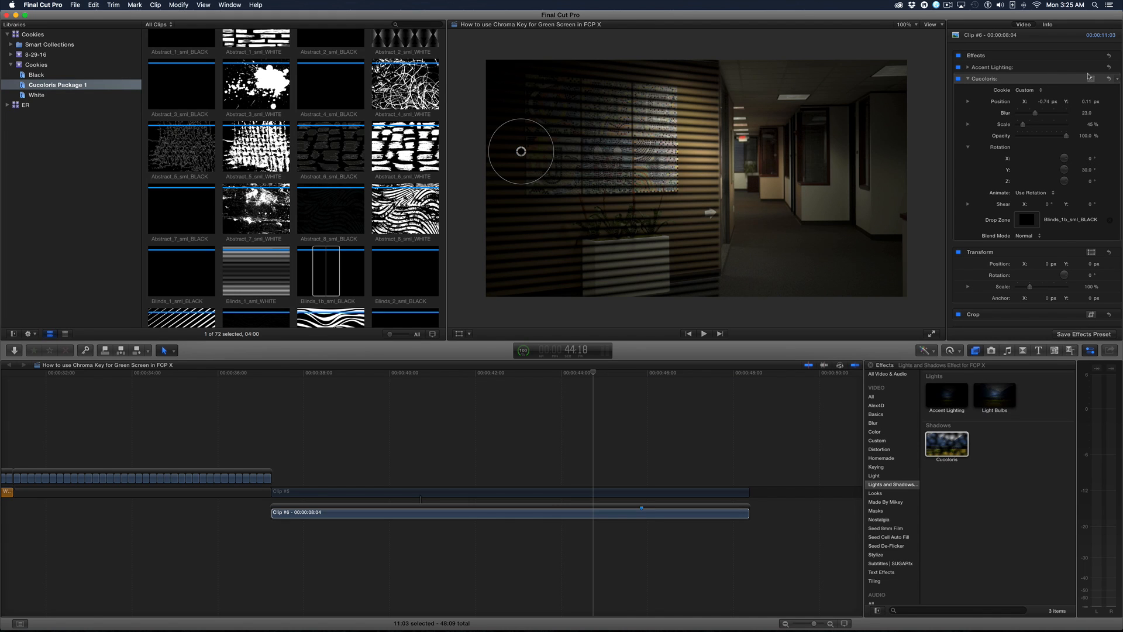
Add a shape mask to the Cucoloris effect and position it over the left wall.
{"action": "left_click", "coordinate": [1110, 78]}
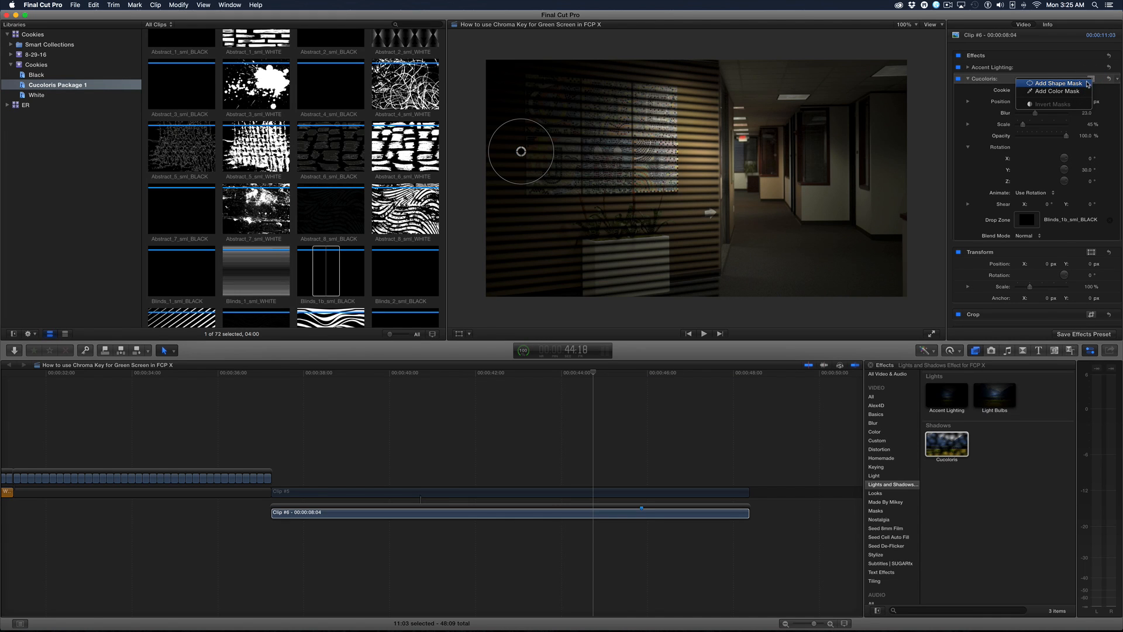
{"action": "left_click", "coordinate": [1054, 83]}
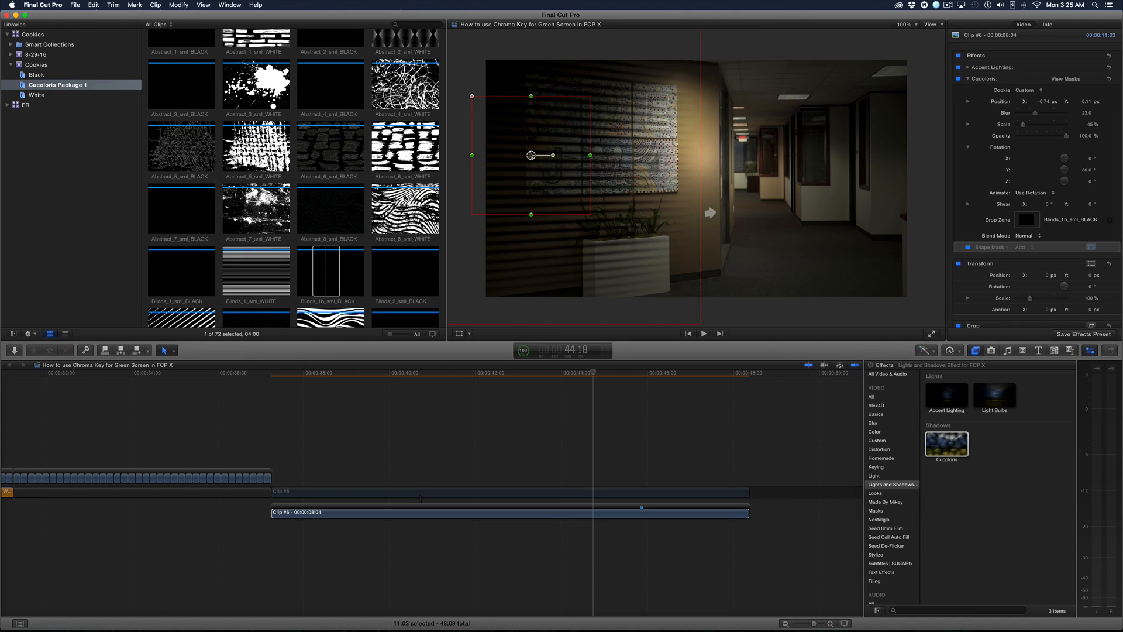
{"action": "left_click_drag", "start_coordinate": [532, 156], "coordinate": [555, 153]}
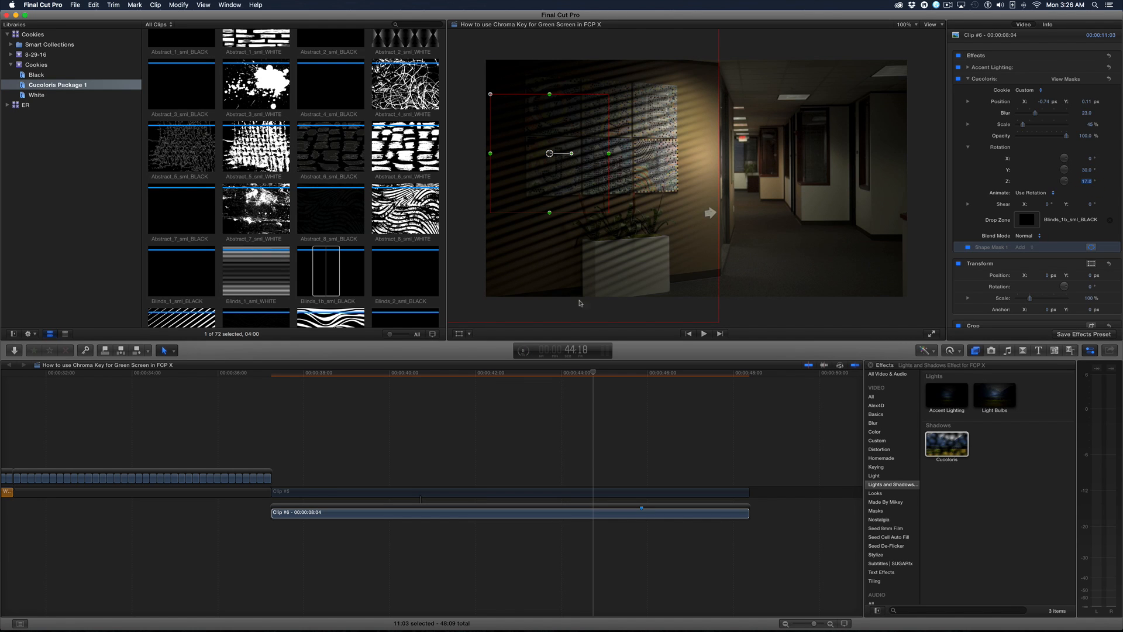
{"action": "left_click", "coordinate": [476, 491]}
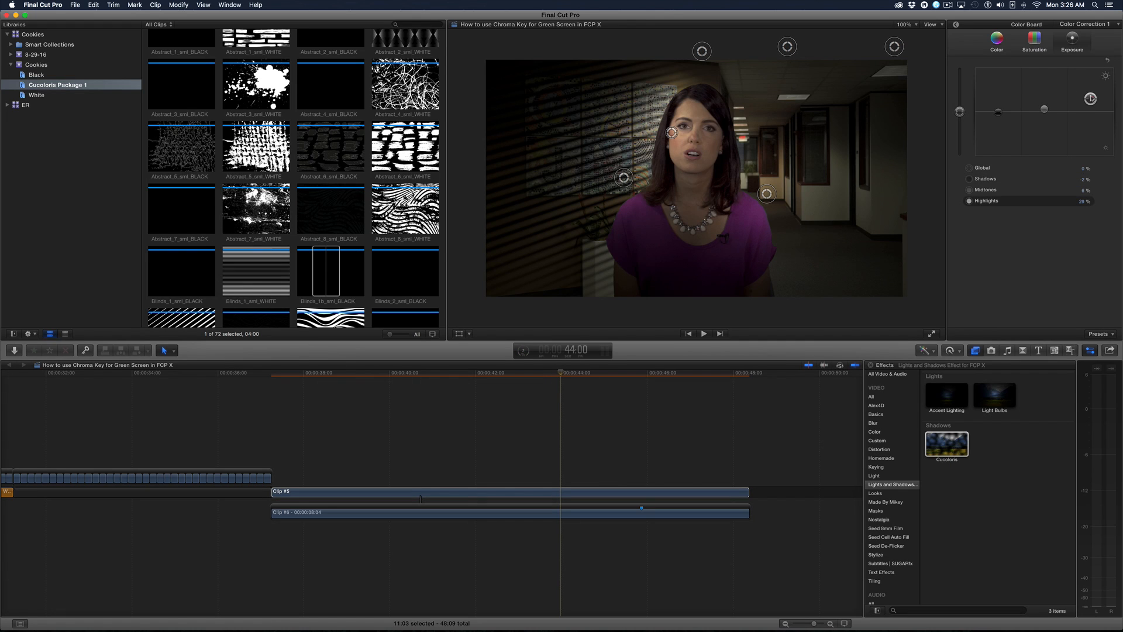
Reset the presenter's highlight exposure to 0 and raise global saturation to 26%.
{"action": "left_click_drag", "start_coordinate": [1091, 99], "coordinate": [1091, 109]}
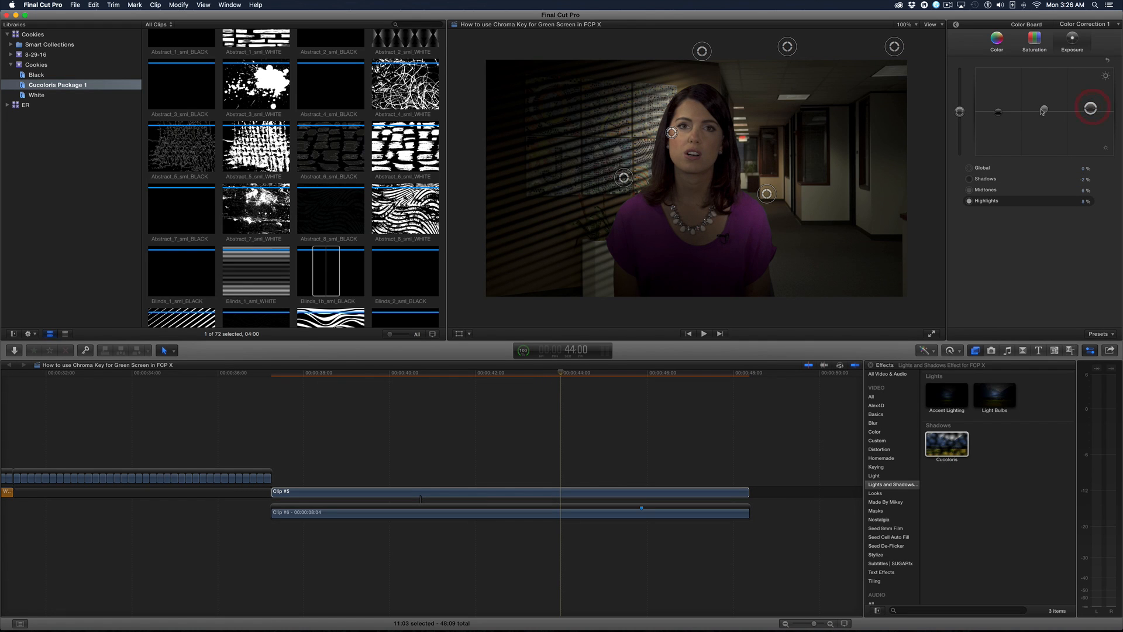
{"action": "left_click_drag", "start_coordinate": [1043, 111], "coordinate": [1043, 105]}
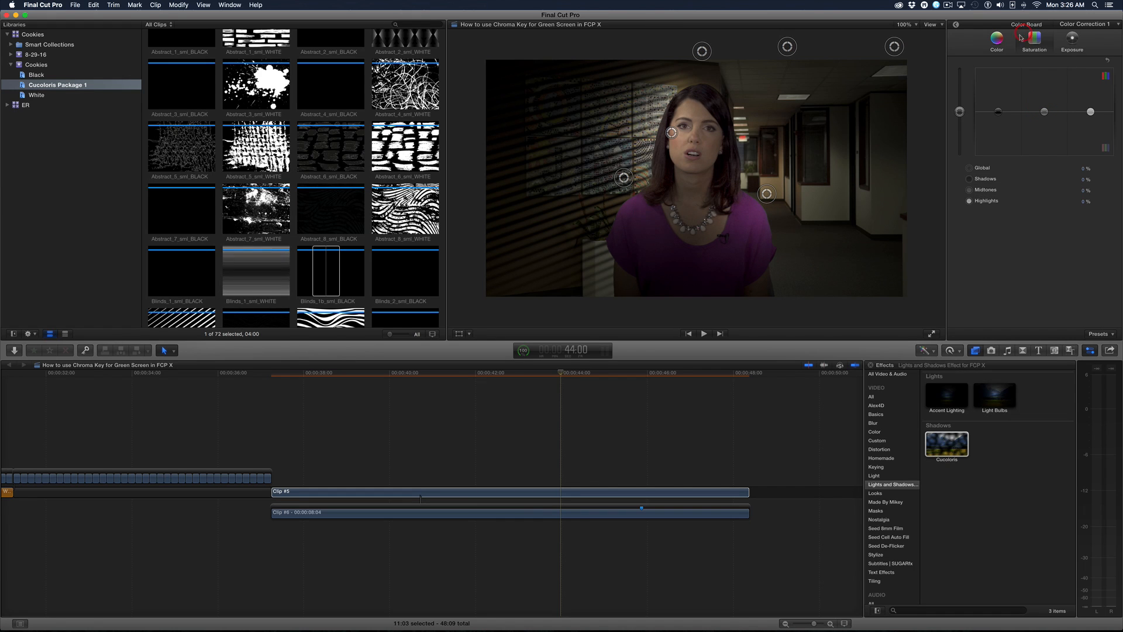
{"action": "left_click_drag", "start_coordinate": [960, 111], "coordinate": [960, 99]}
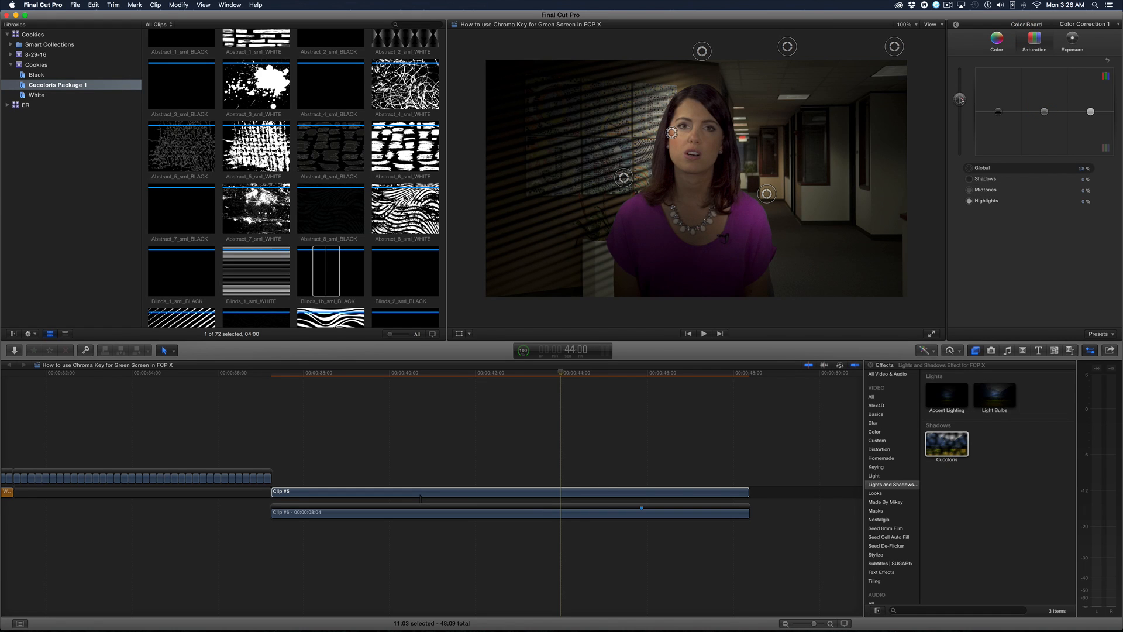
{"action": "left_click", "coordinate": [704, 333]}
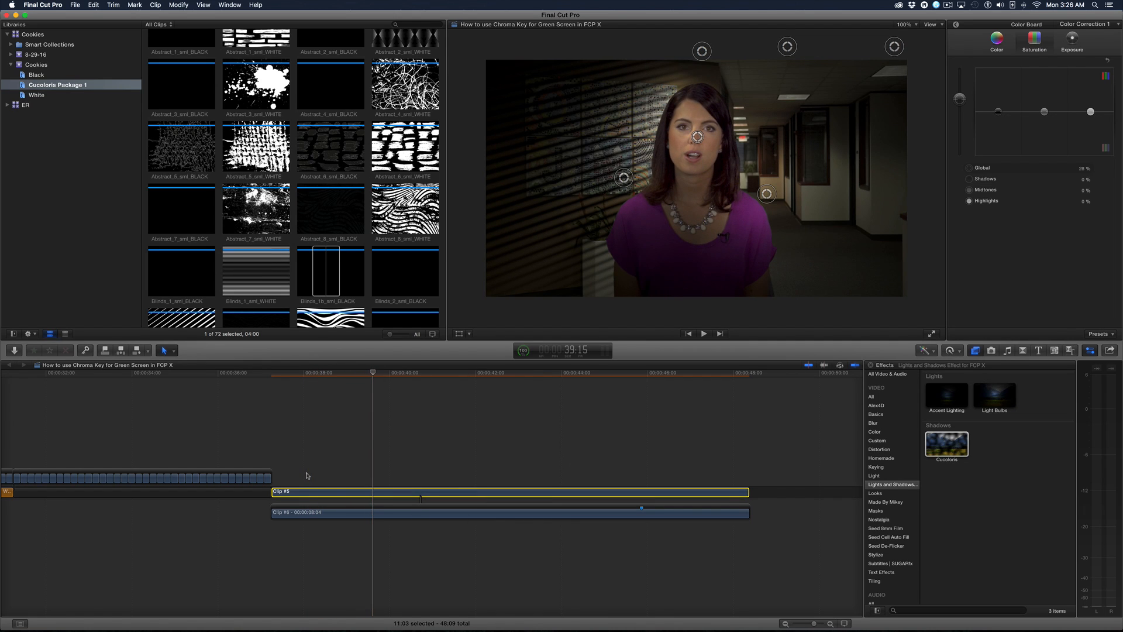
{"action": "left_click", "coordinate": [380, 512]}
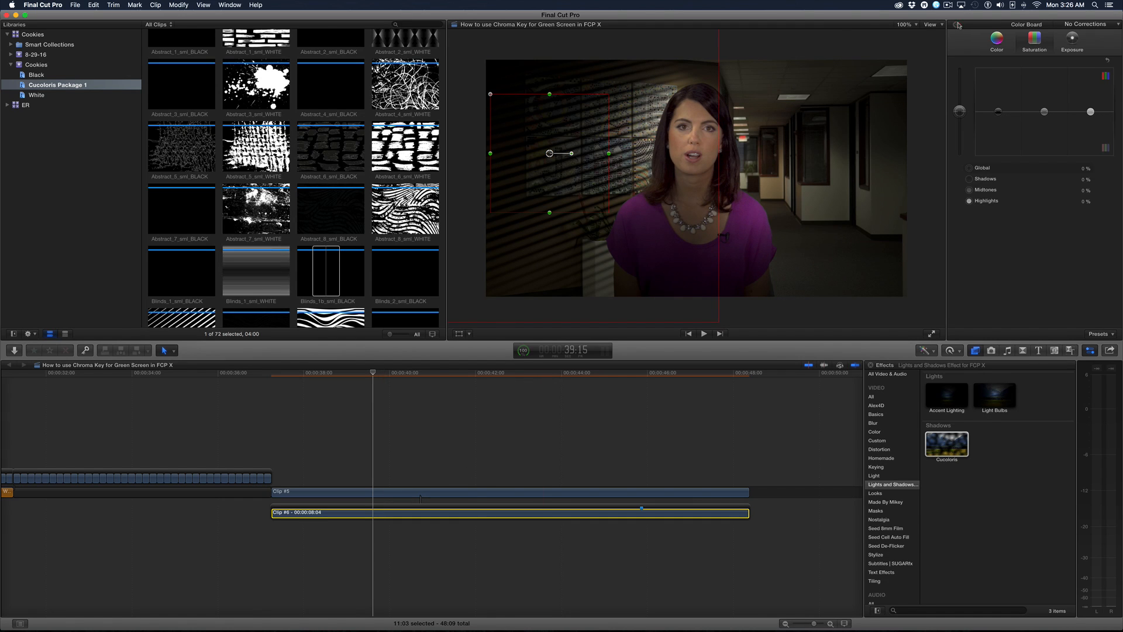
Nudge the blinds shadow left, try Lighten blend, revert to Normal, and select the presenter clip.
{"action": "left_click", "coordinate": [1023, 23]}
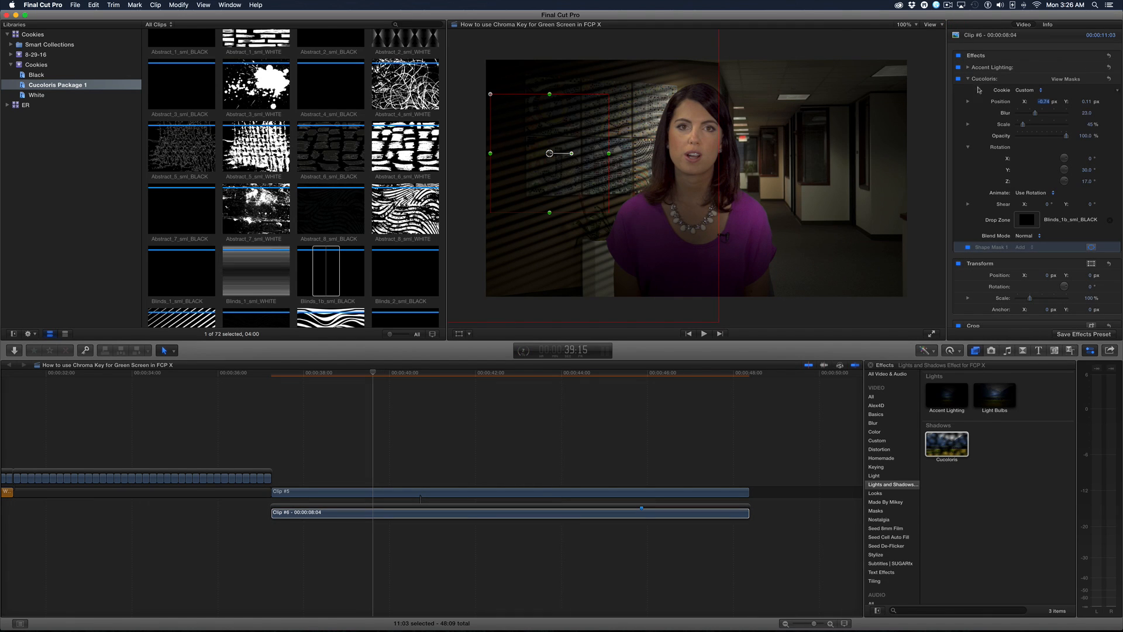
{"action": "left_click_drag", "start_coordinate": [1053, 135], "coordinate": [1031, 135]}
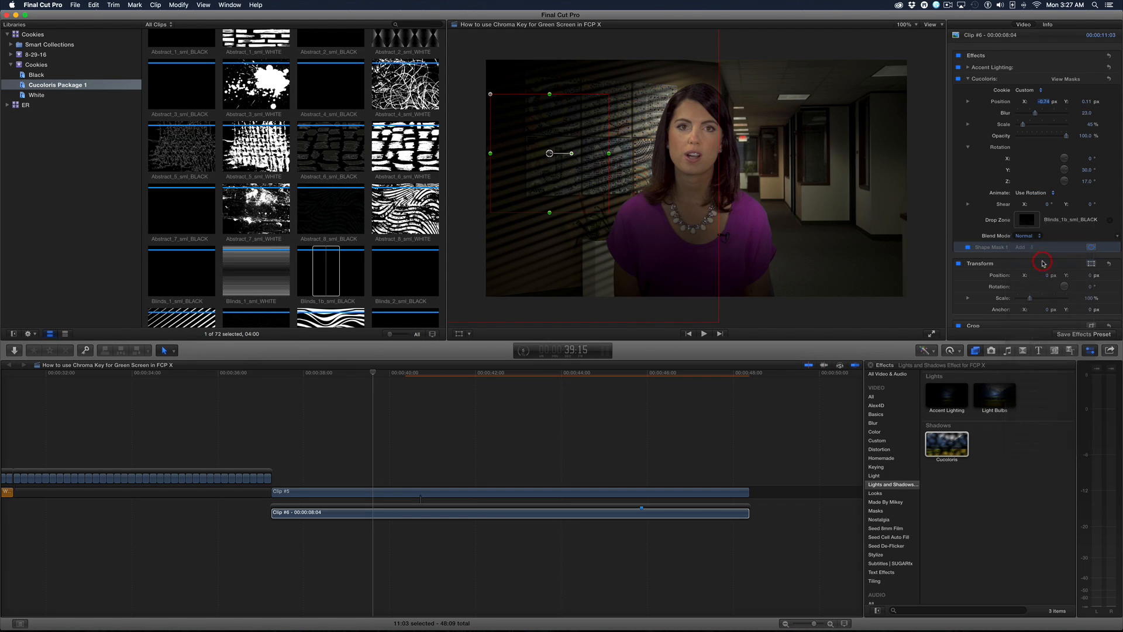
{"action": "left_click", "coordinate": [1027, 235]}
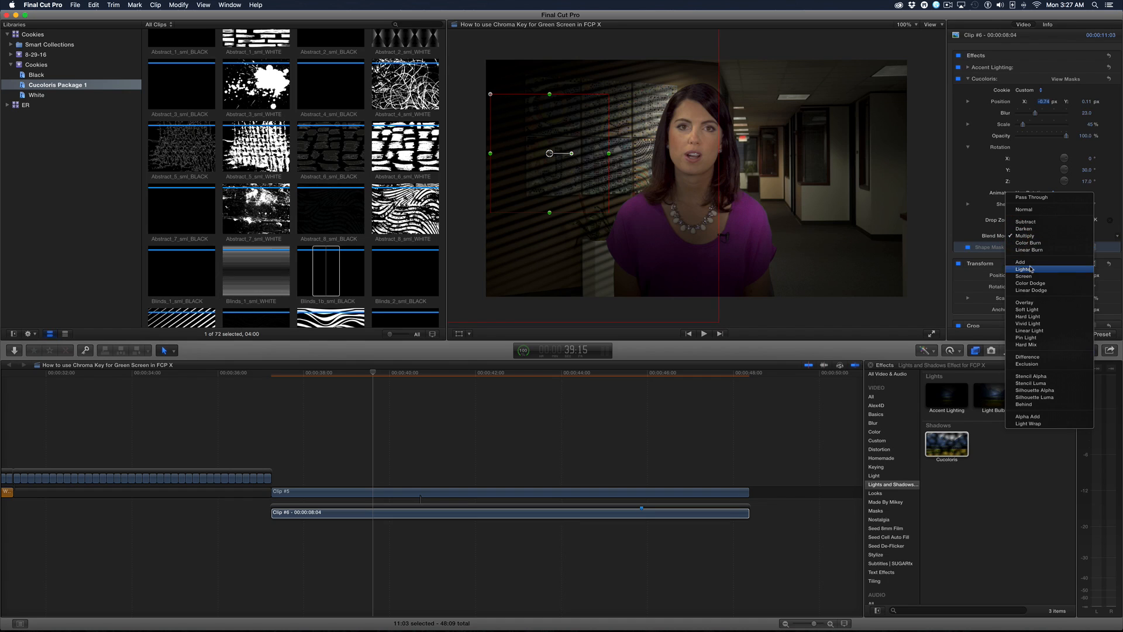
{"action": "left_click", "coordinate": [1023, 268]}
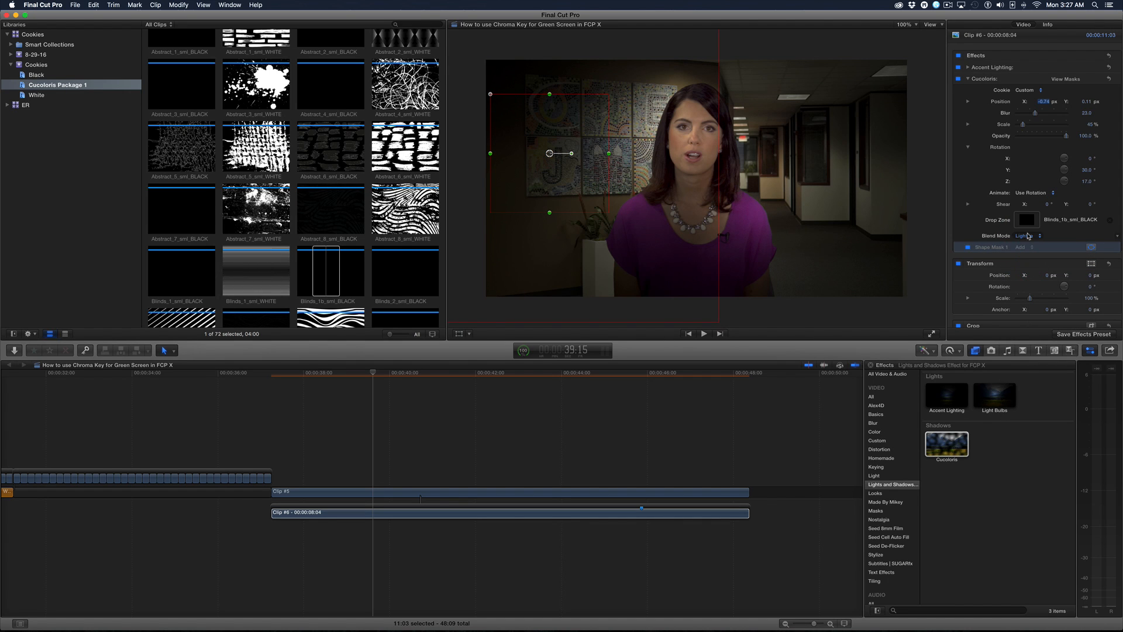
{"action": "left_click", "coordinate": [1028, 235]}
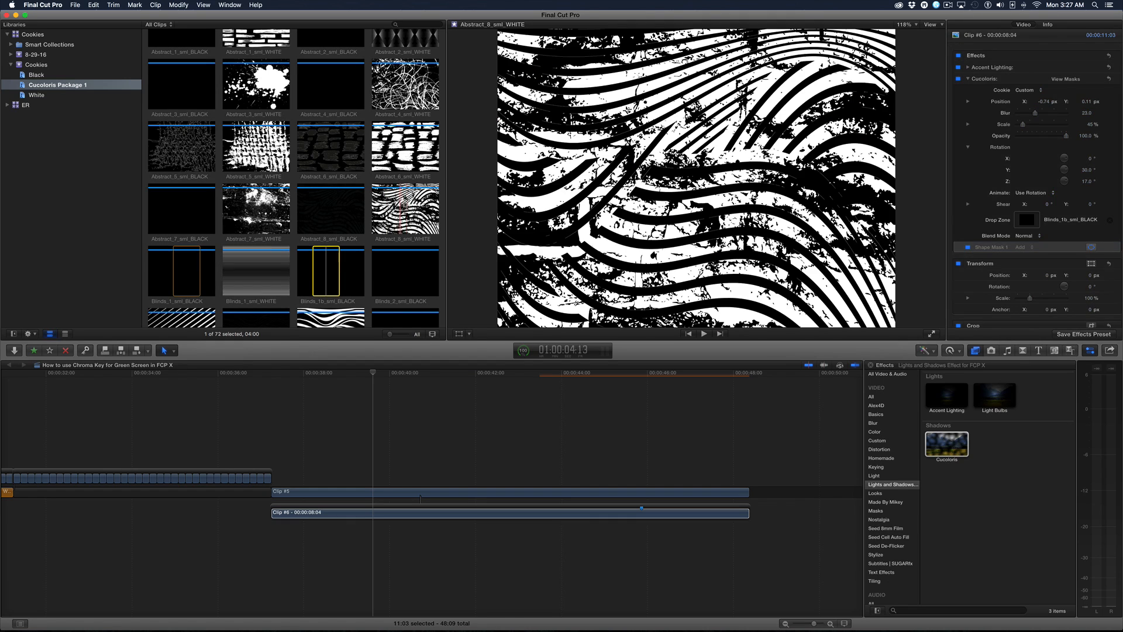
{"action": "left_click", "coordinate": [501, 513]}
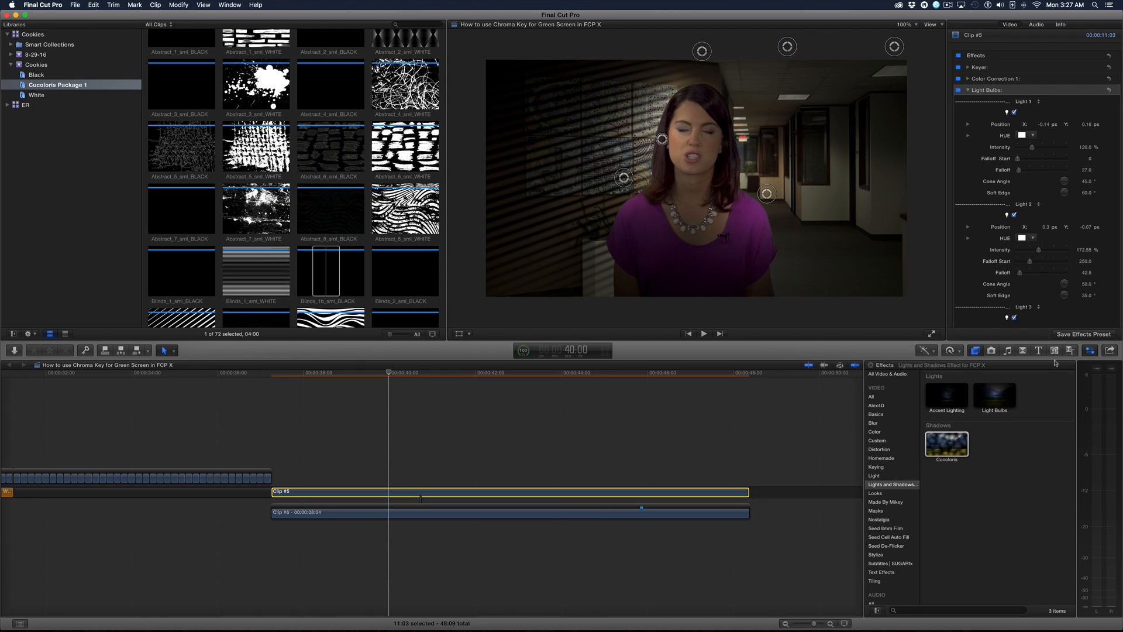
Add an Adjustment Layer title from the Titles browser into the timeline.
{"action": "left_click", "coordinate": [1039, 350]}
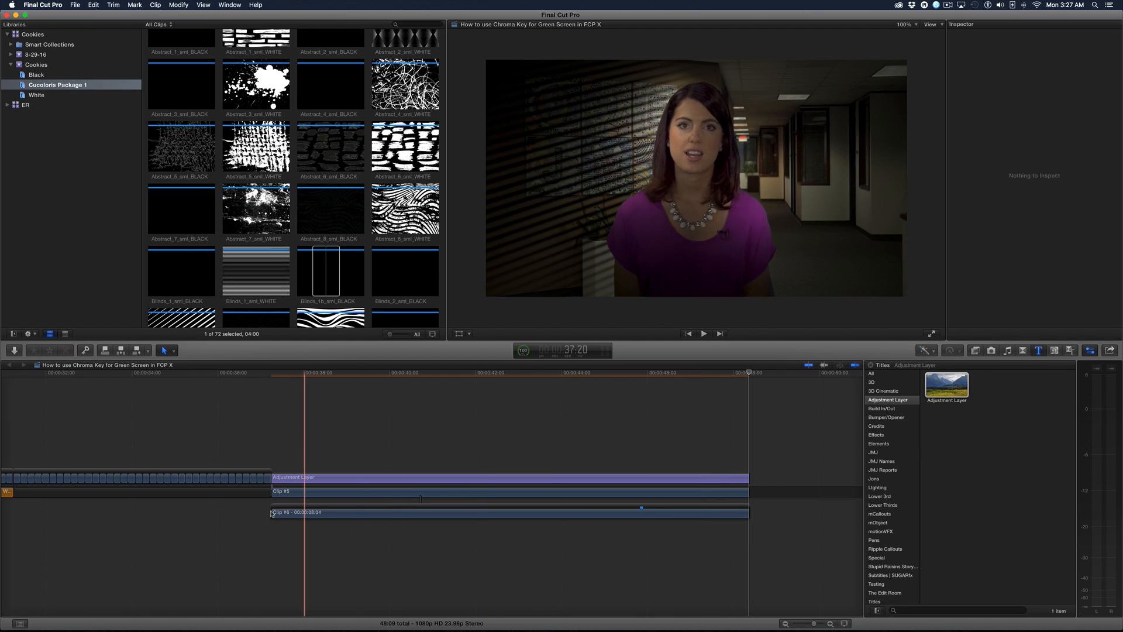
{"action": "left_click", "coordinate": [545, 491]}
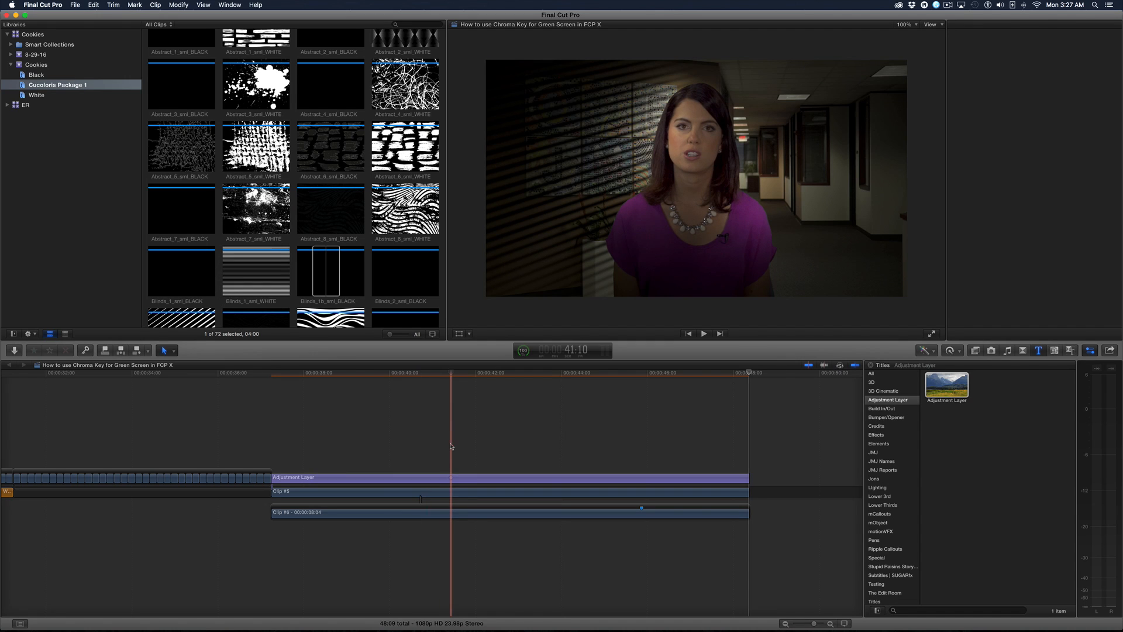
{"action": "left_click", "coordinate": [501, 476]}
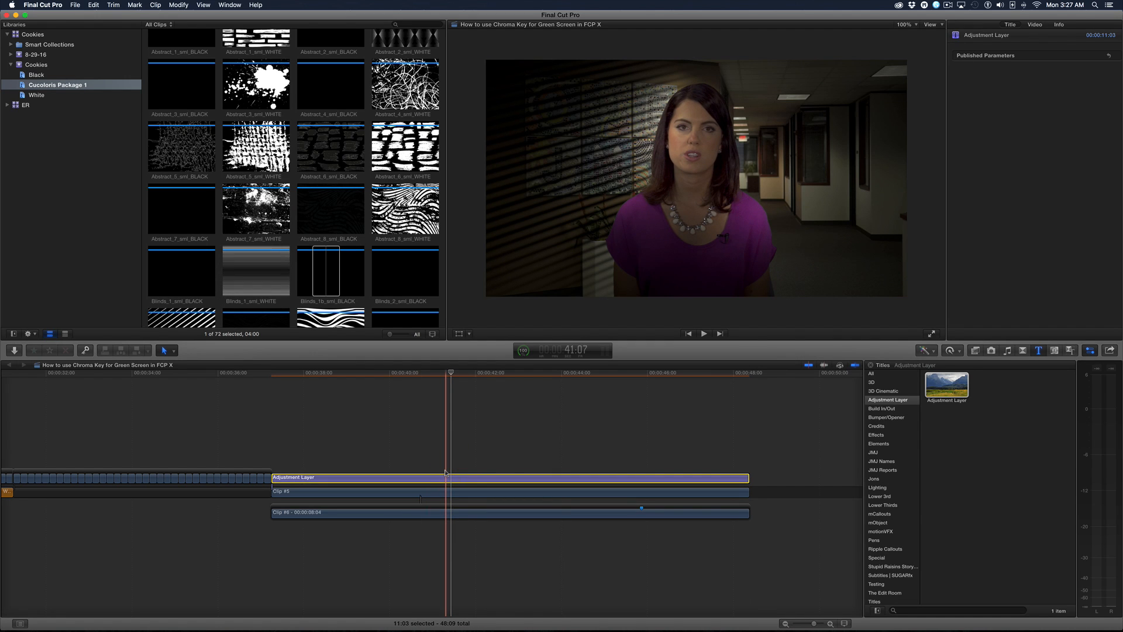
Set the adjustment layer's midtone exposure to -13% and reset its highlights to zero.
{"action": "key", "text": "cmd+6"}
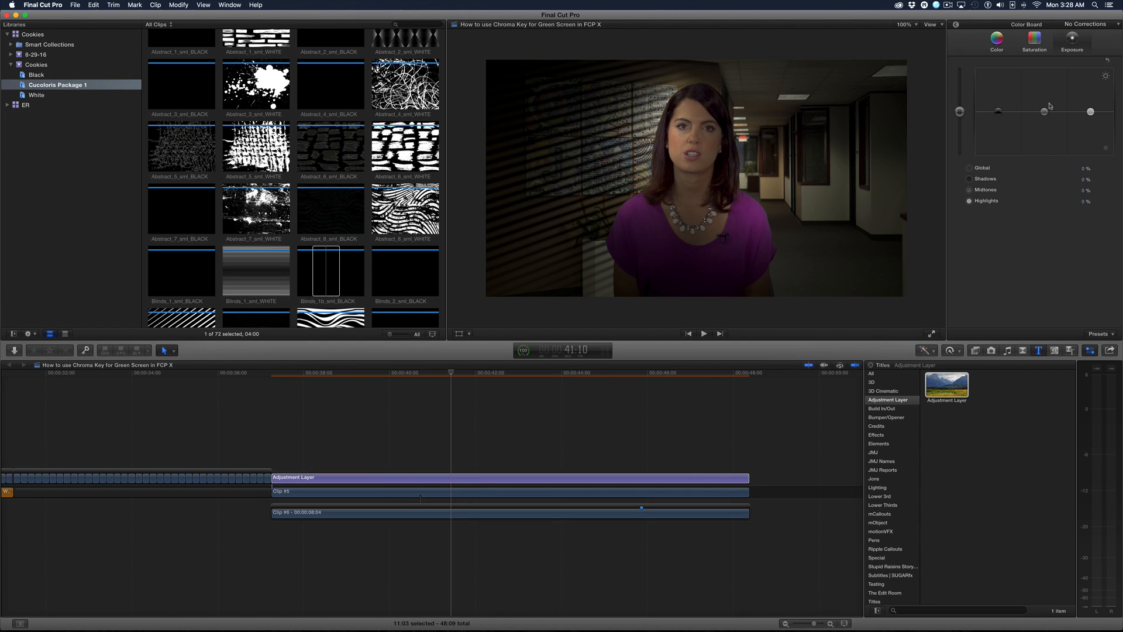
{"action": "left_click_drag", "start_coordinate": [1040, 111], "coordinate": [1044, 104]}
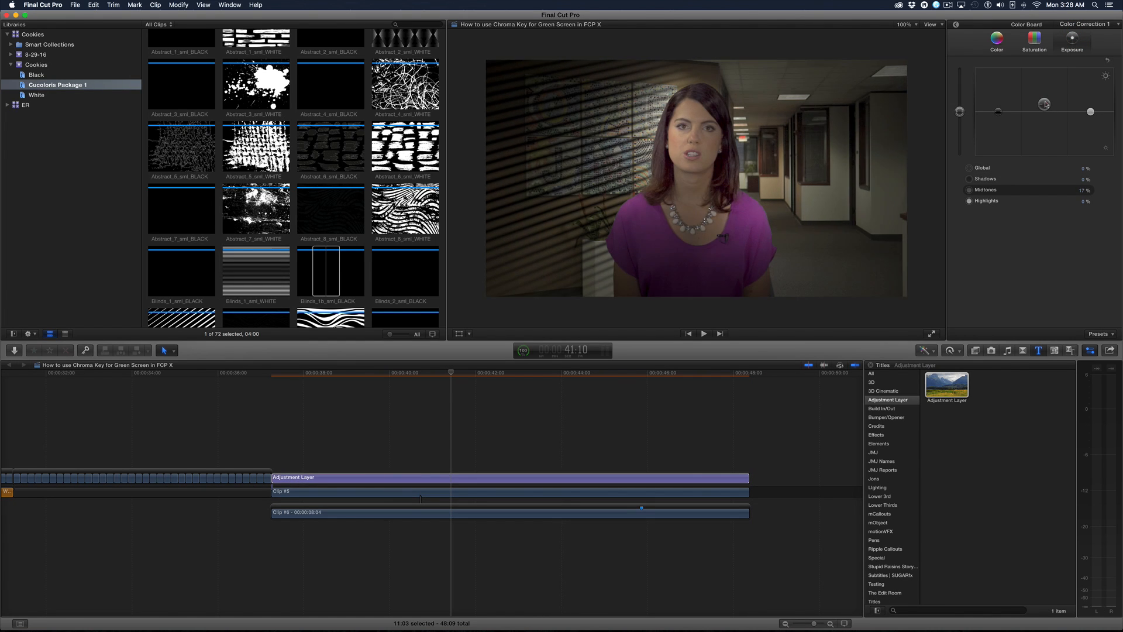
{"action": "left_click_drag", "start_coordinate": [1045, 104], "coordinate": [1045, 124]}
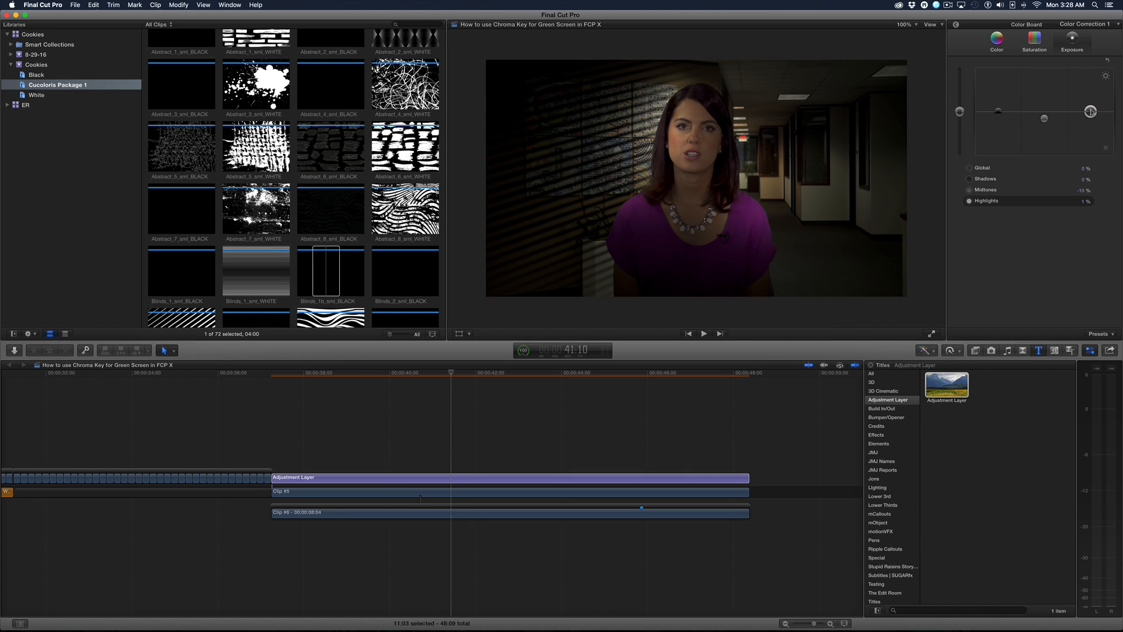
{"action": "left_click_drag", "start_coordinate": [1090, 112], "coordinate": [1089, 101]}
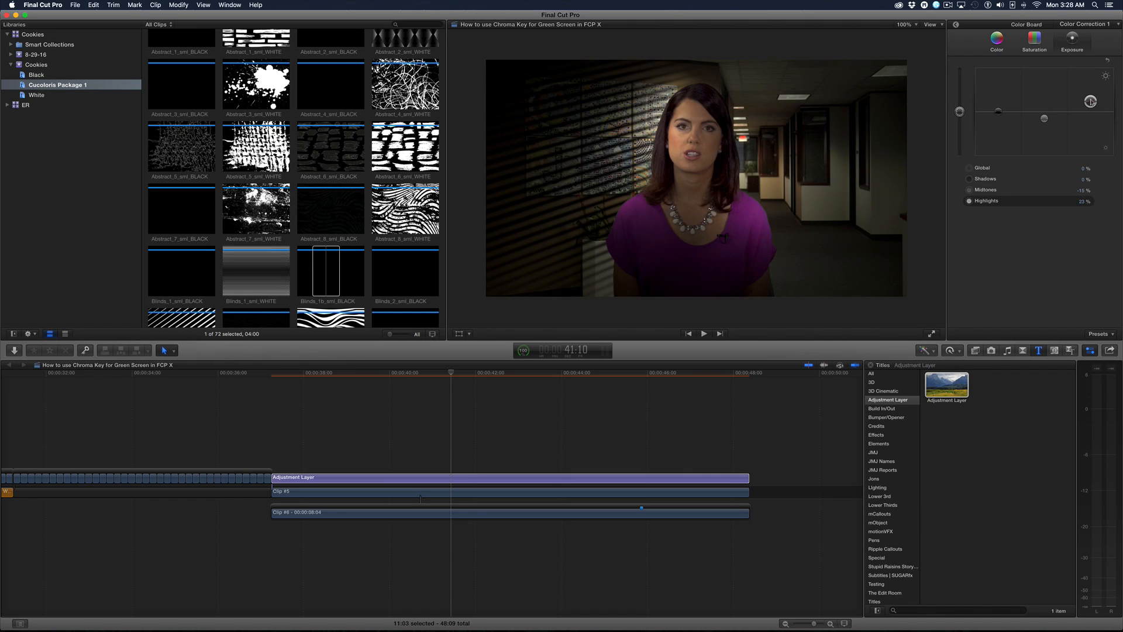
{"action": "left_click_drag", "start_coordinate": [1092, 101], "coordinate": [1092, 108]}
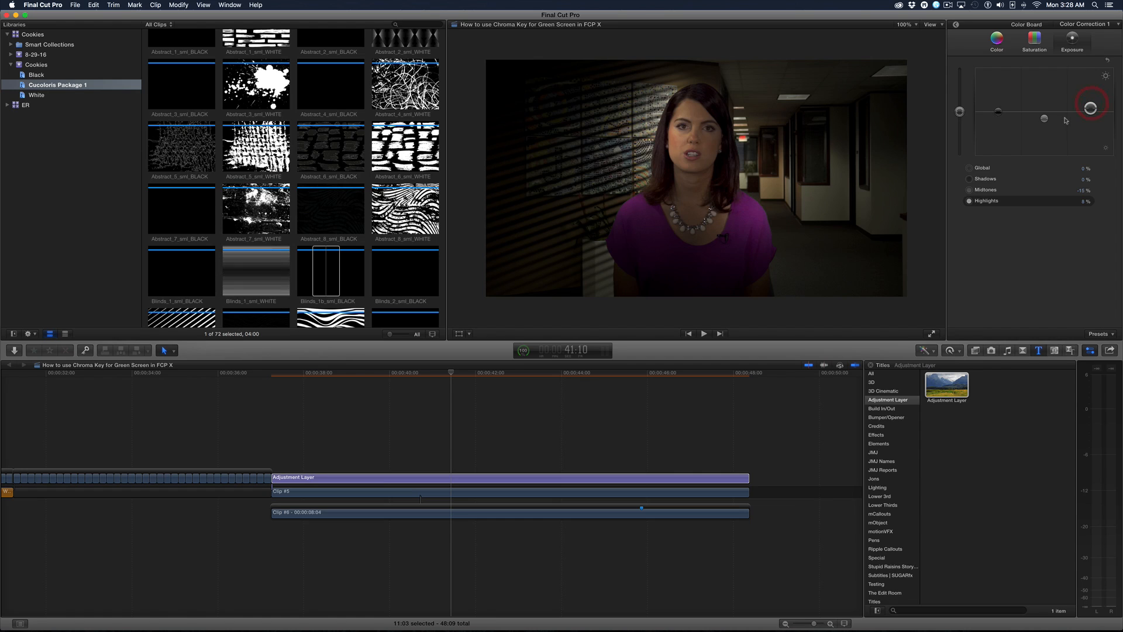
{"action": "left_click_drag", "start_coordinate": [1090, 108], "coordinate": [998, 109]}
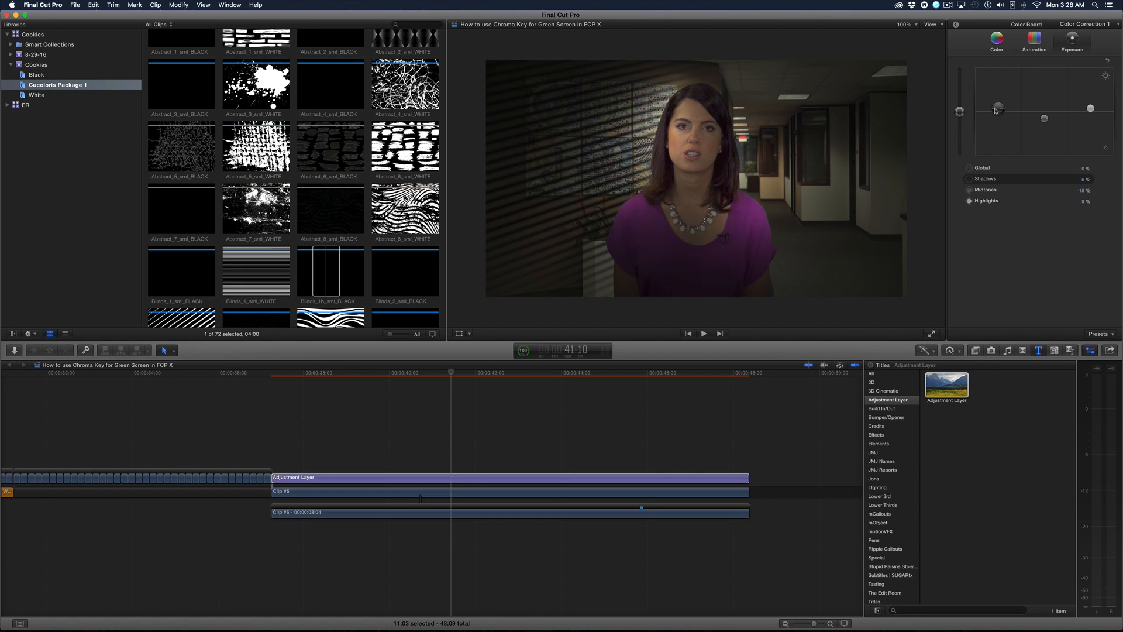
{"action": "left_click_drag", "start_coordinate": [998, 109], "coordinate": [961, 113]}
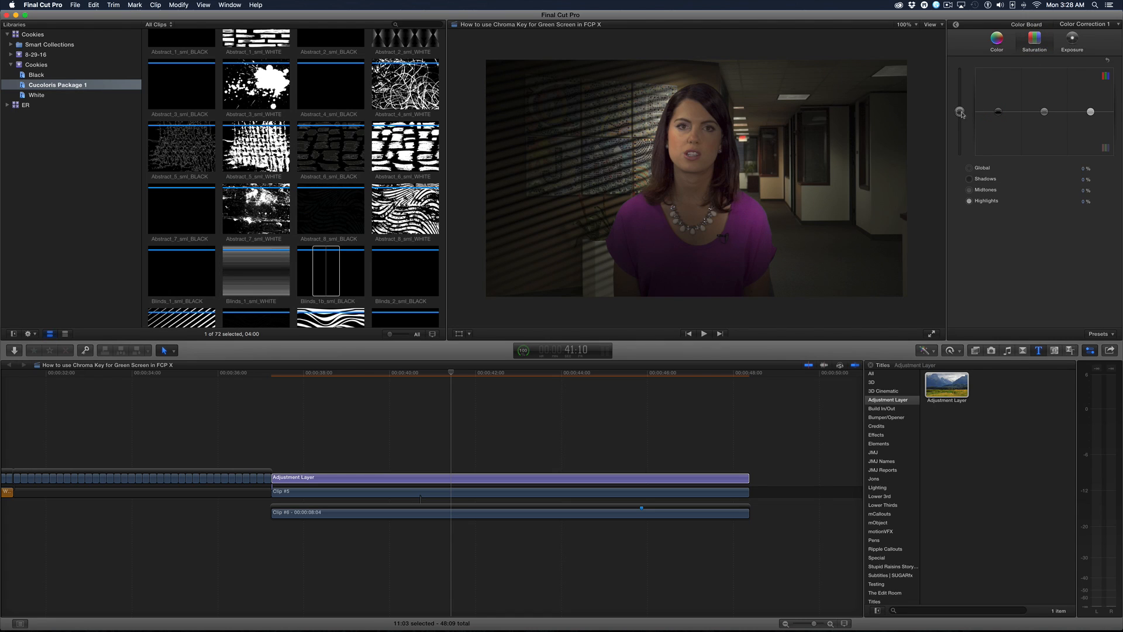
{"action": "left_click_drag", "start_coordinate": [961, 113], "coordinate": [960, 102]}
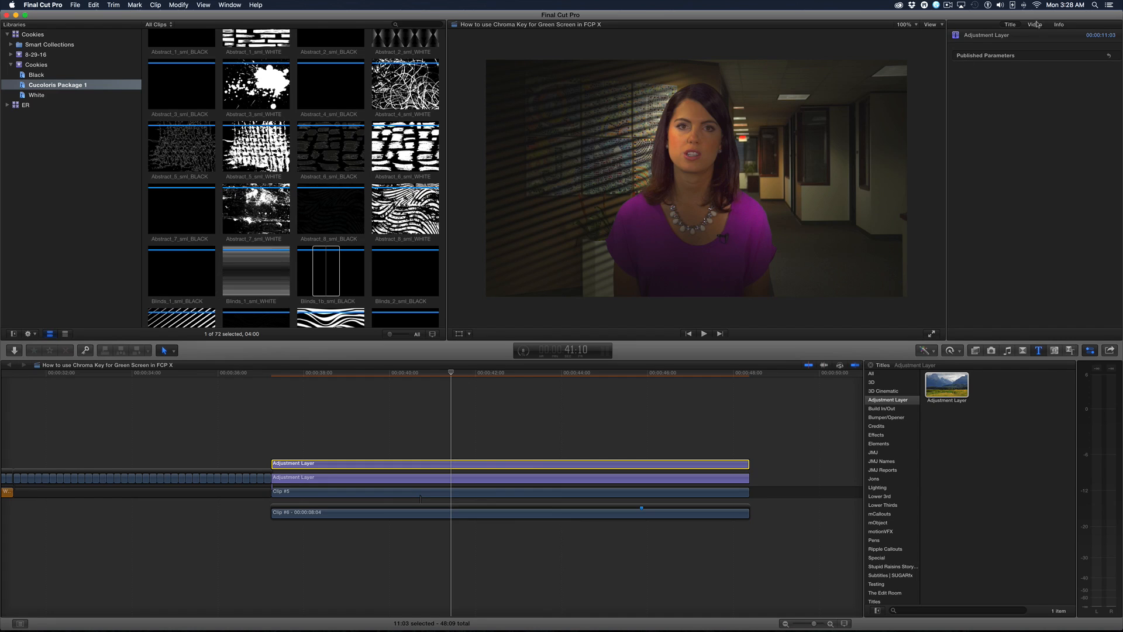
Scale the short adjustment layer to 126% and reframe the shot in the viewer.
{"action": "left_click", "coordinate": [1034, 24]}
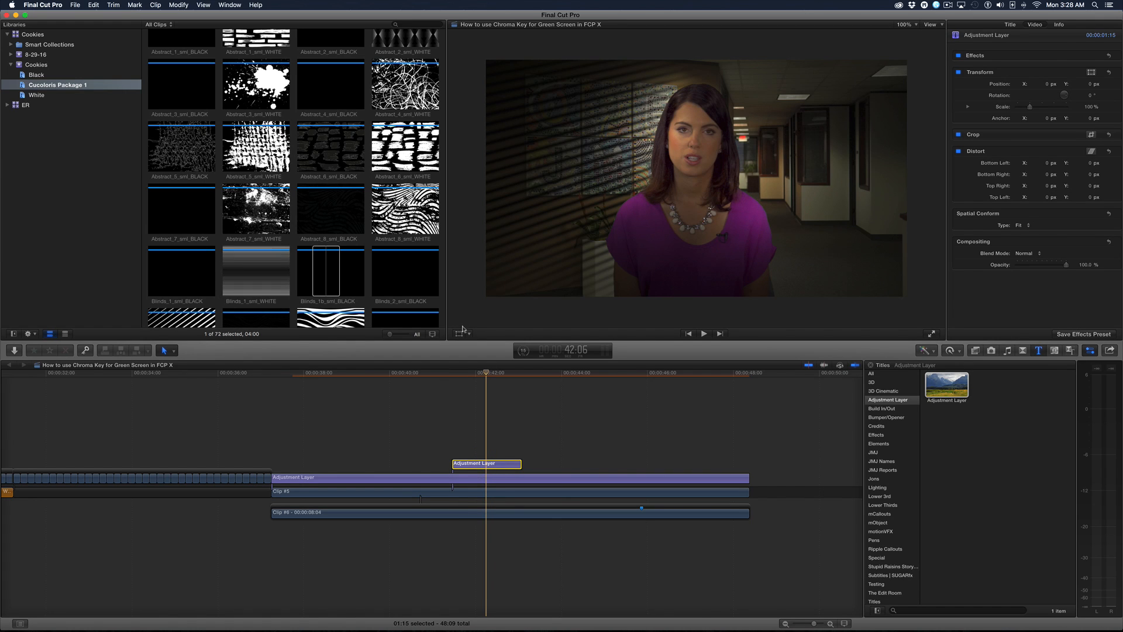
{"action": "left_click", "coordinate": [1090, 72]}
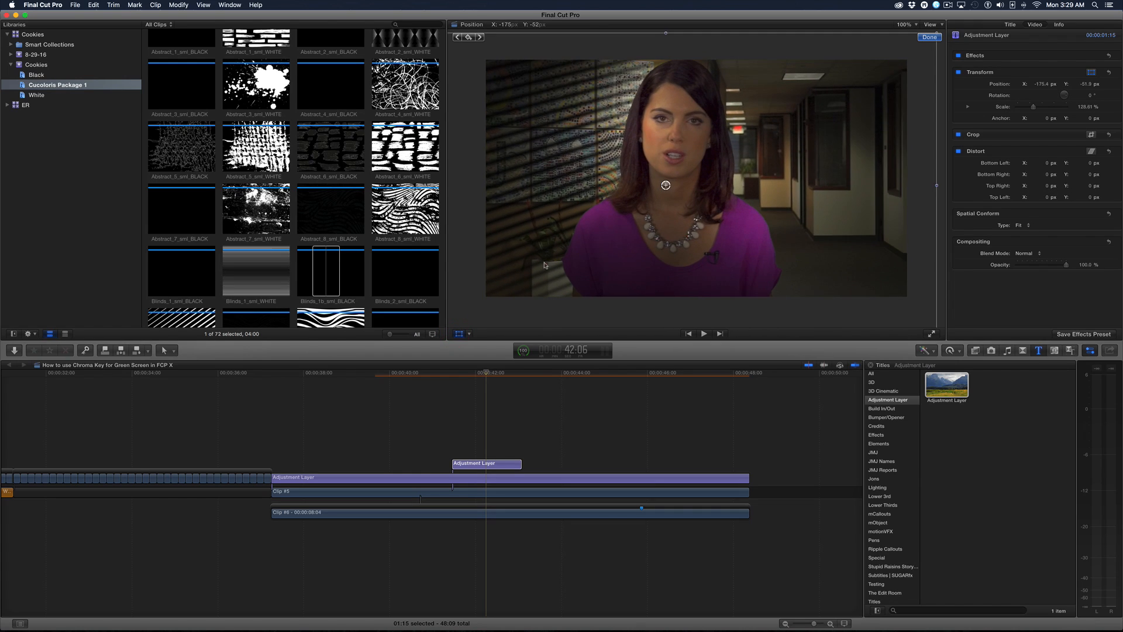
{"action": "left_click_drag", "start_coordinate": [666, 184], "coordinate": [649, 183]}
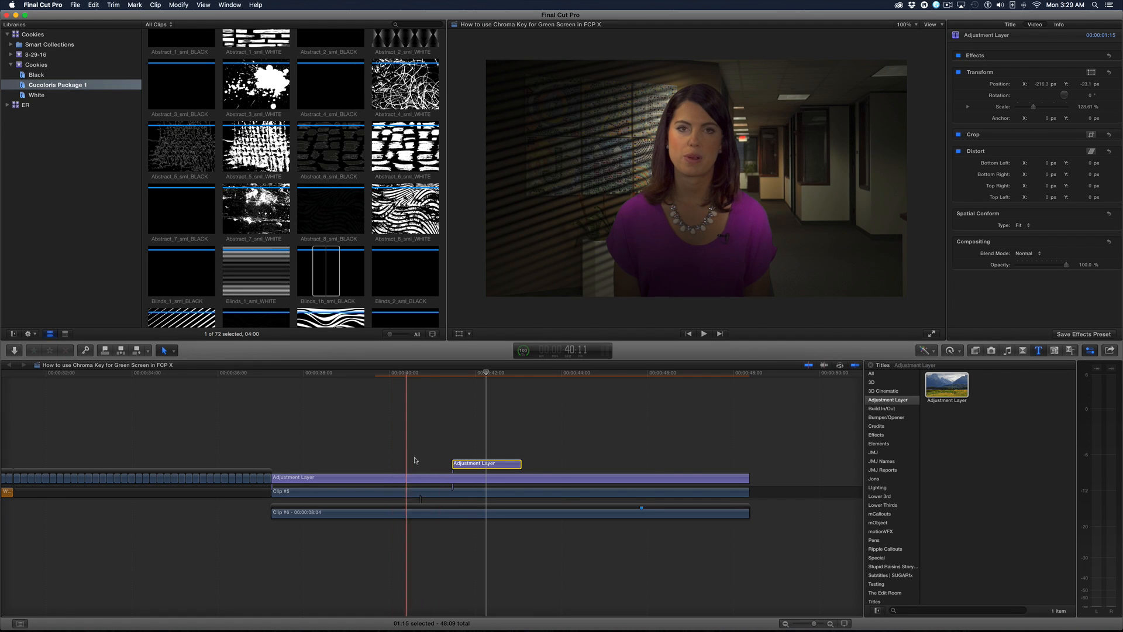
Play back the punch-in zoom and select the full-length adjustment layer.
{"action": "left_click", "coordinate": [703, 333]}
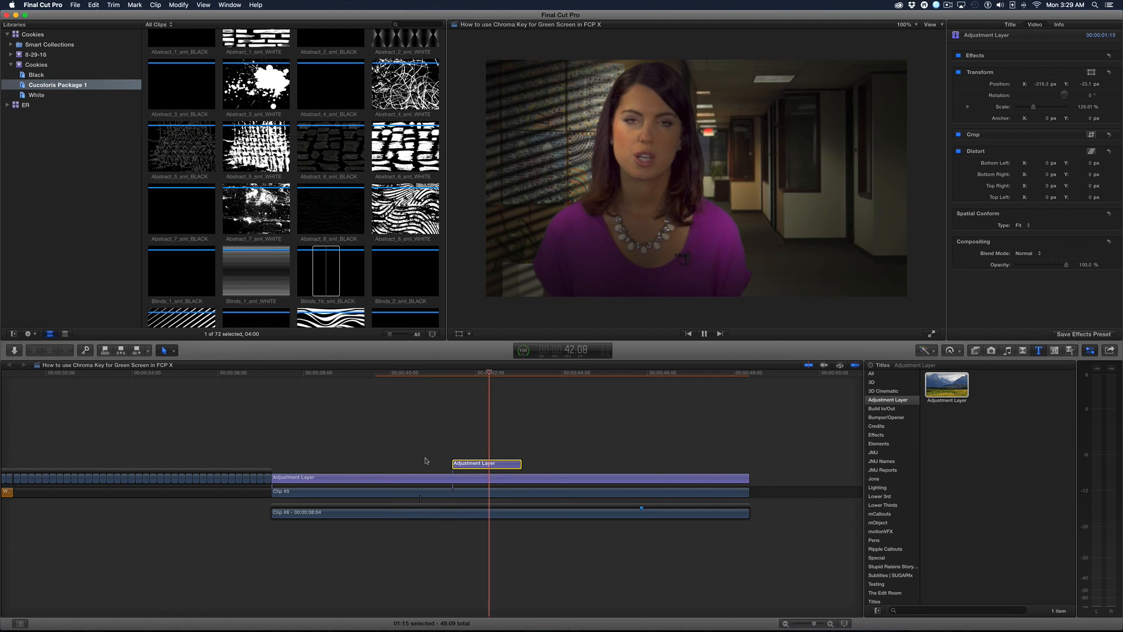
{"action": "left_click", "coordinate": [704, 333]}
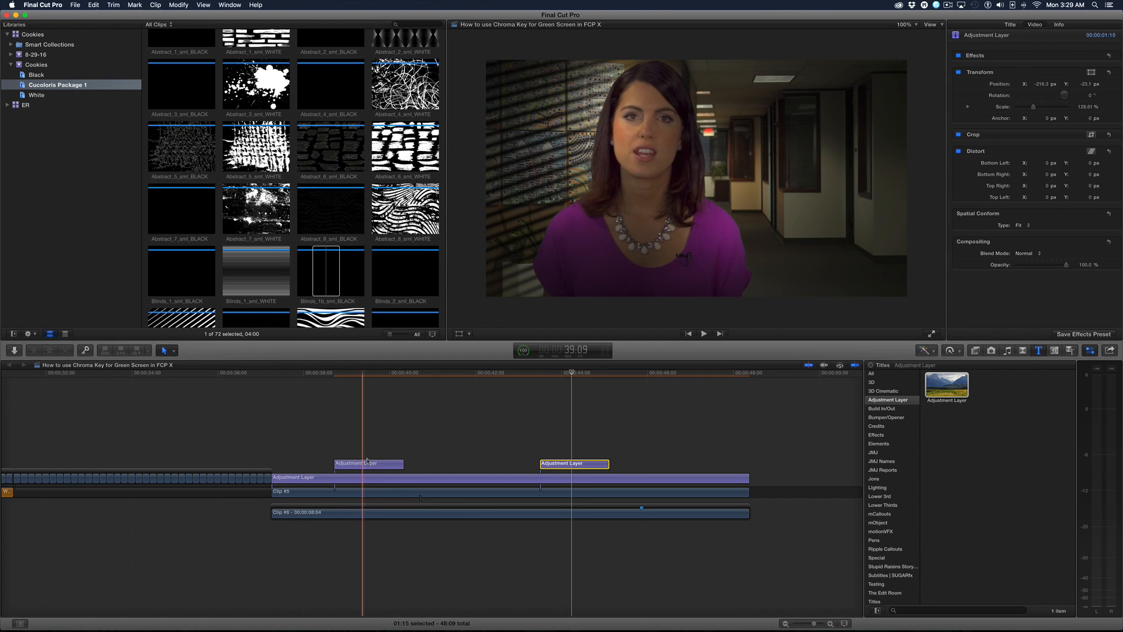
{"action": "left_click", "coordinate": [641, 435]}
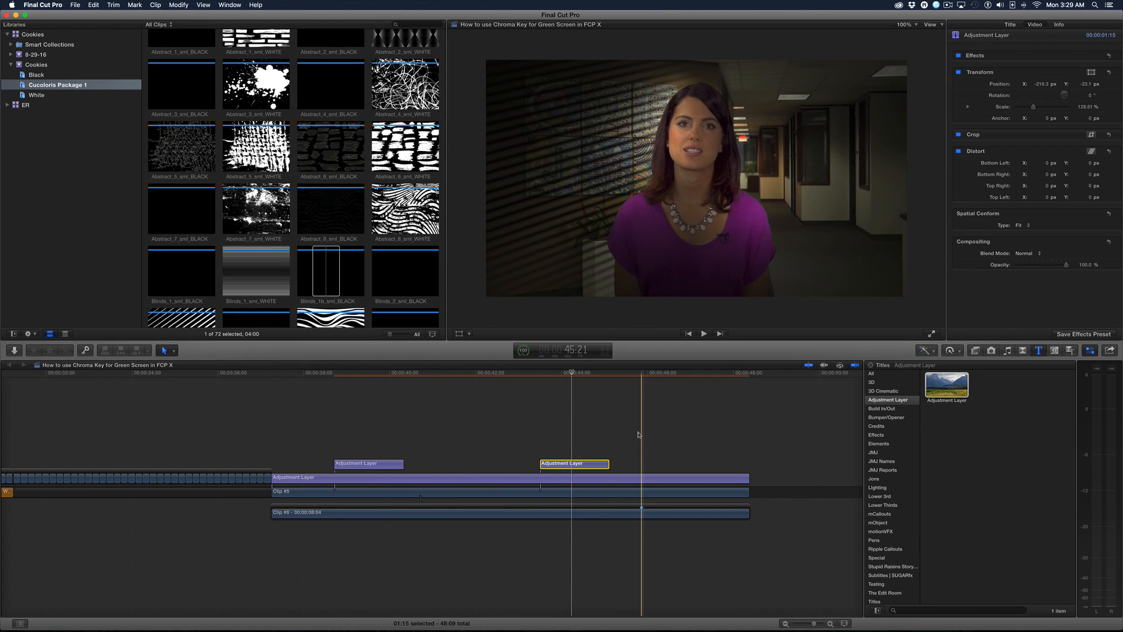
{"action": "left_click", "coordinate": [464, 430]}
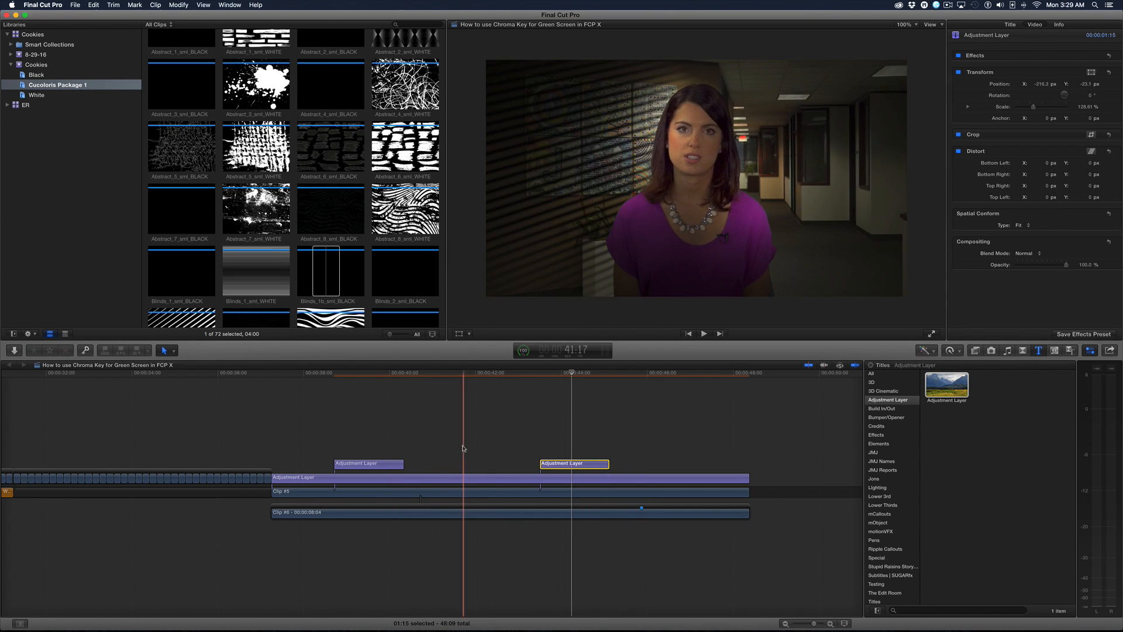
{"action": "left_click", "coordinate": [444, 478]}
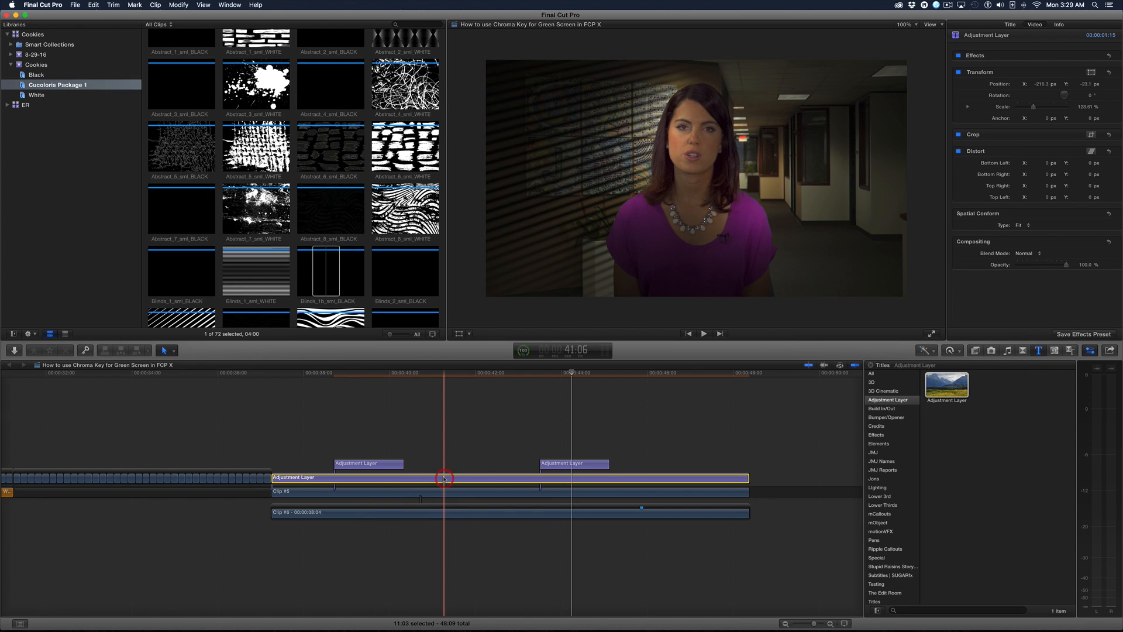
Raise Light 1 intensity to about 154%, adjust its hue, and move it over her face.
{"action": "key", "text": "cmd+6"}
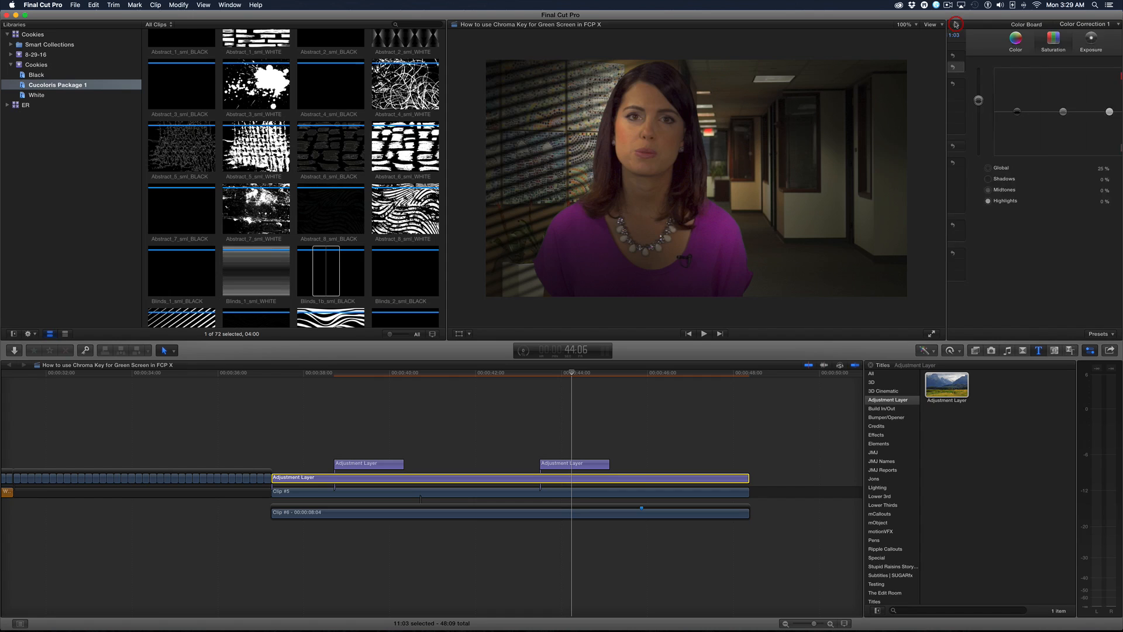
{"action": "left_click", "coordinate": [956, 23]}
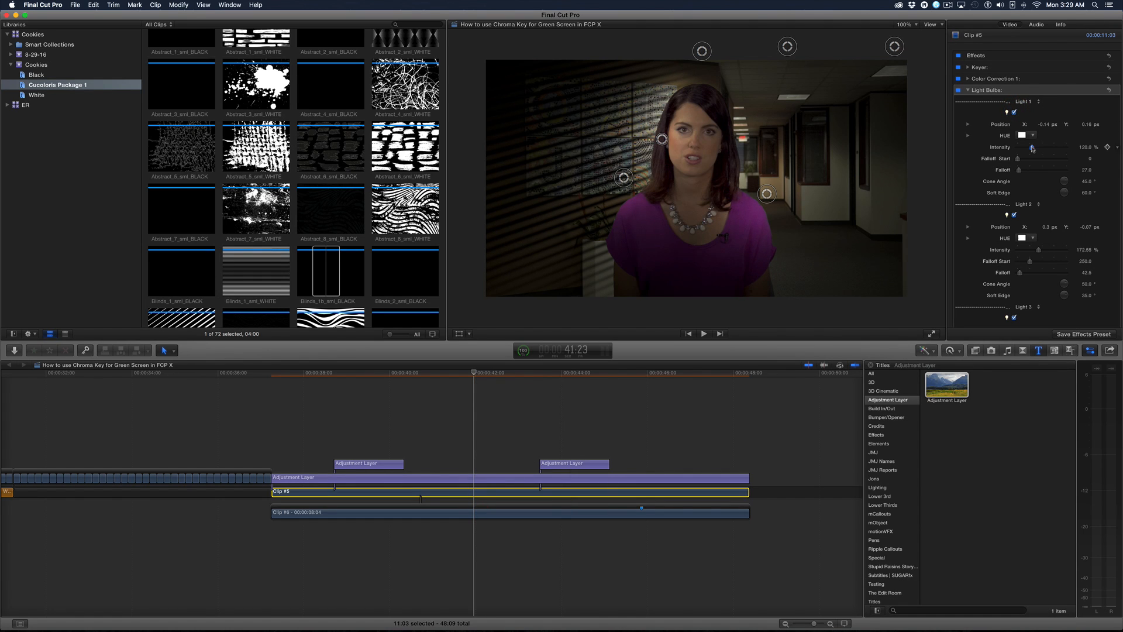
{"action": "left_click_drag", "start_coordinate": [1021, 146], "coordinate": [1031, 147]}
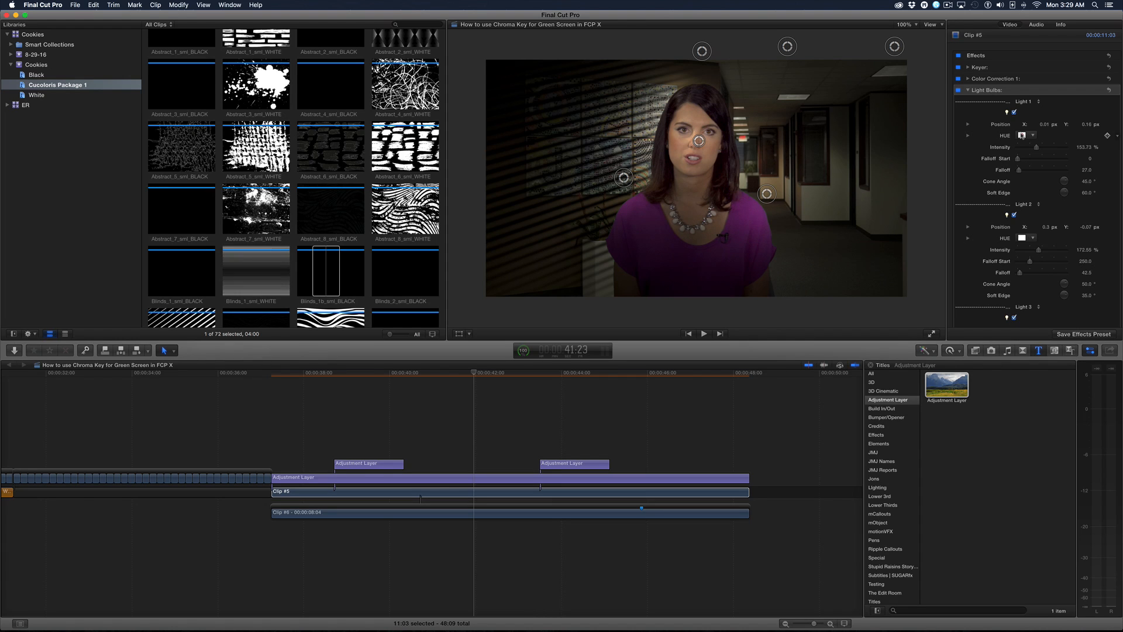
{"action": "left_click", "coordinate": [1022, 135]}
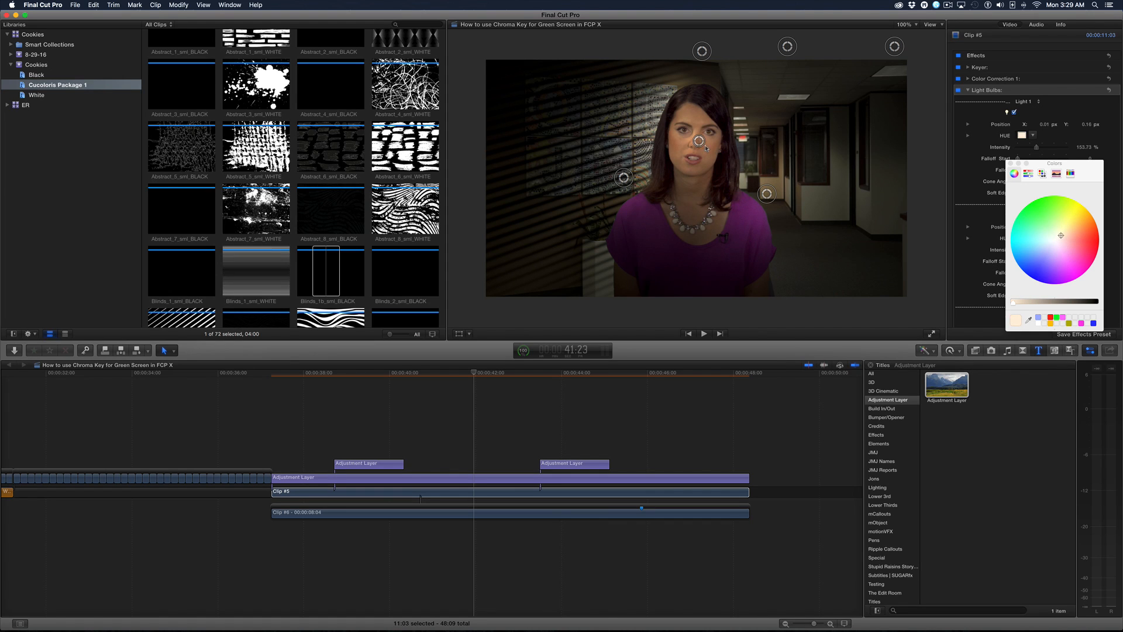
{"action": "left_click_drag", "start_coordinate": [699, 140], "coordinate": [709, 127]}
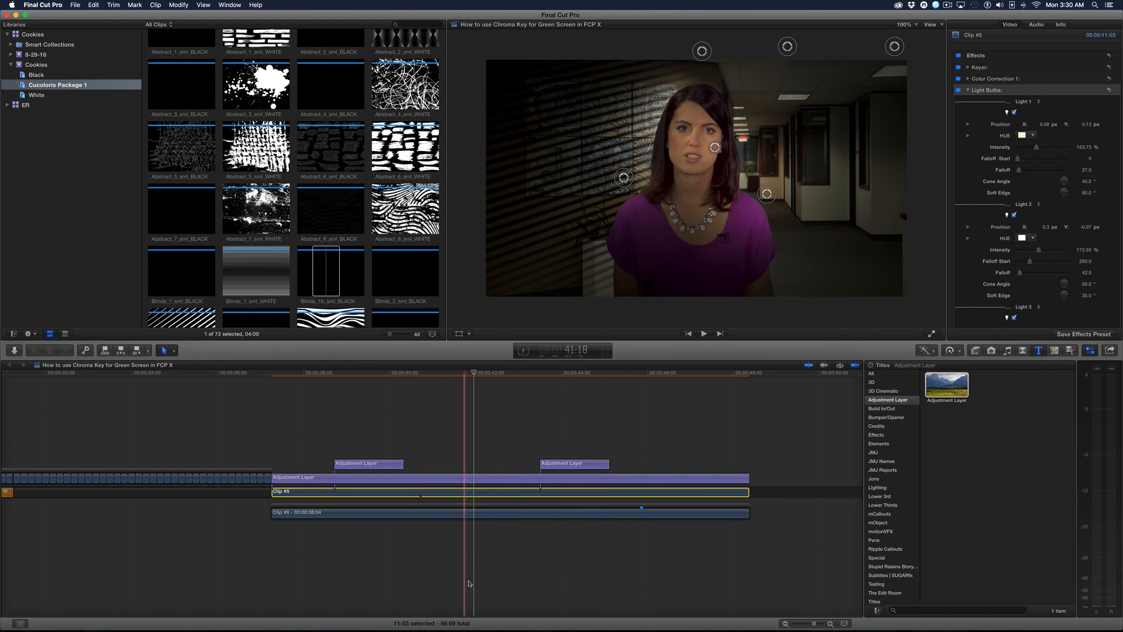
{"action": "left_click", "coordinate": [521, 478]}
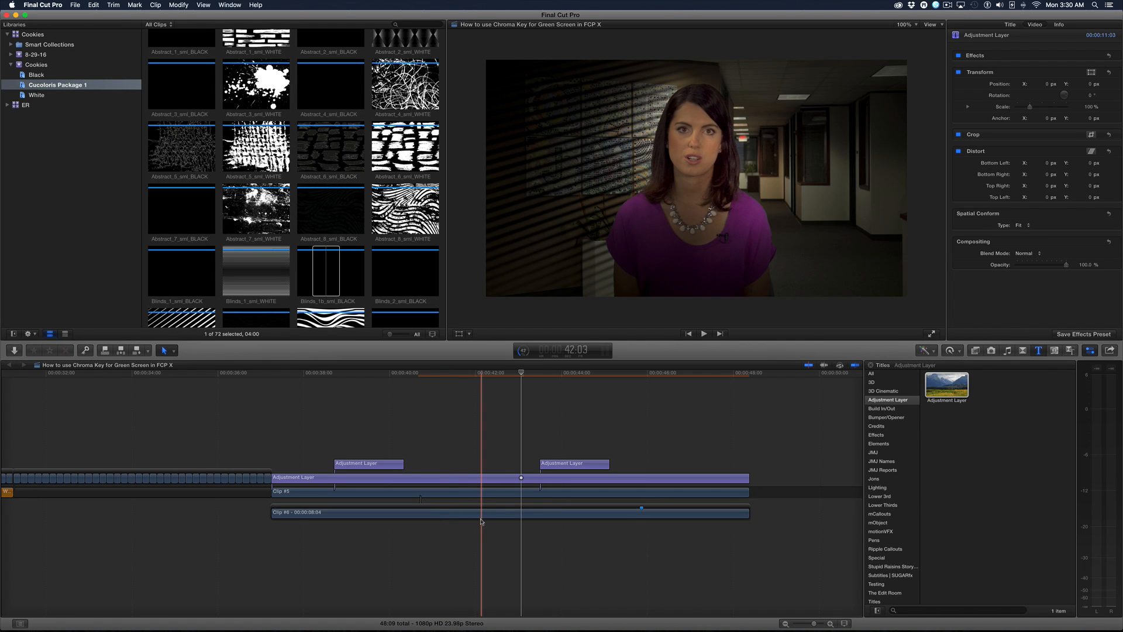
Apply a Gaussian blur of about 14 to the office background clip.
{"action": "left_click", "coordinate": [430, 513]}
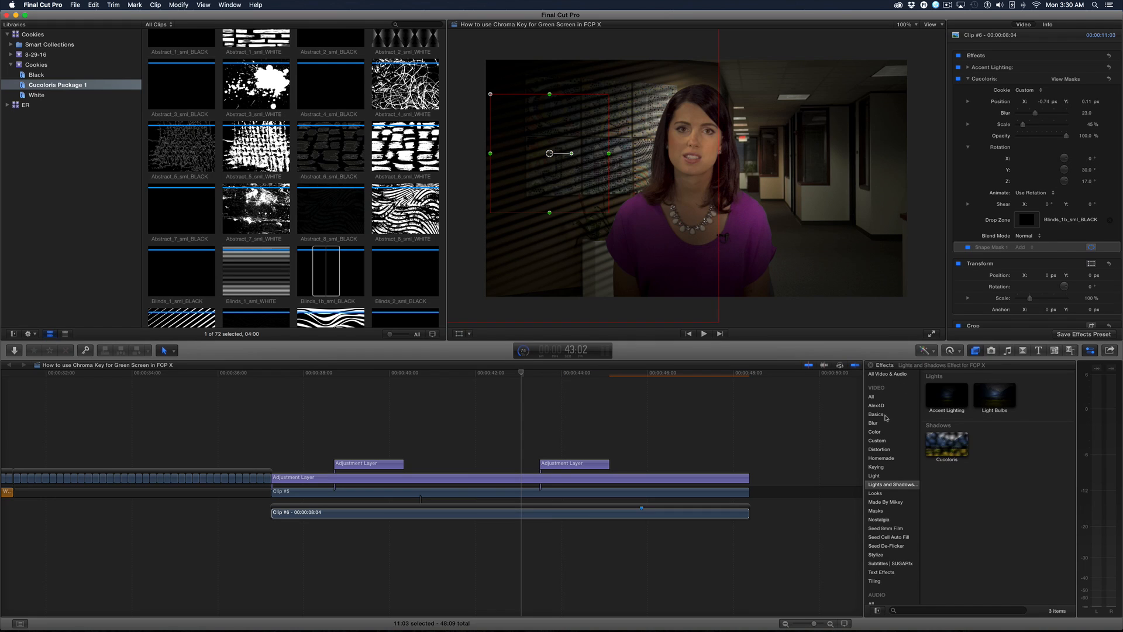
{"action": "left_click", "coordinate": [873, 422]}
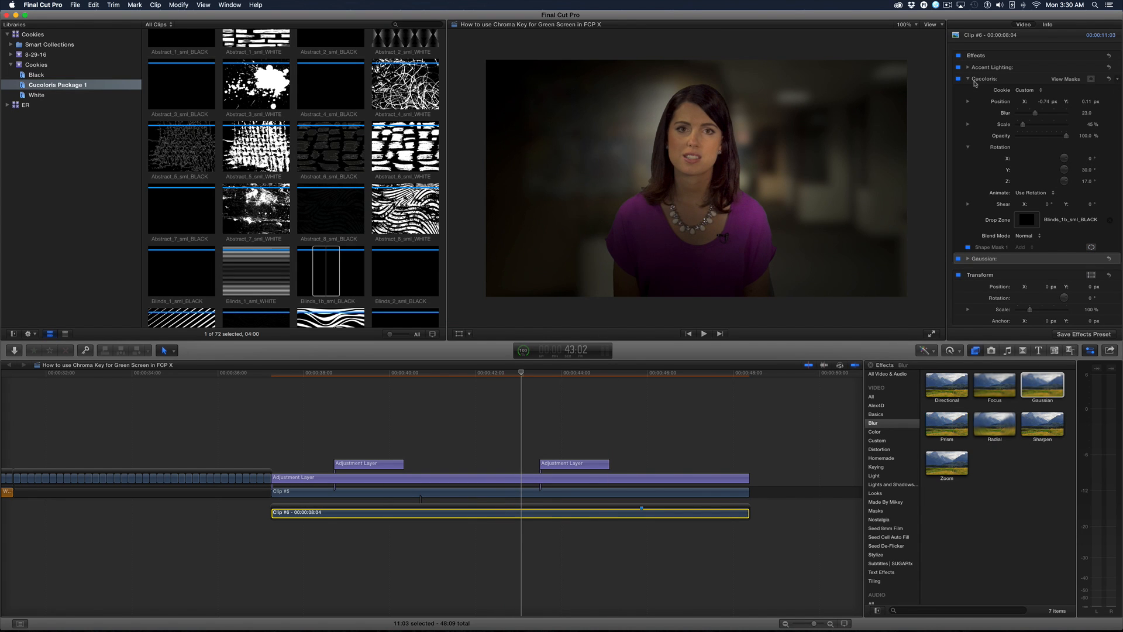
{"action": "left_click", "coordinate": [968, 79]}
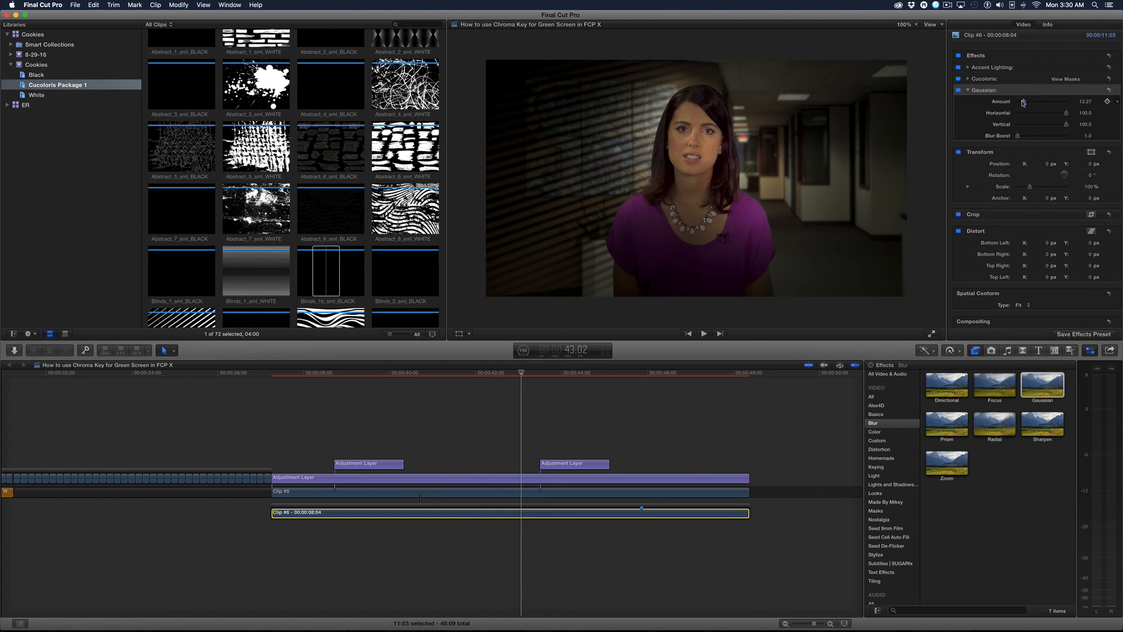
{"action": "left_click_drag", "start_coordinate": [1046, 102], "coordinate": [1056, 101]}
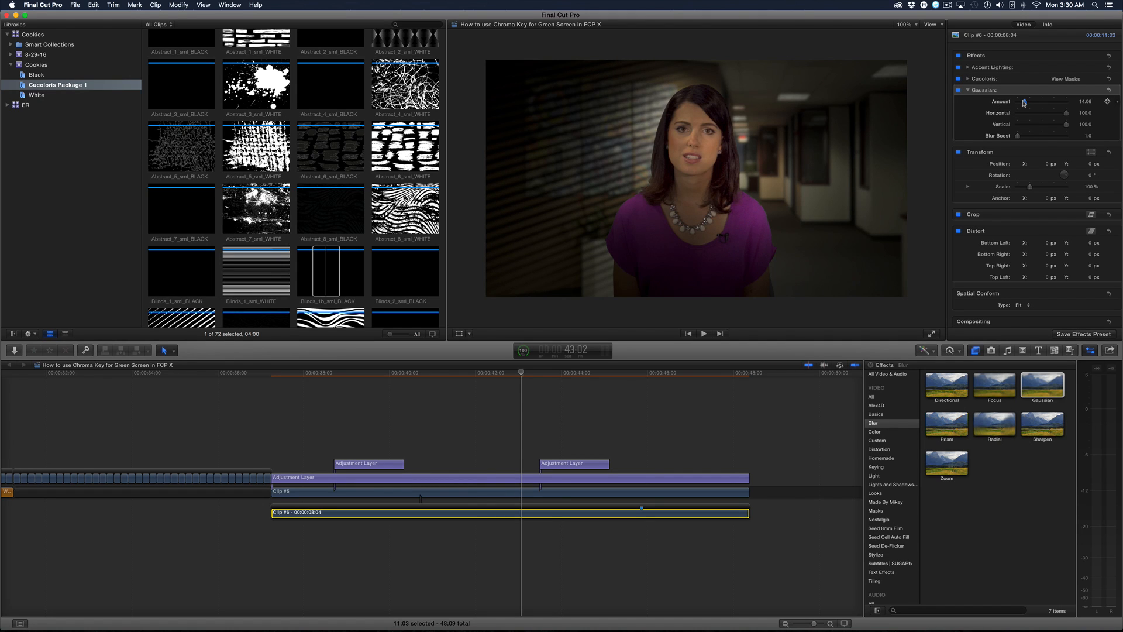
{"action": "left_click", "coordinate": [969, 79]}
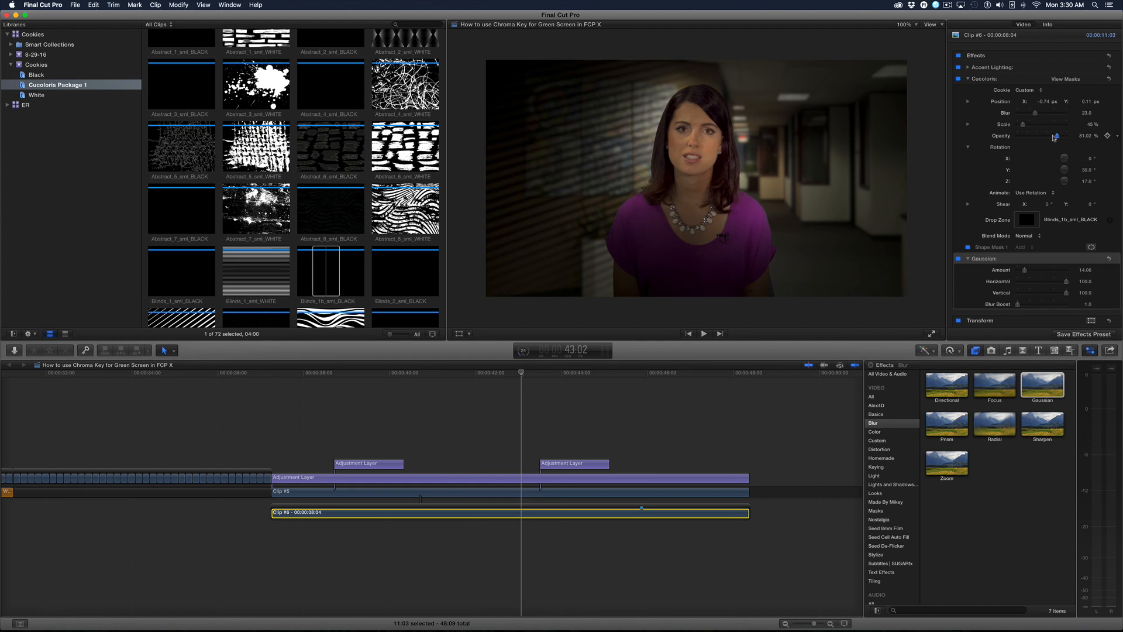
Lower the blinds shadow opacity to about 42% and raise its blur to 42.
{"action": "left_click_drag", "start_coordinate": [1056, 136], "coordinate": [1037, 137]}
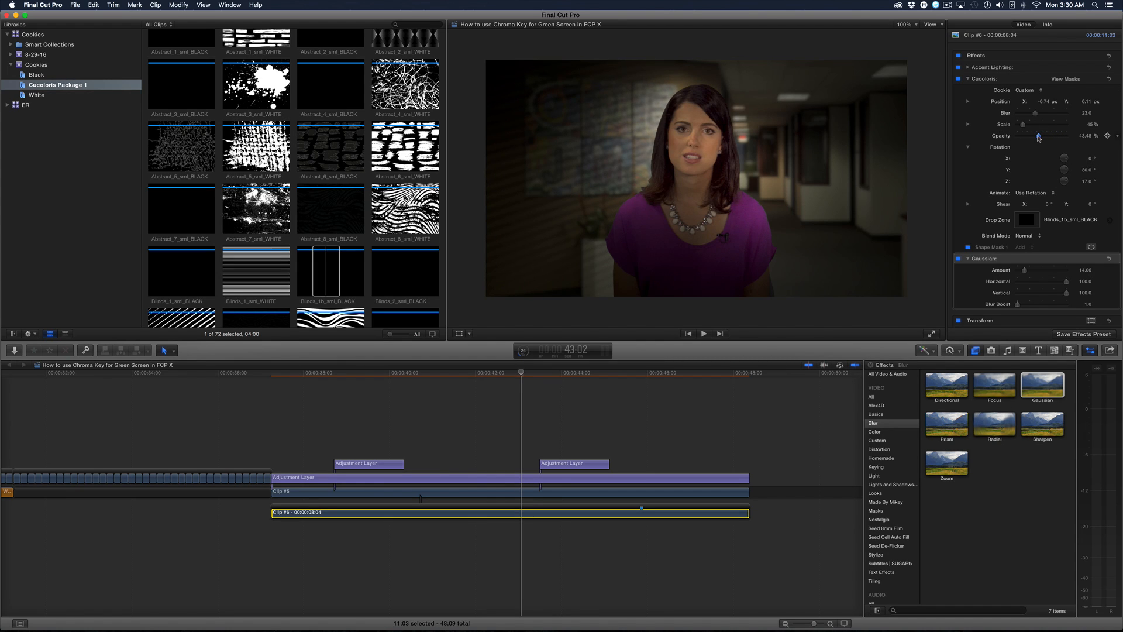
{"action": "left_click_drag", "start_coordinate": [1039, 136], "coordinate": [1037, 137]}
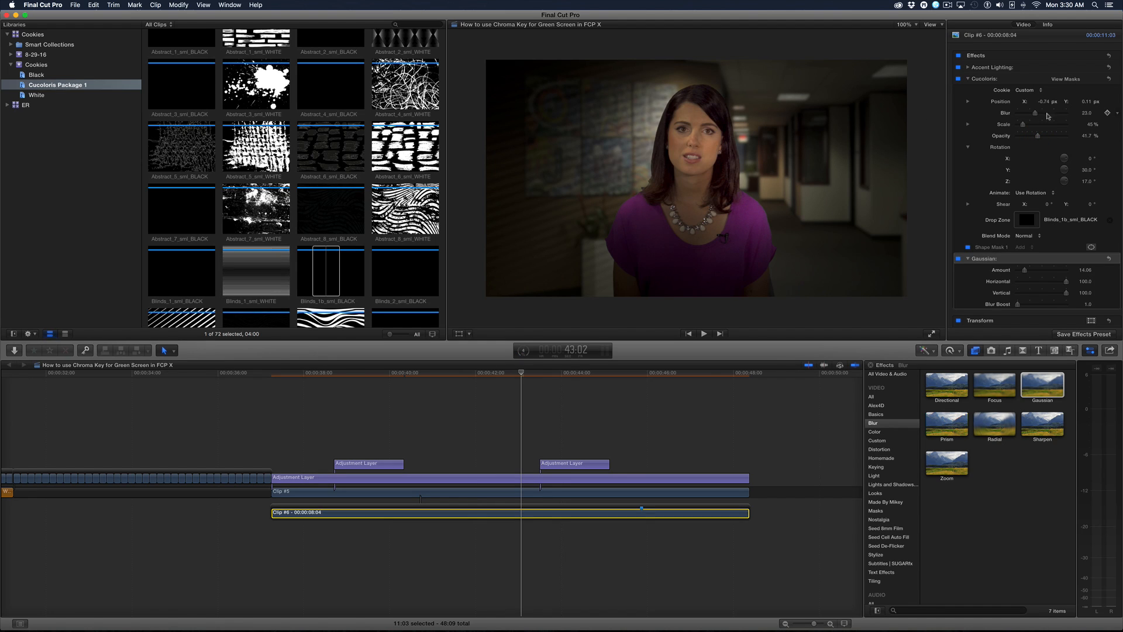
{"action": "left_click_drag", "start_coordinate": [1035, 115], "coordinate": [1043, 114]}
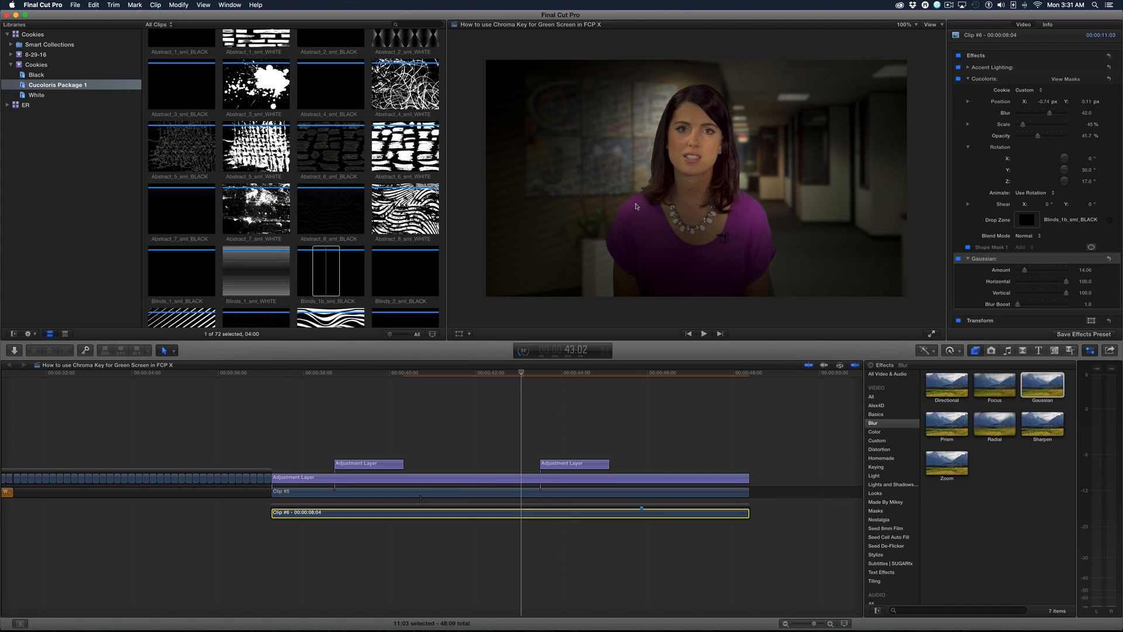
{"action": "mouse_move", "coordinate": [686, 143]}
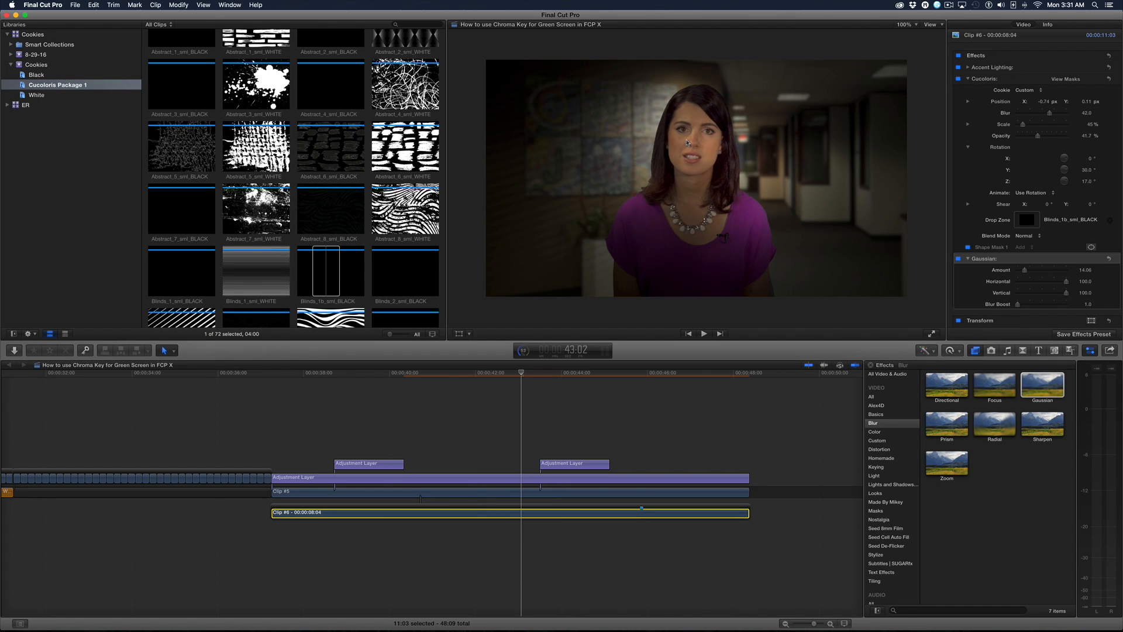
{"action": "left_click", "coordinate": [703, 333]}
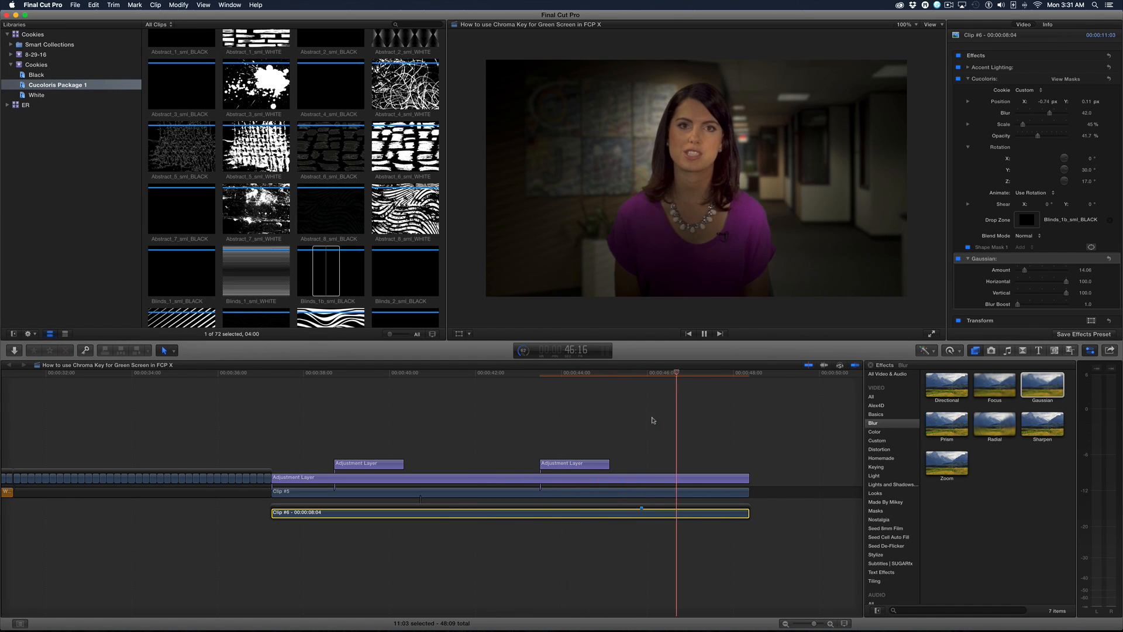
{"action": "left_click", "coordinate": [703, 333]}
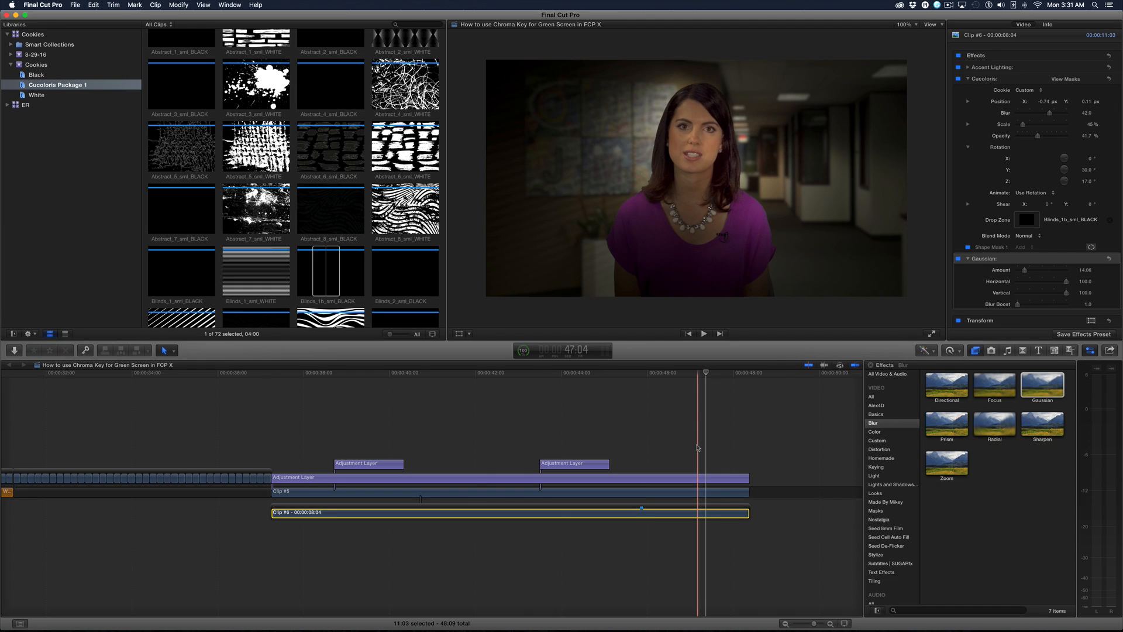